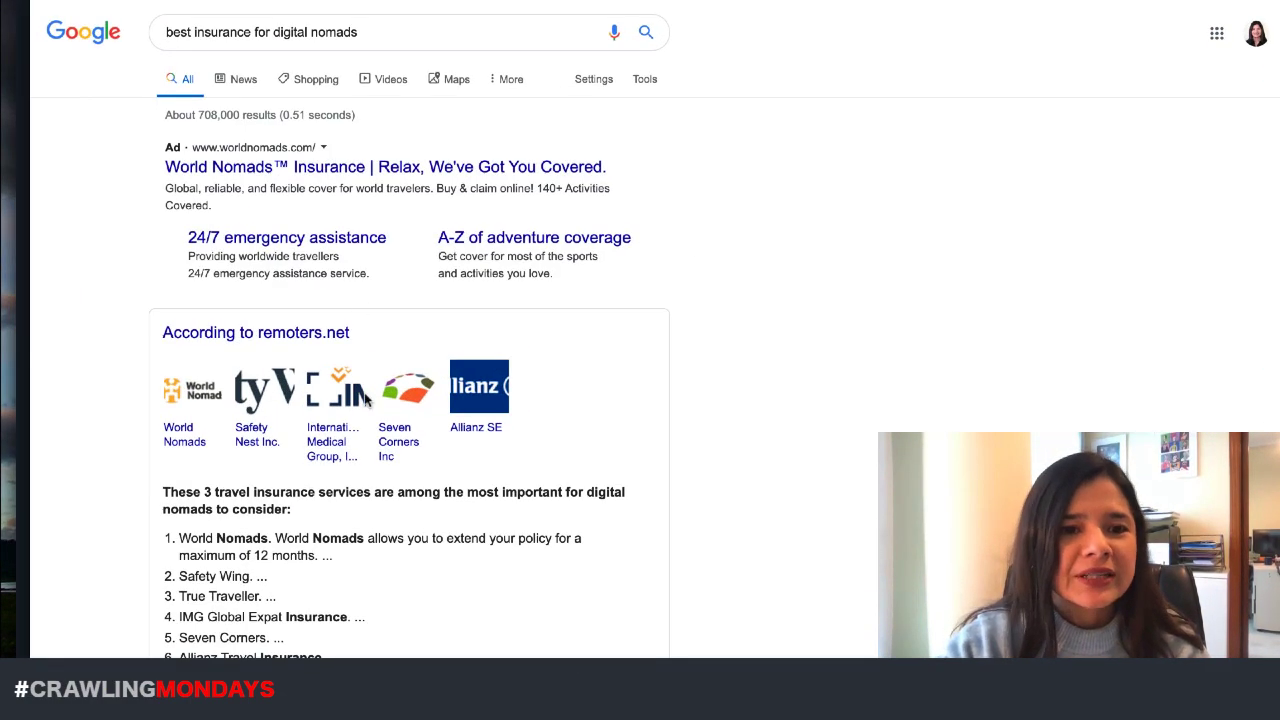
Step: Search Google for 'laptops for digital nomads' and review the results around the featured snippet
{"action": "scroll", "scroll_direction": "down", "scroll_amount": 3}
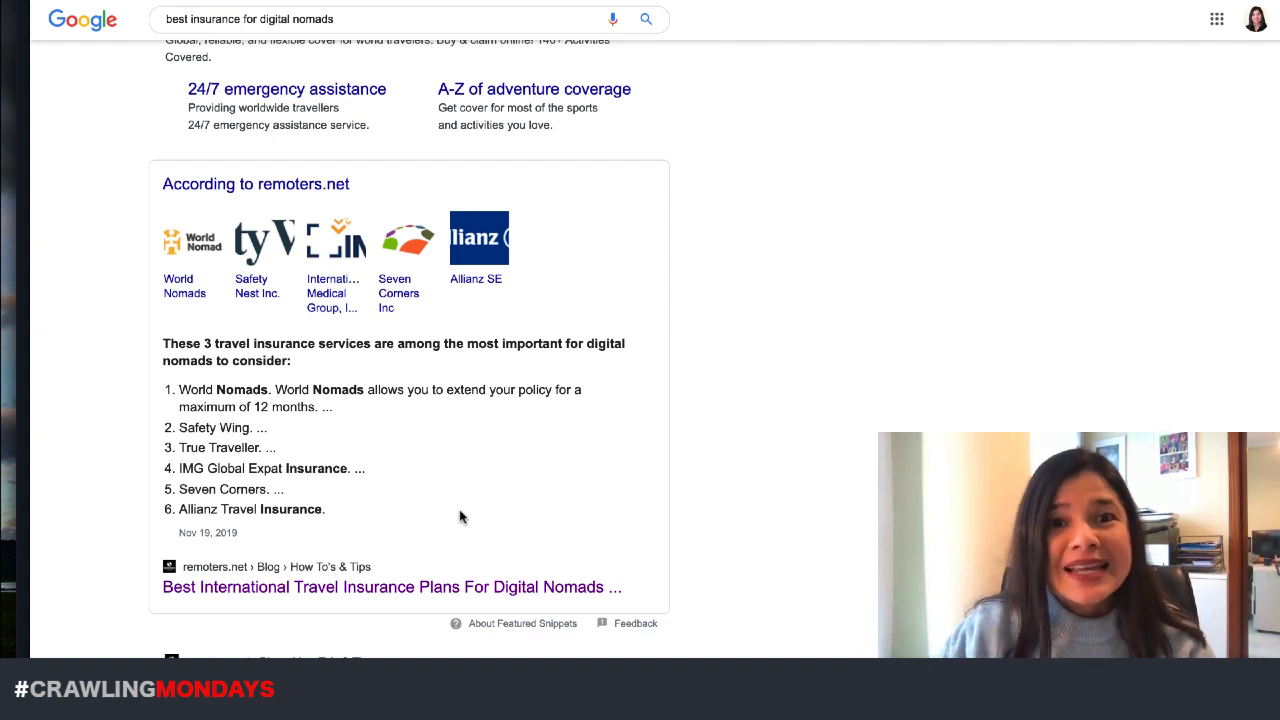
{"action": "mouse_move", "coordinate": [376, 448]}
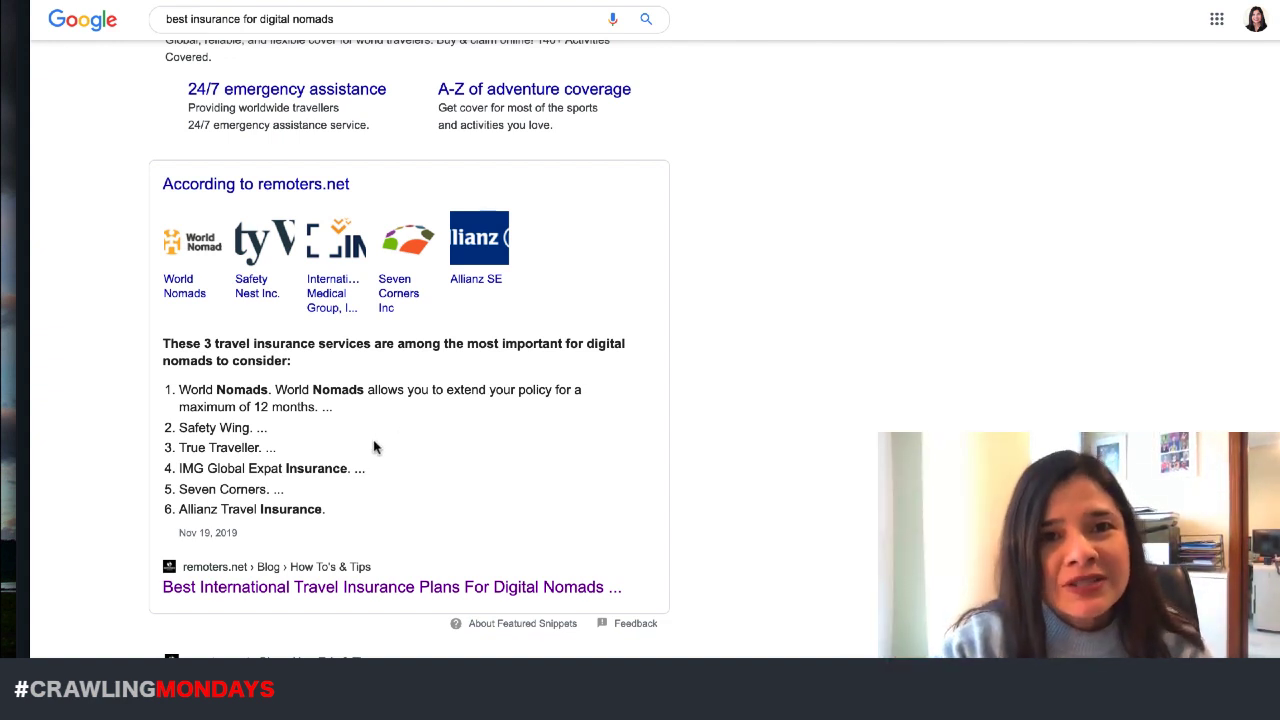
{"action": "mouse_move", "coordinate": [250, 448]}
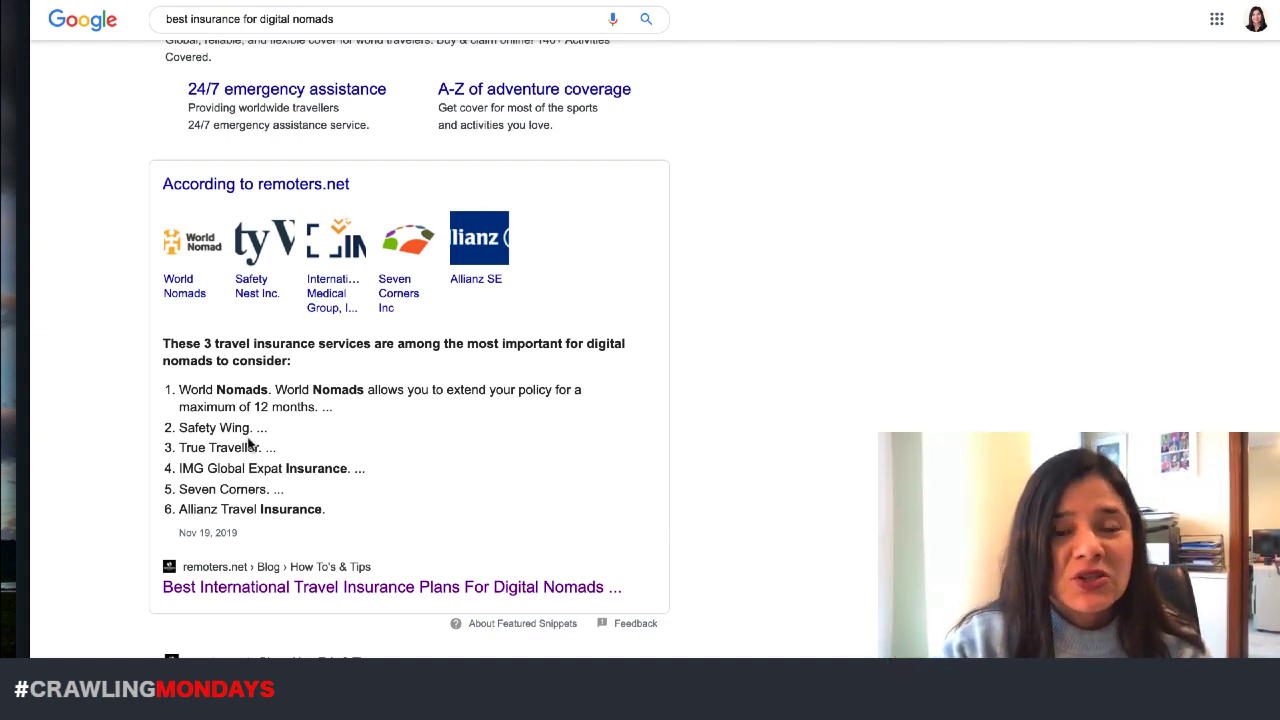
{"action": "scroll", "scroll_direction": "down", "scroll_amount": 3}
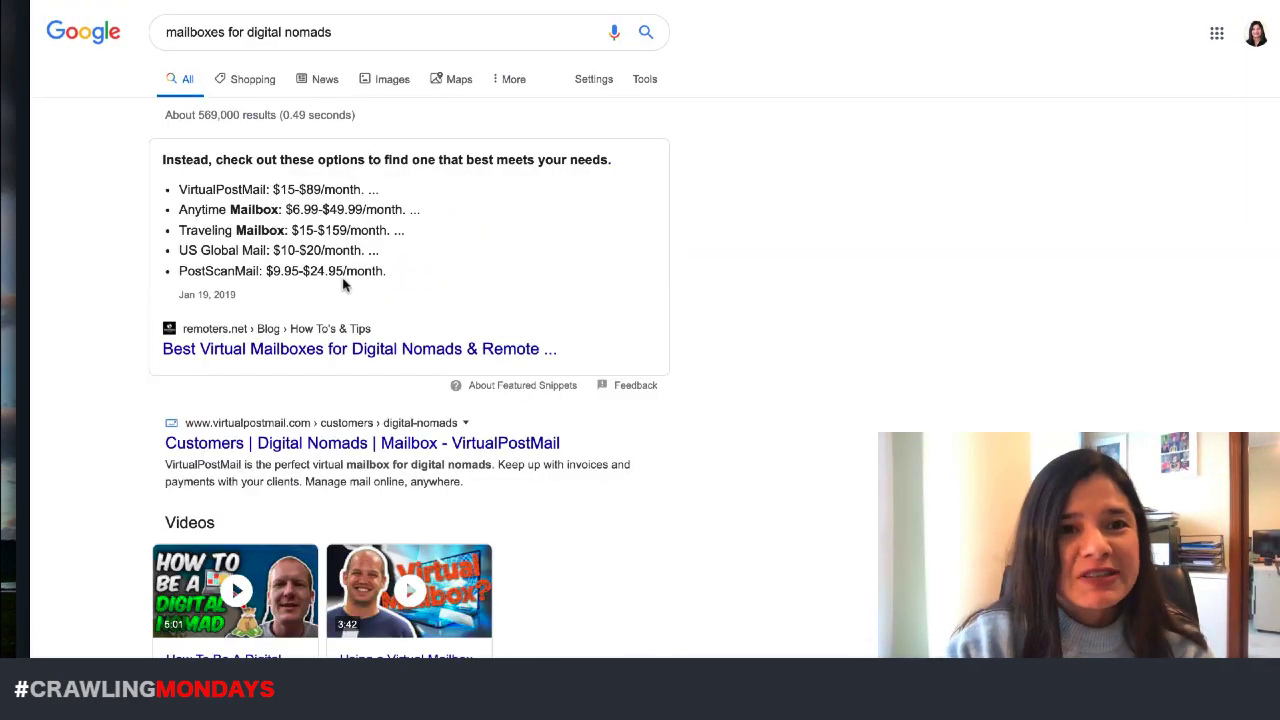
{"action": "type", "text": "laptops for digital nomads"}
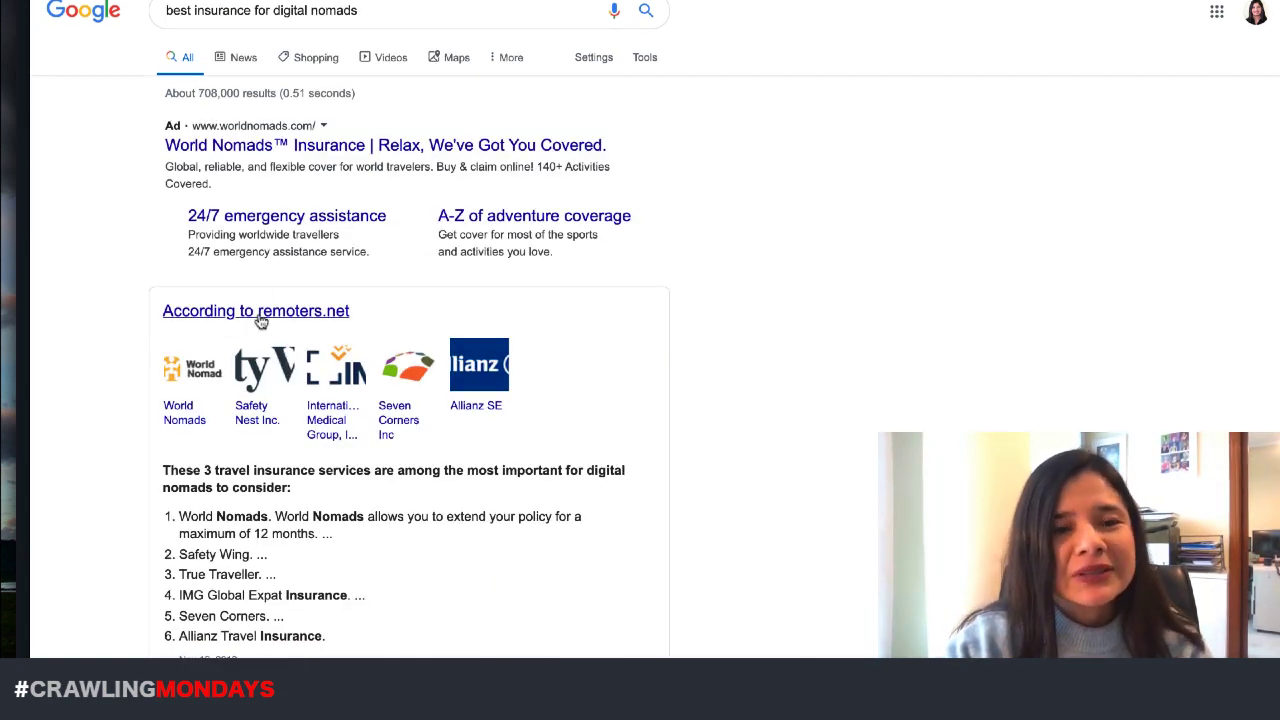
{"action": "scroll", "scroll_direction": "down", "scroll_amount": 3}
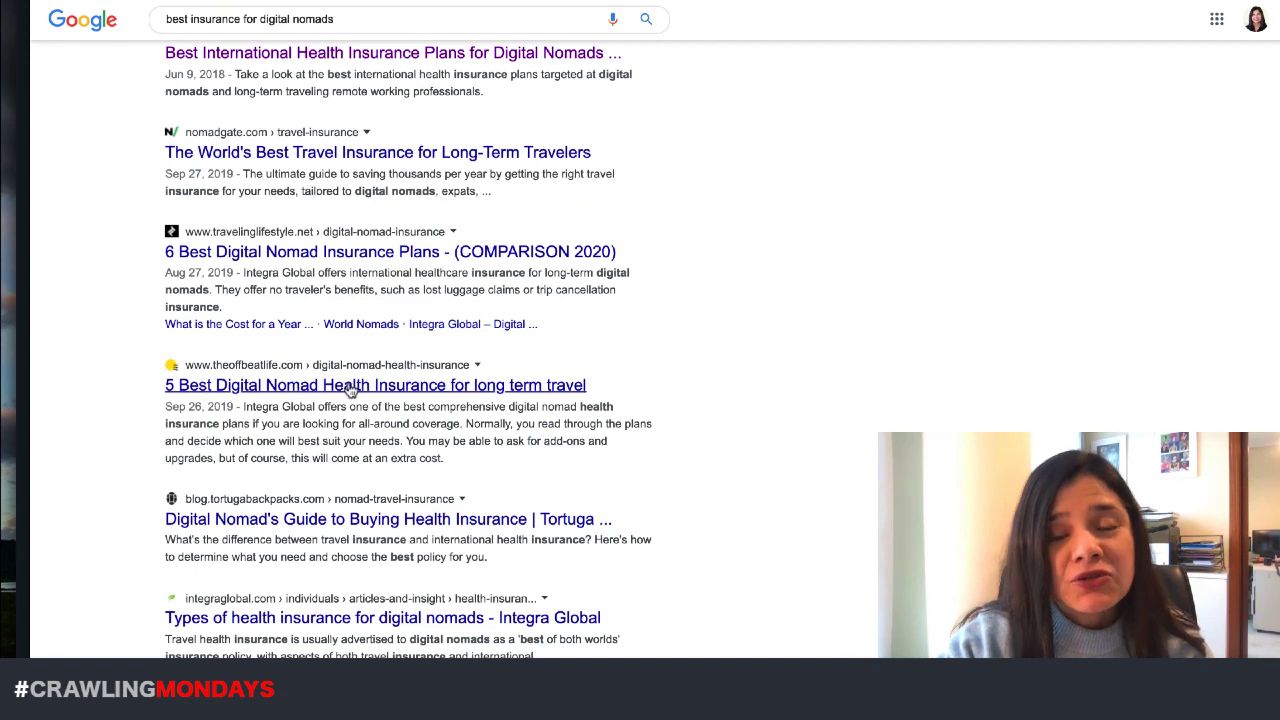
{"action": "scroll", "scroll_direction": "up", "scroll_amount": 3}
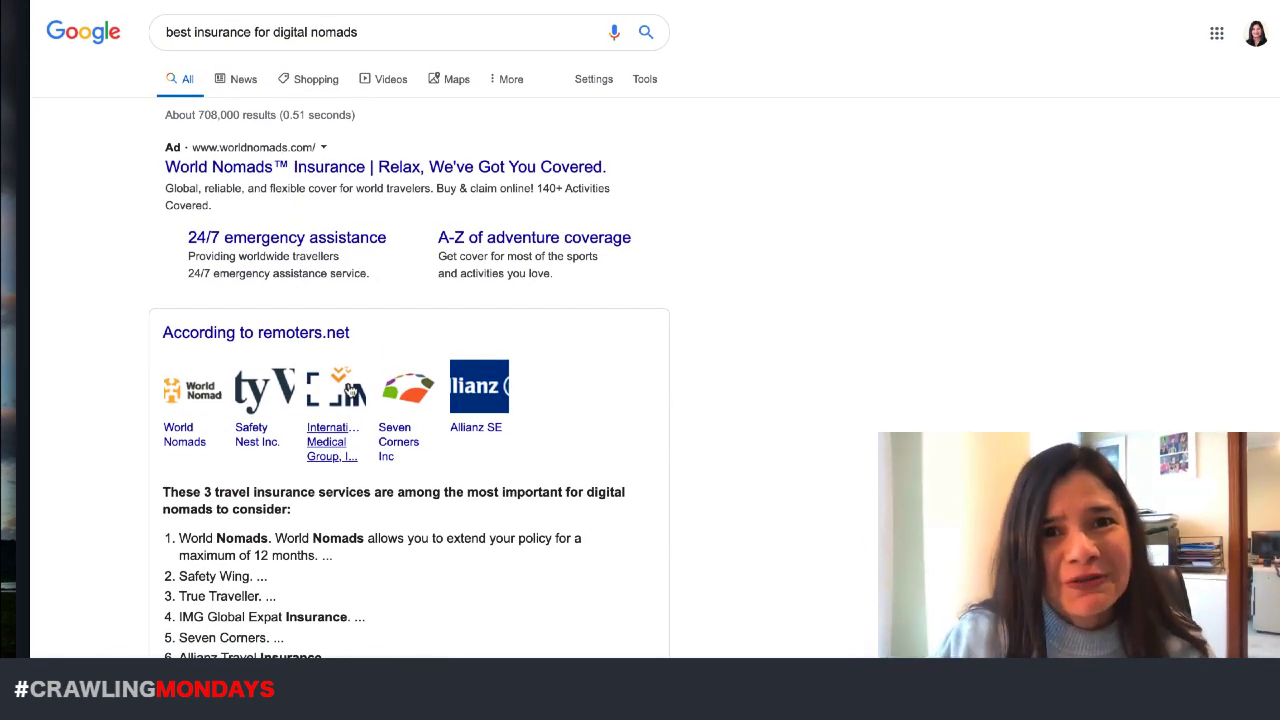
{"action": "scroll", "scroll_direction": "down", "scroll_amount": 3}
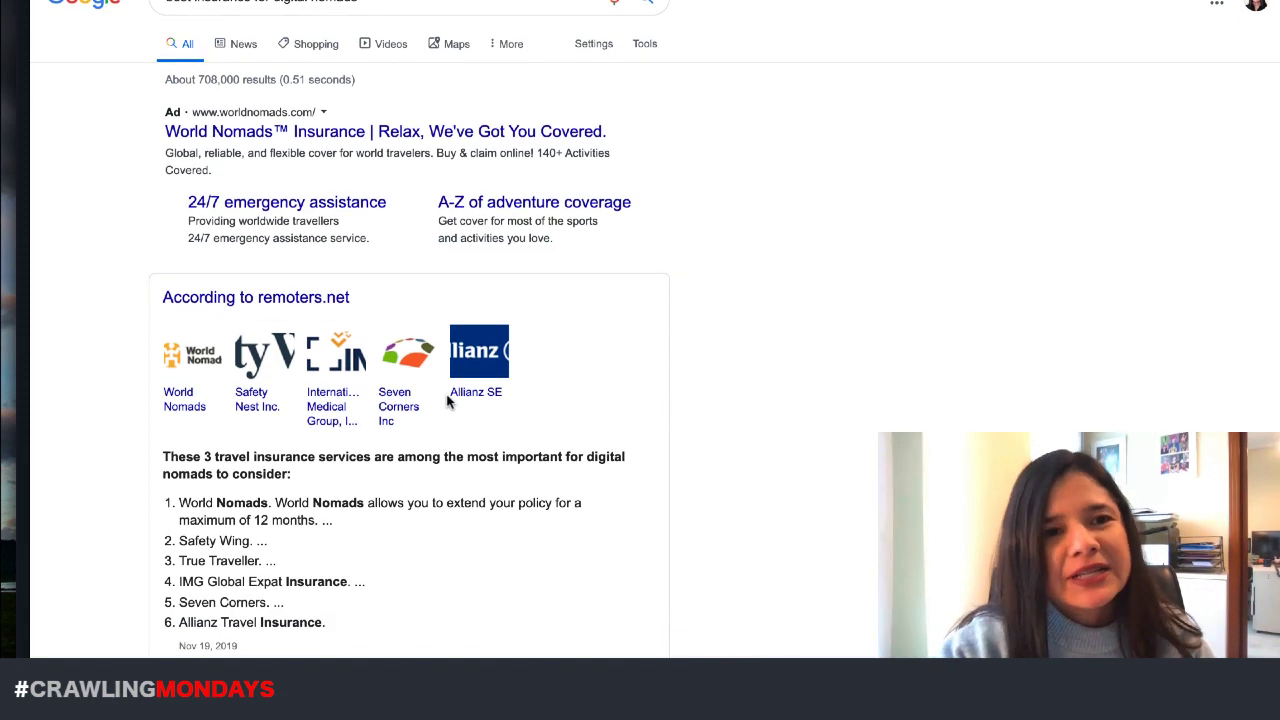
{"action": "scroll", "scroll_direction": "down", "scroll_amount": 3}
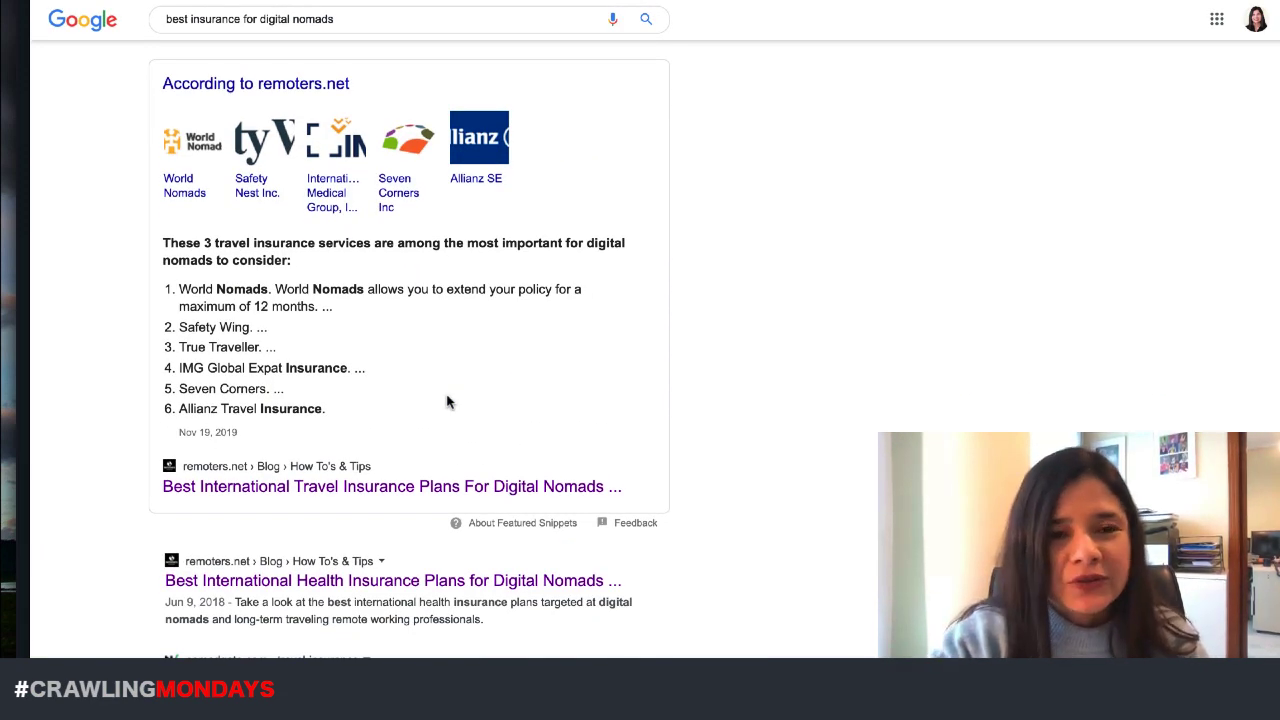
{"action": "mouse_move", "coordinate": [270, 500]}
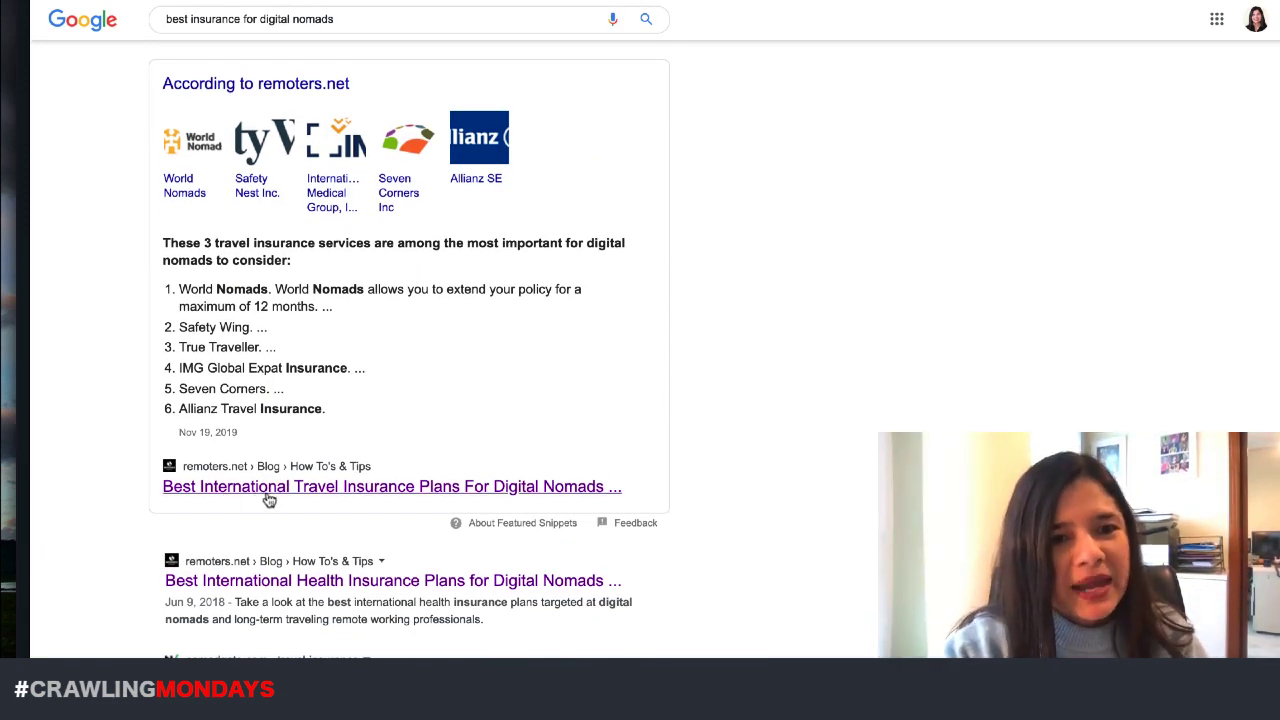
{"action": "mouse_move", "coordinate": [408, 358]}
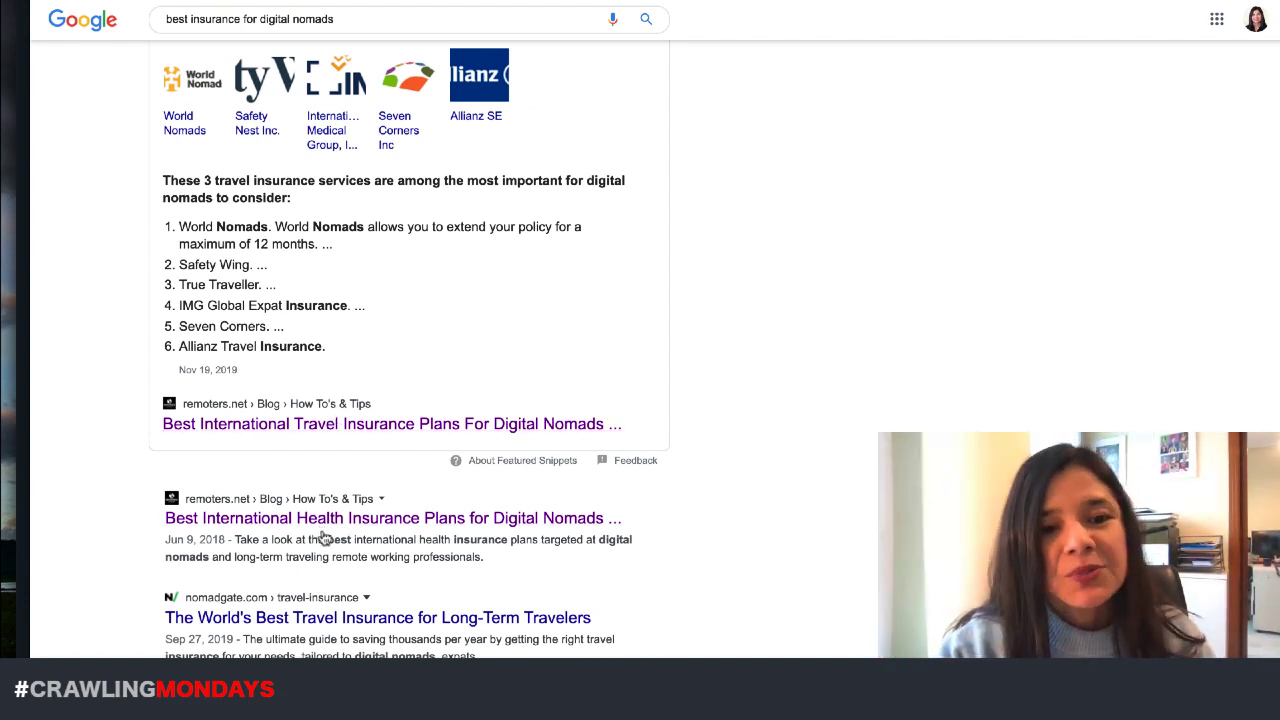
{"action": "scroll", "scroll_direction": "up", "scroll_amount": 3}
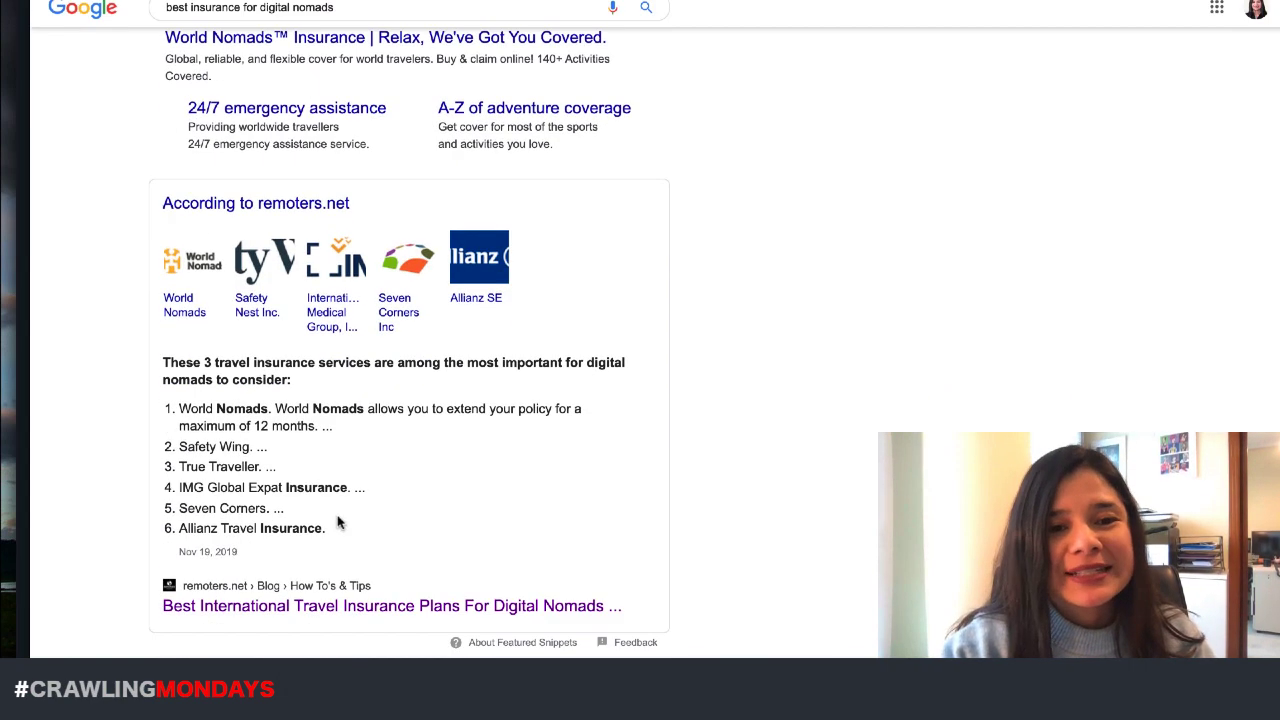
{"action": "scroll", "scroll_direction": "down", "scroll_amount": 3}
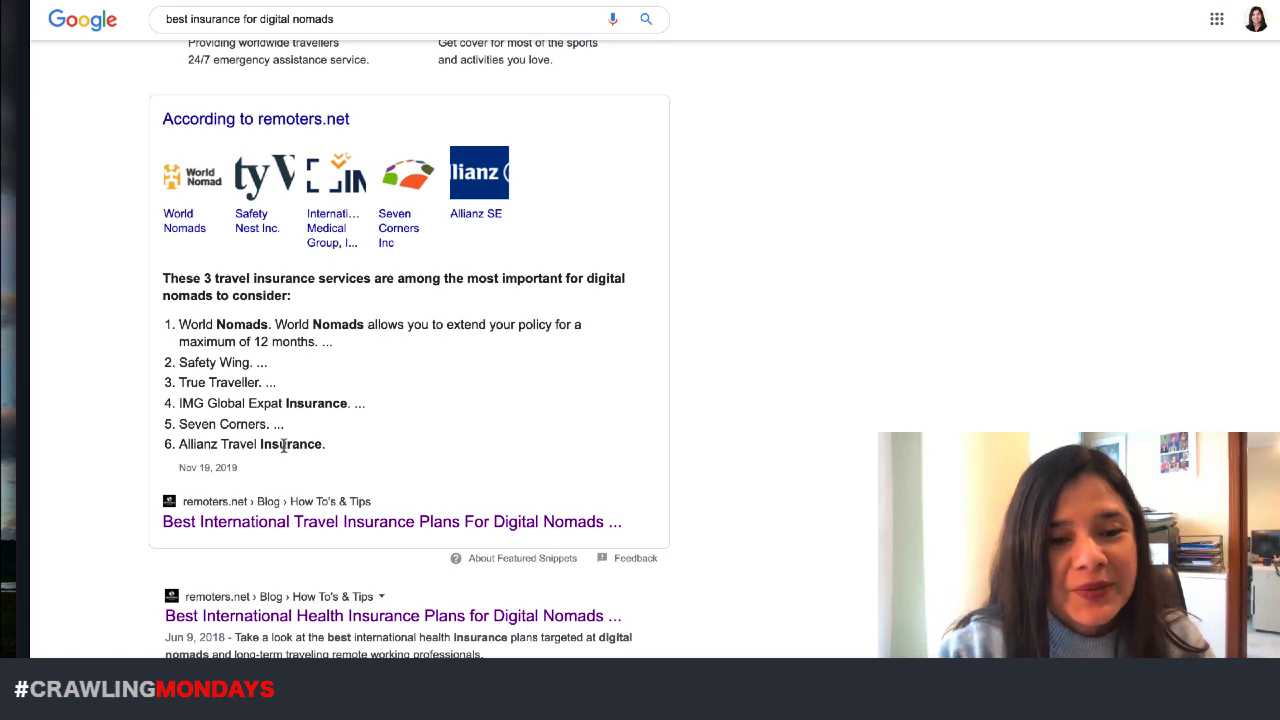
{"action": "scroll", "scroll_direction": "down", "scroll_amount": 3}
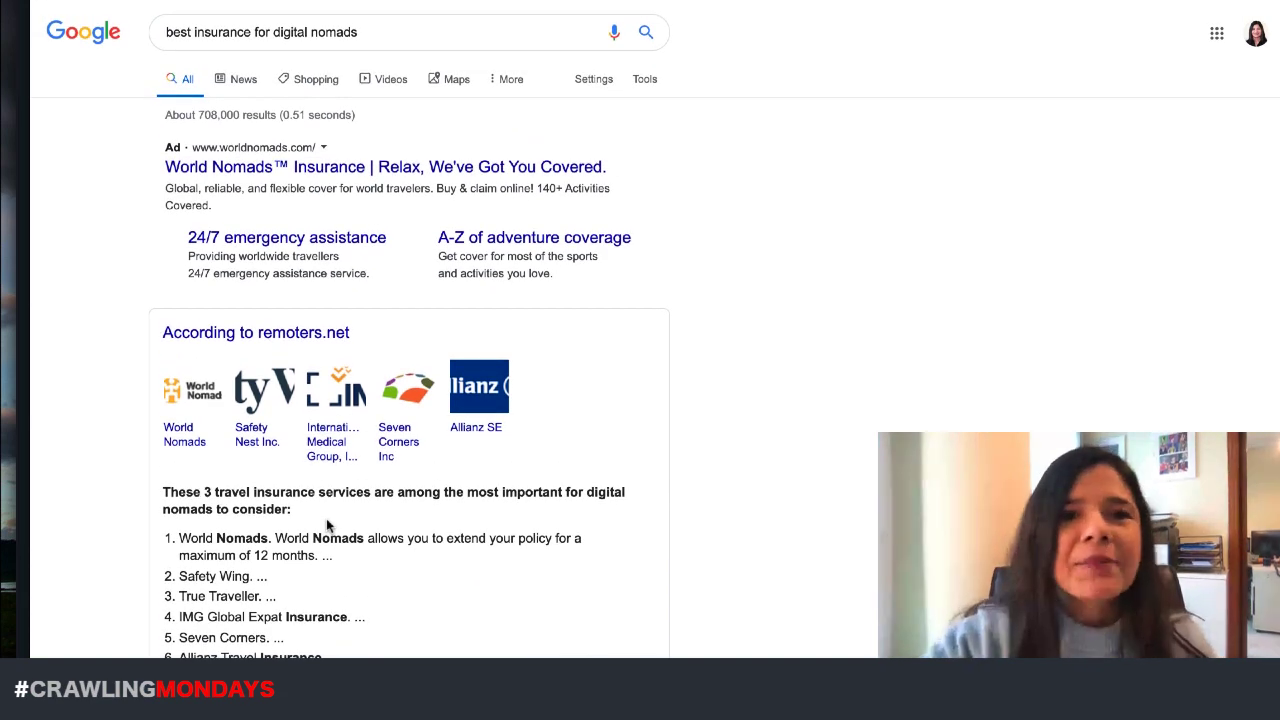
Step: Search Google for 'mailboxes for digital nomads' and review the results below remoters.net's featured snippet
{"action": "type", "text": "mailboxes for digital nomads"}
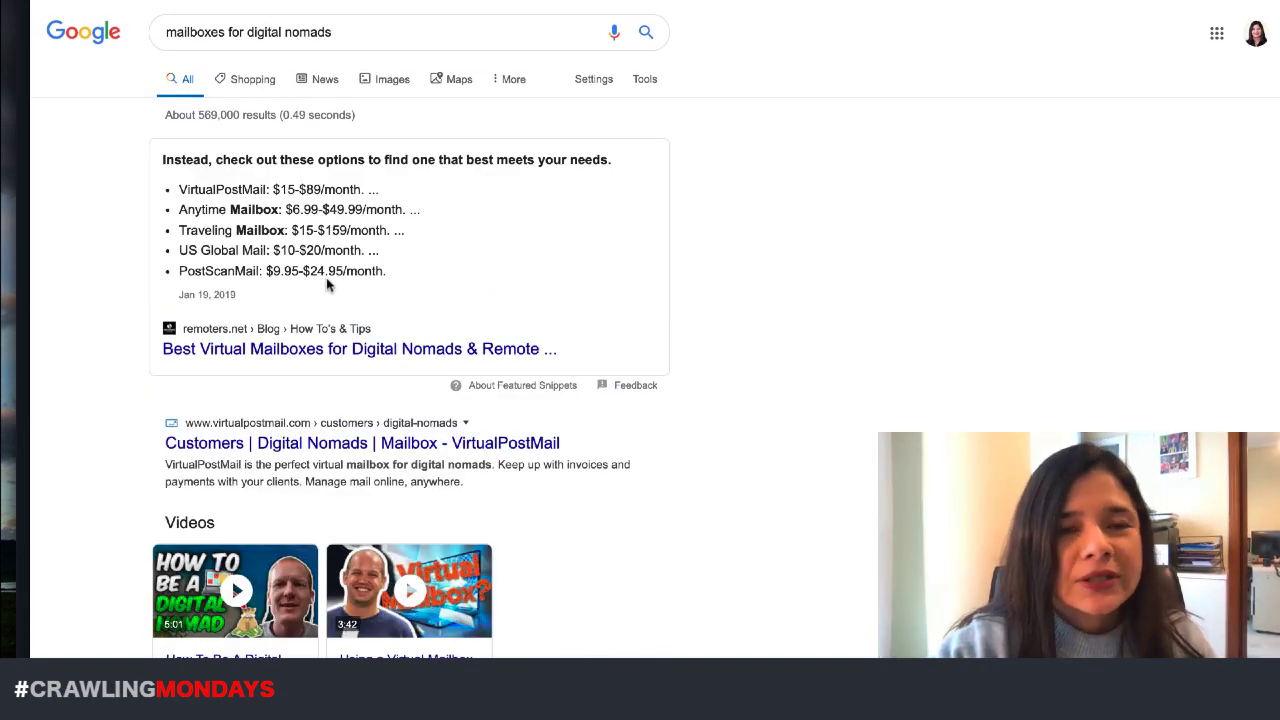
{"action": "mouse_move", "coordinate": [290, 348]}
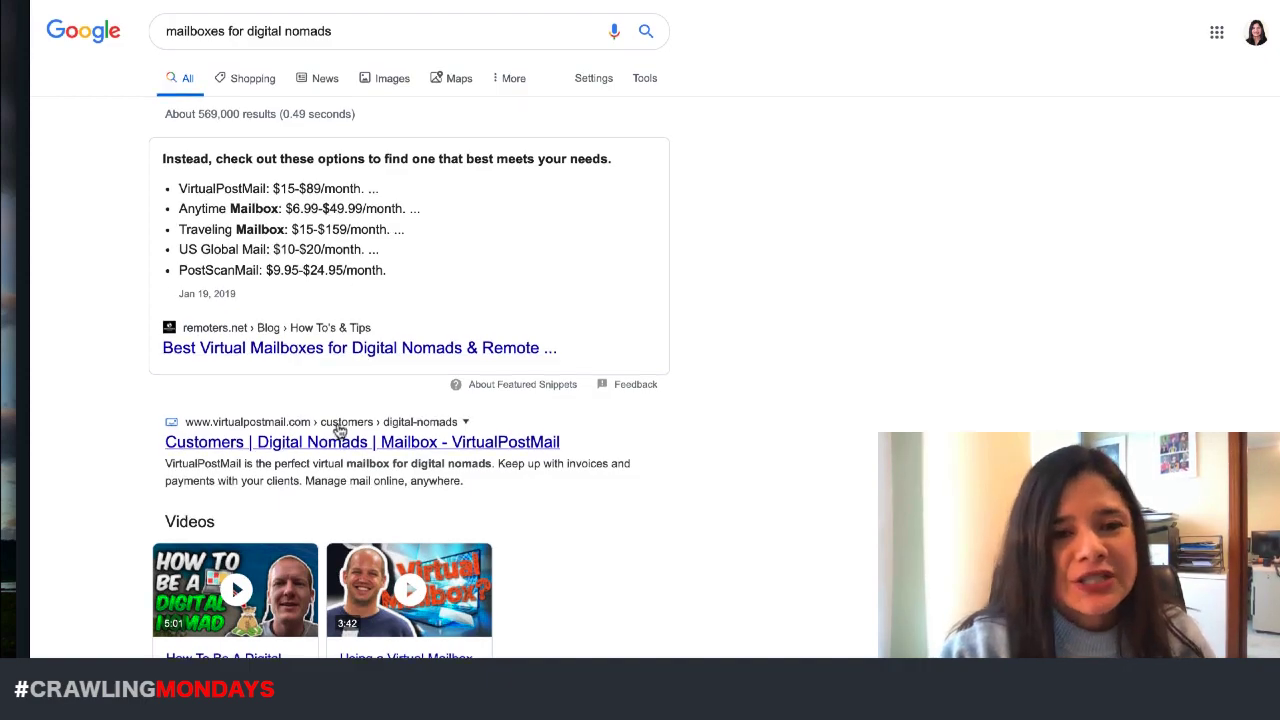
{"action": "scroll", "scroll_direction": "down", "scroll_amount": 3}
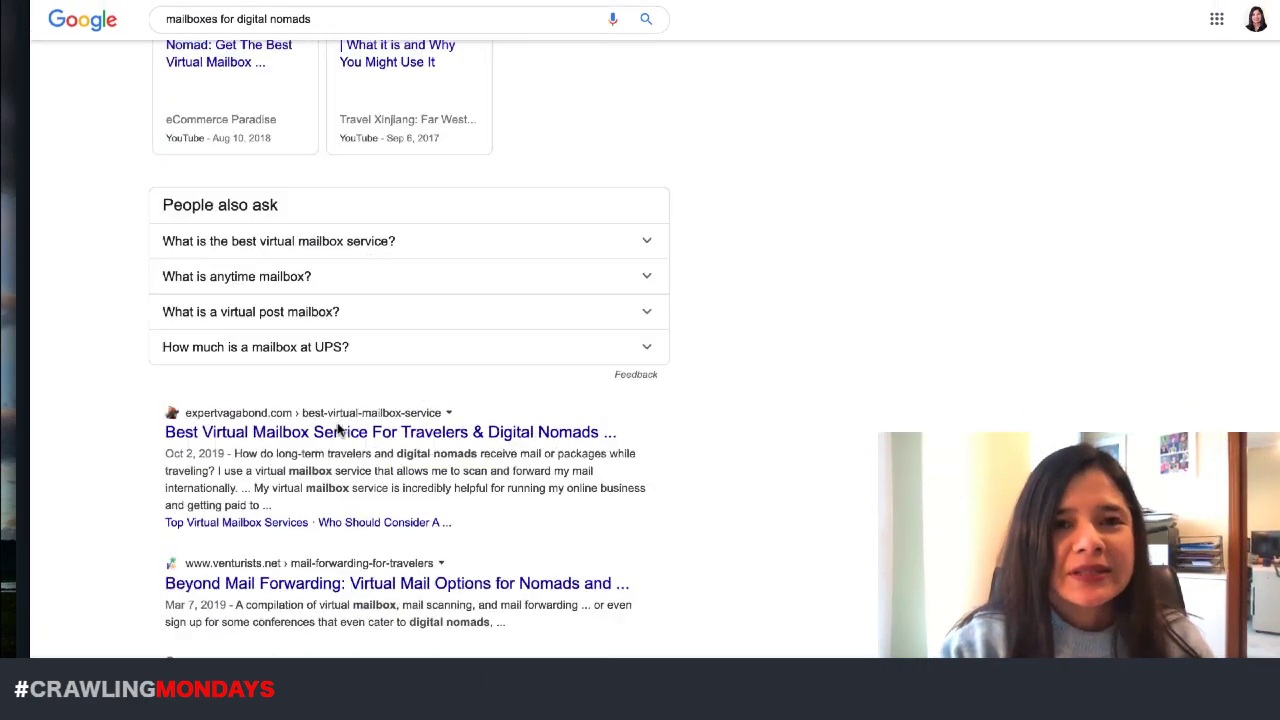
{"action": "scroll", "scroll_direction": "up", "scroll_amount": 3}
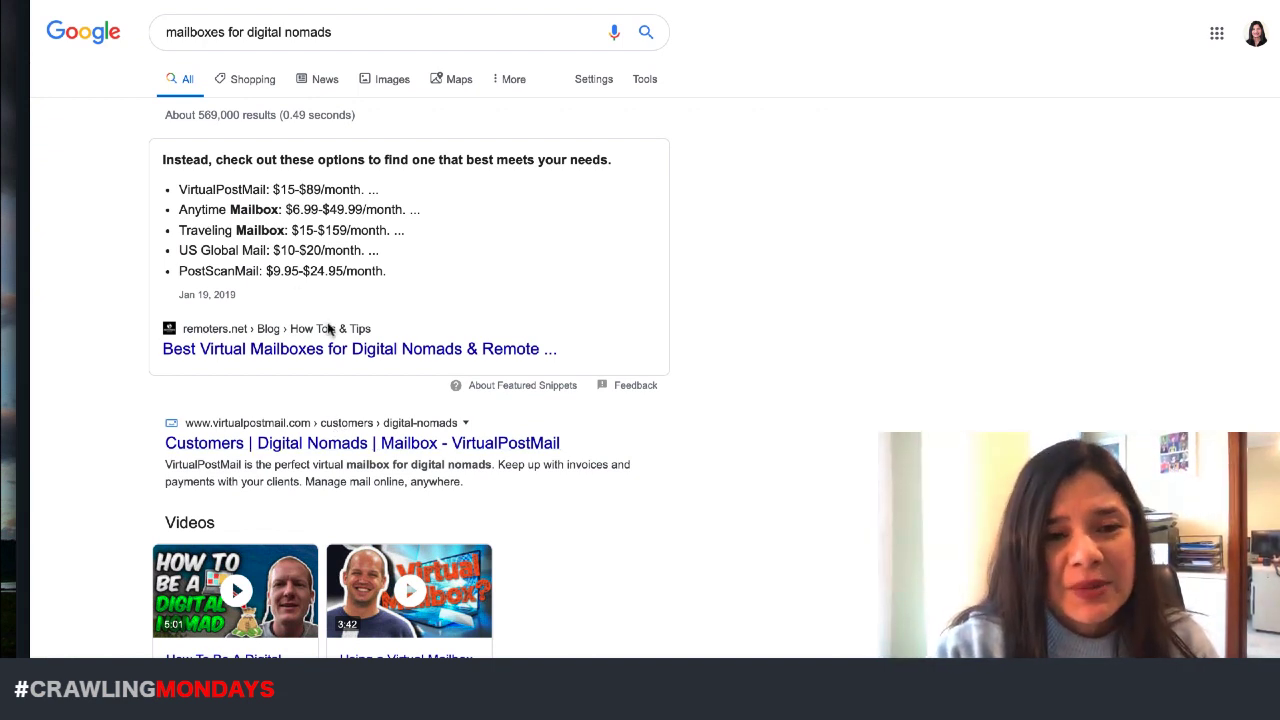
{"action": "scroll", "scroll_direction": "down", "scroll_amount": 3}
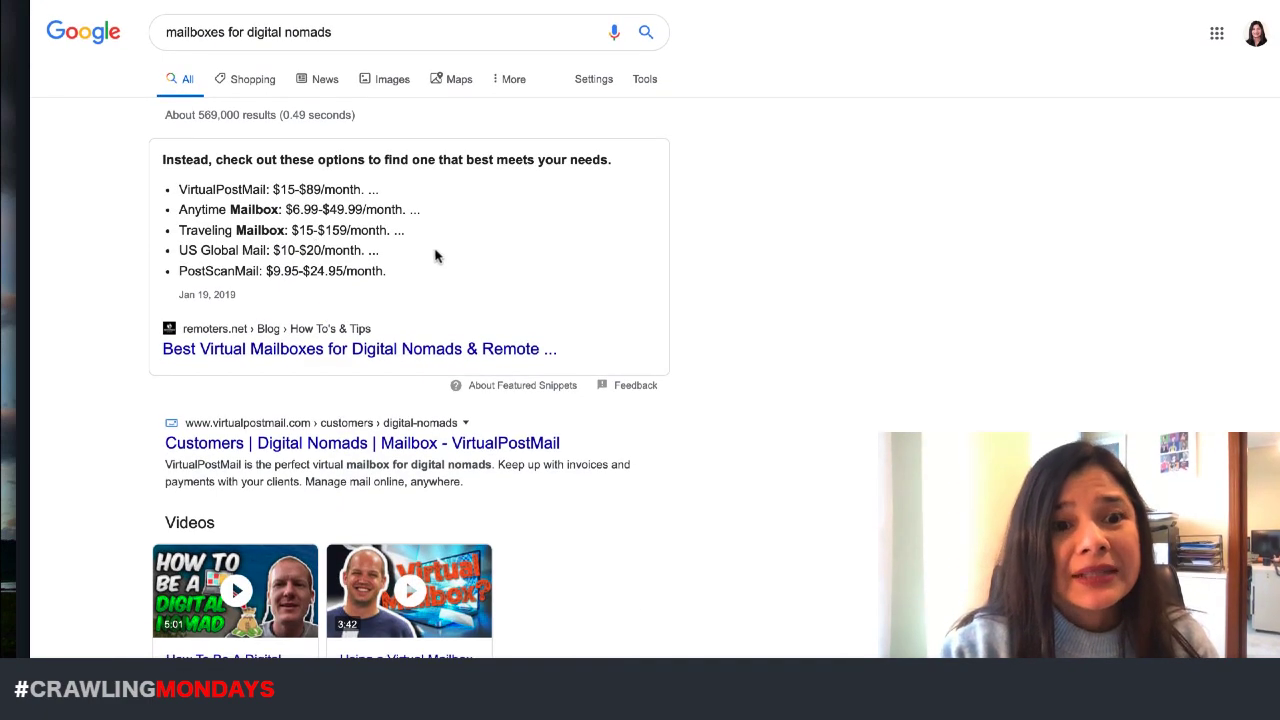
{"action": "scroll", "scroll_direction": "down", "scroll_amount": 3}
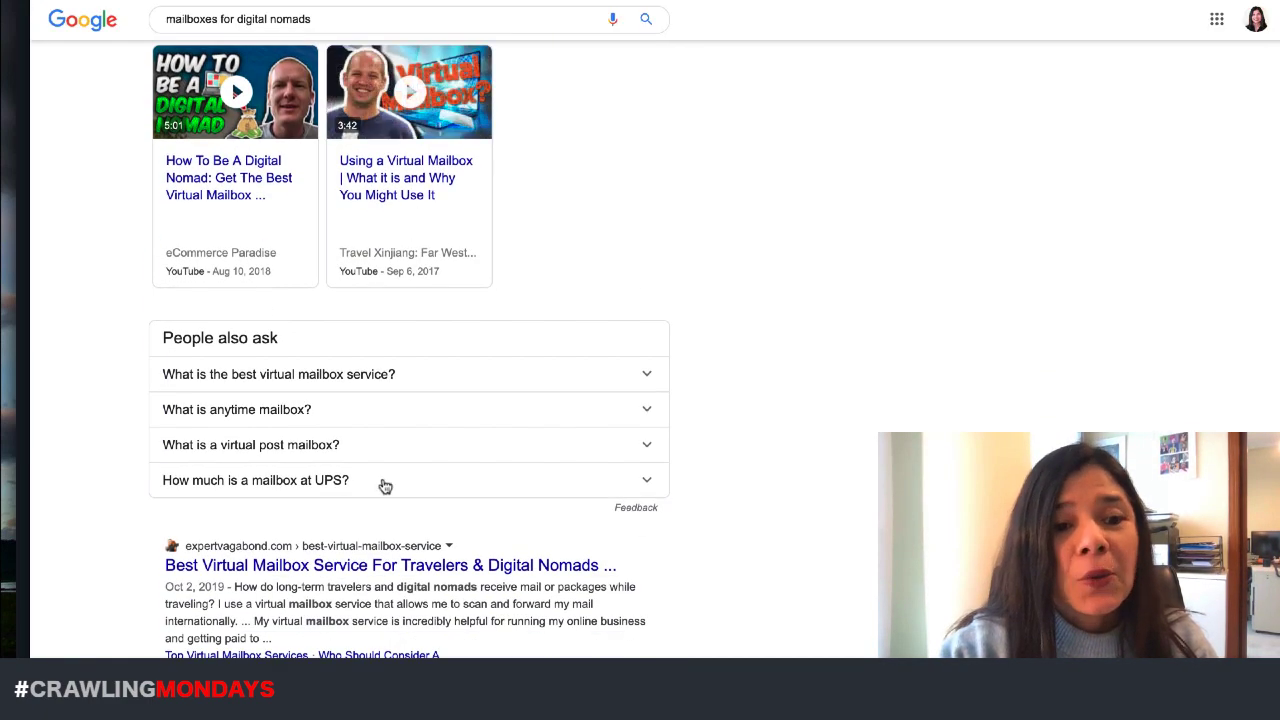
{"action": "scroll", "scroll_direction": "down", "scroll_amount": 3}
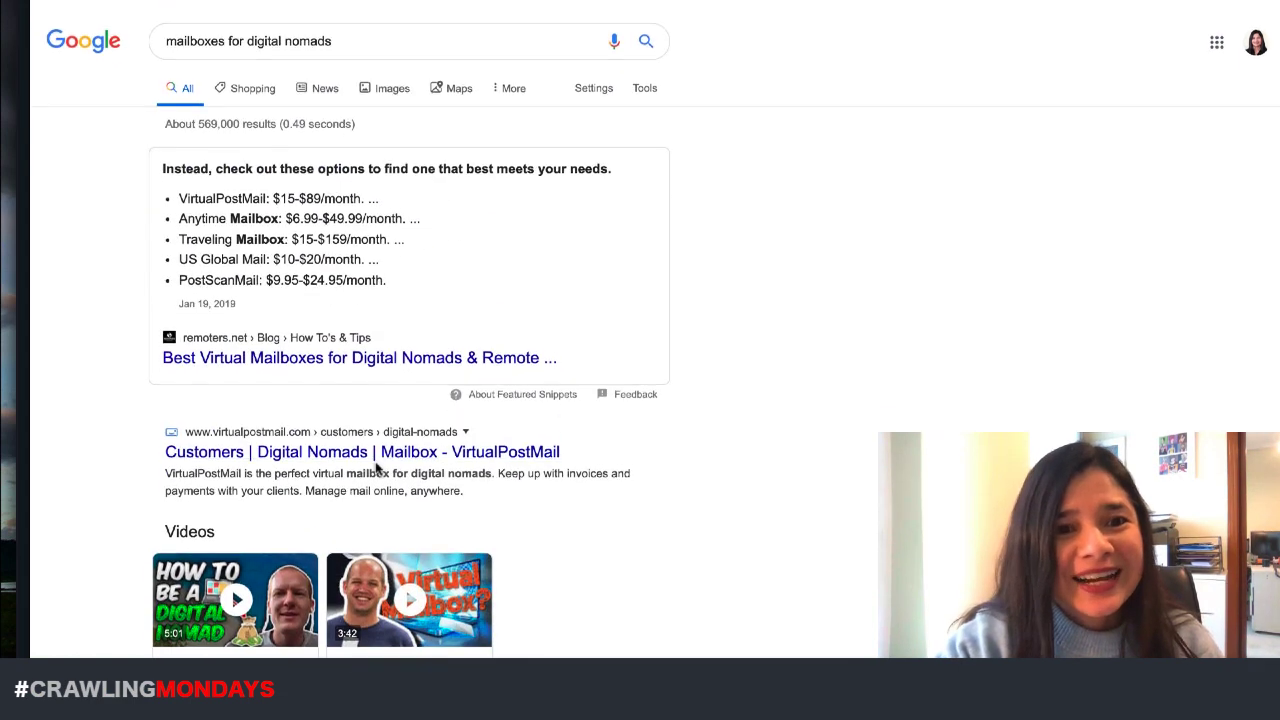
{"action": "scroll", "scroll_direction": "down", "scroll_amount": 3}
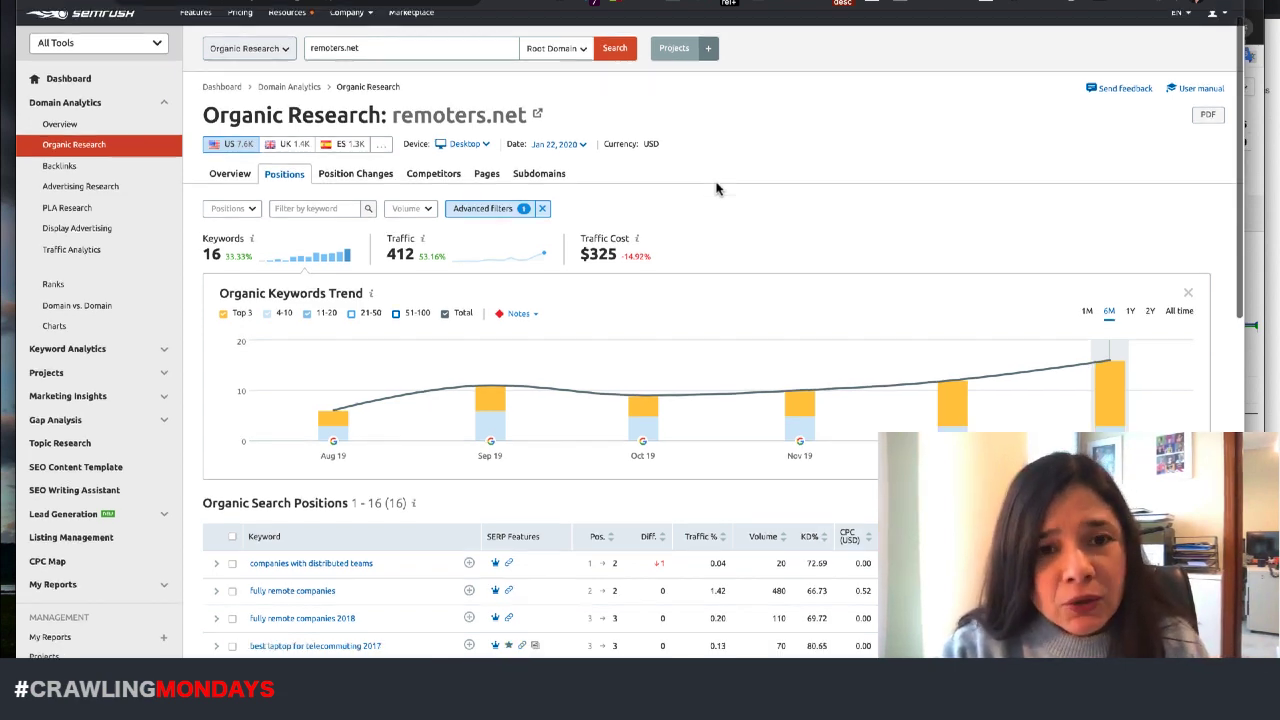
Step: Filter remoters.net's Organic Positions to featured-snippet keywords and reach the 16-keyword table
{"action": "left_click", "coordinate": [410, 60]}
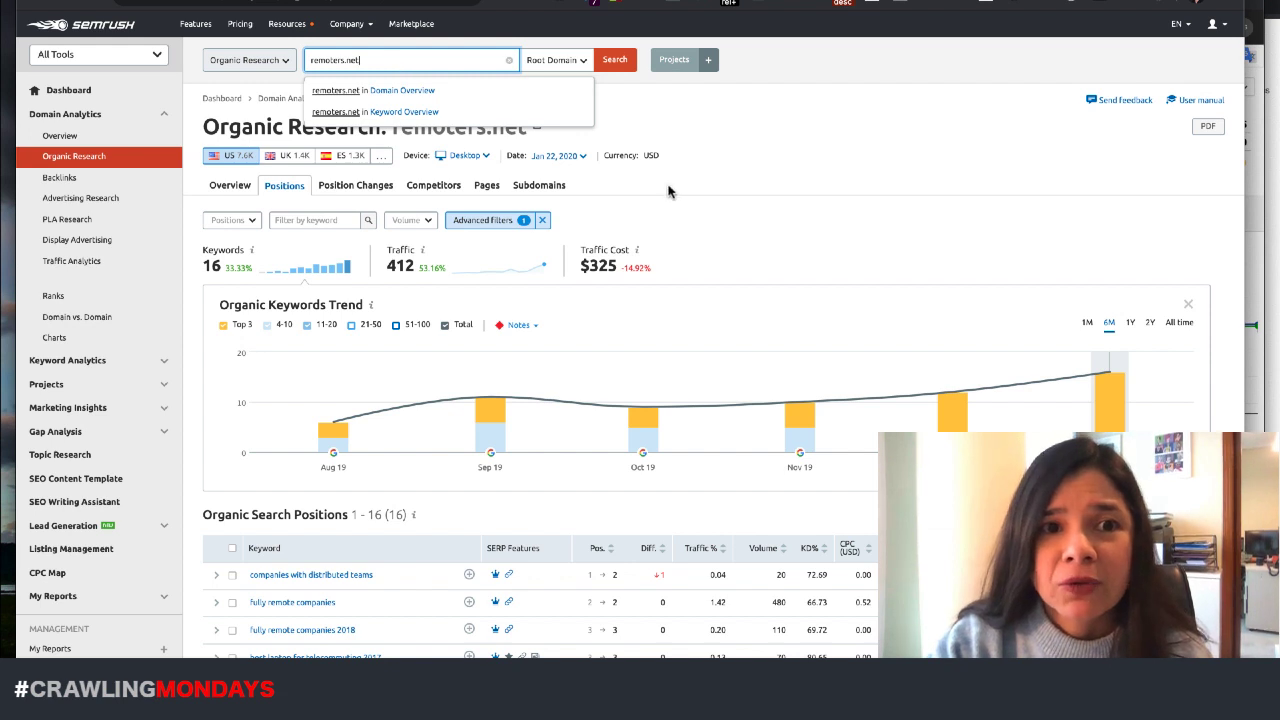
{"action": "left_click", "coordinate": [484, 218]}
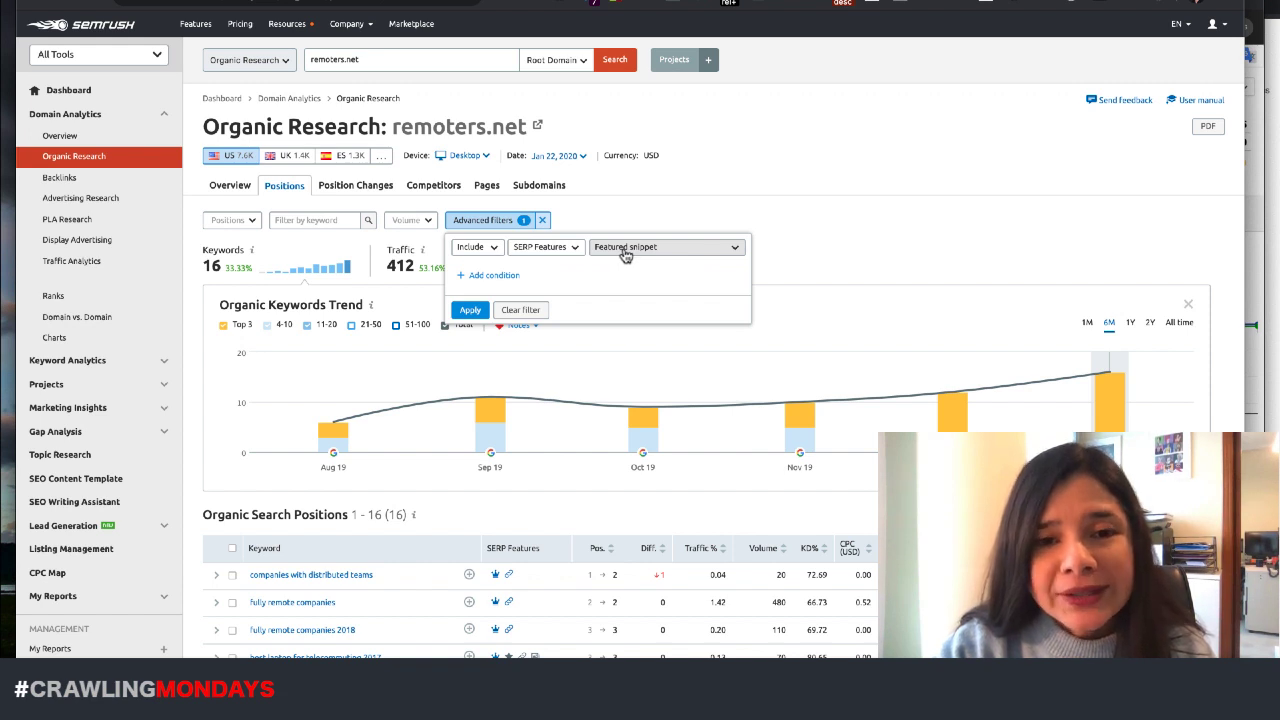
{"action": "mouse_move", "coordinate": [604, 290]}
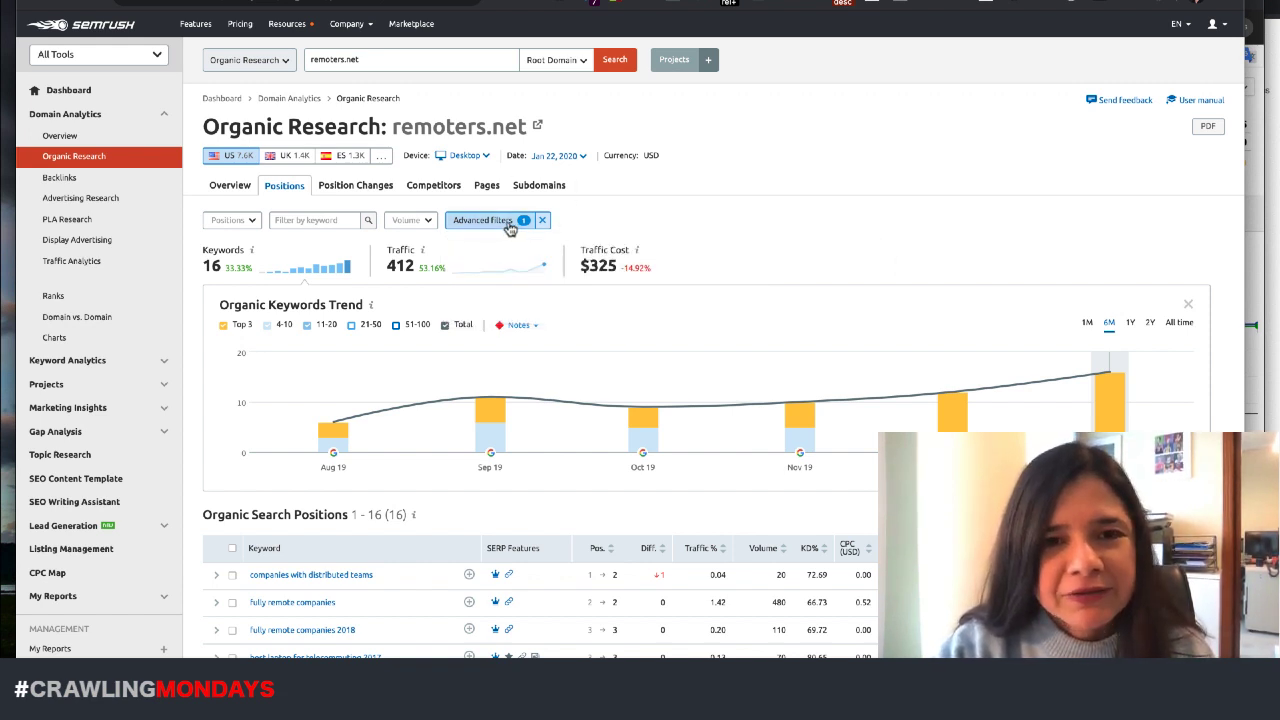
{"action": "scroll", "scroll_direction": "down", "scroll_amount": 3}
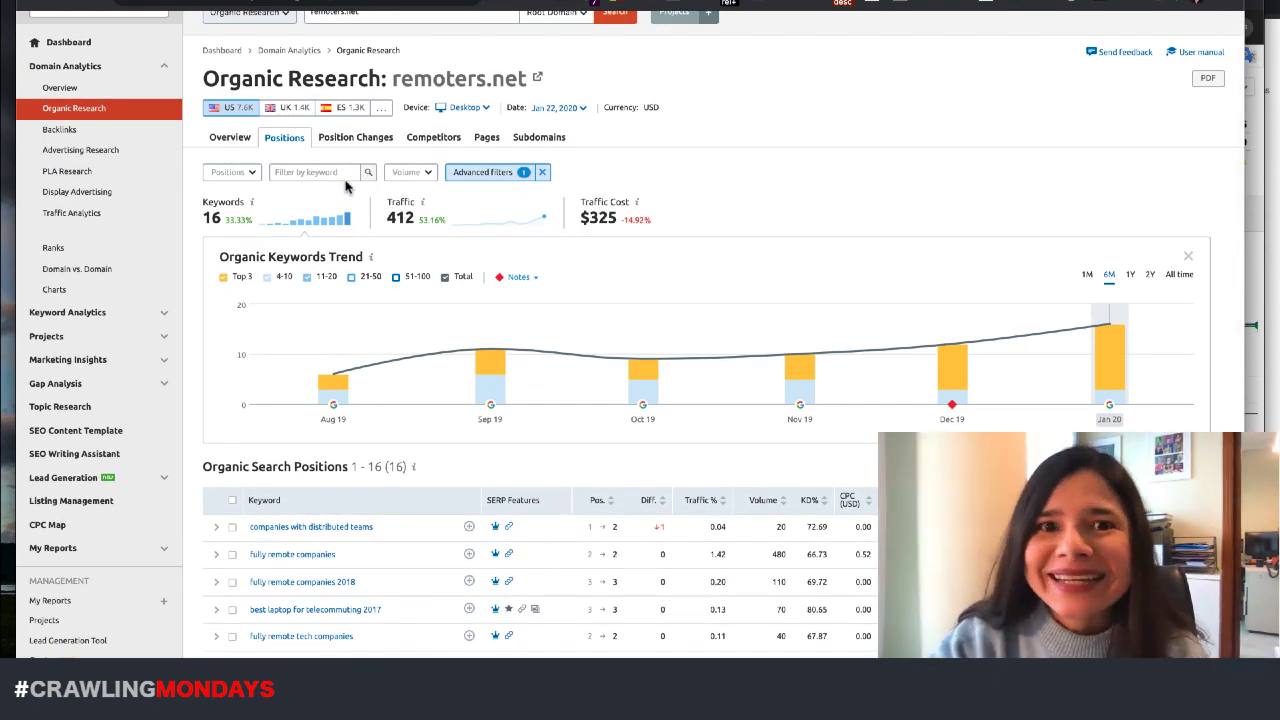
{"action": "scroll", "scroll_direction": "down", "scroll_amount": 3}
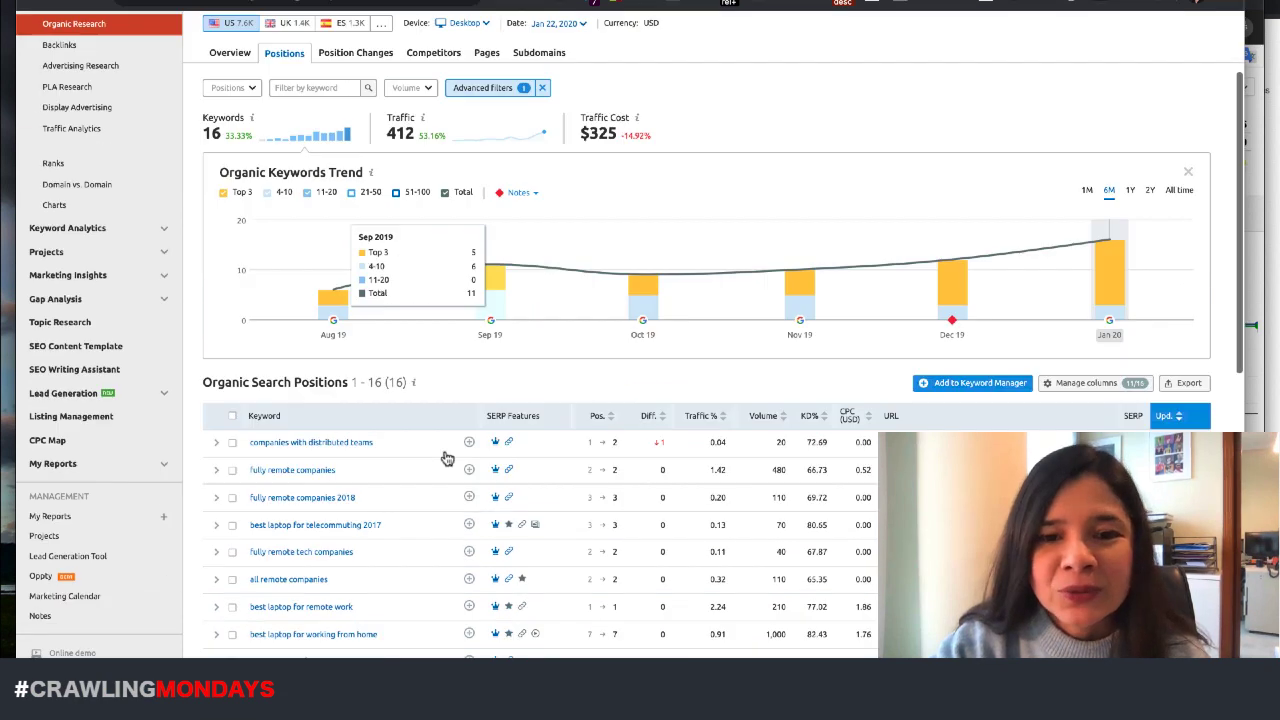
{"action": "scroll", "scroll_direction": "down", "scroll_amount": 3}
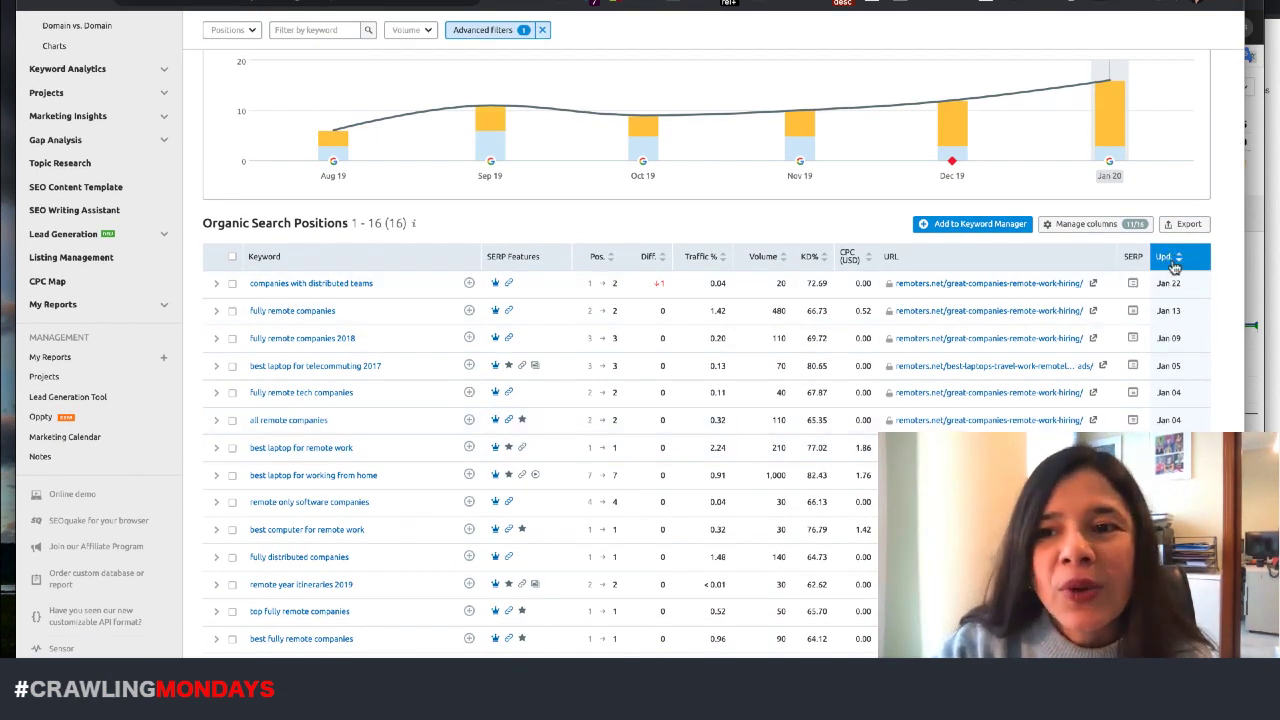
{"action": "mouse_move", "coordinate": [1164, 256]}
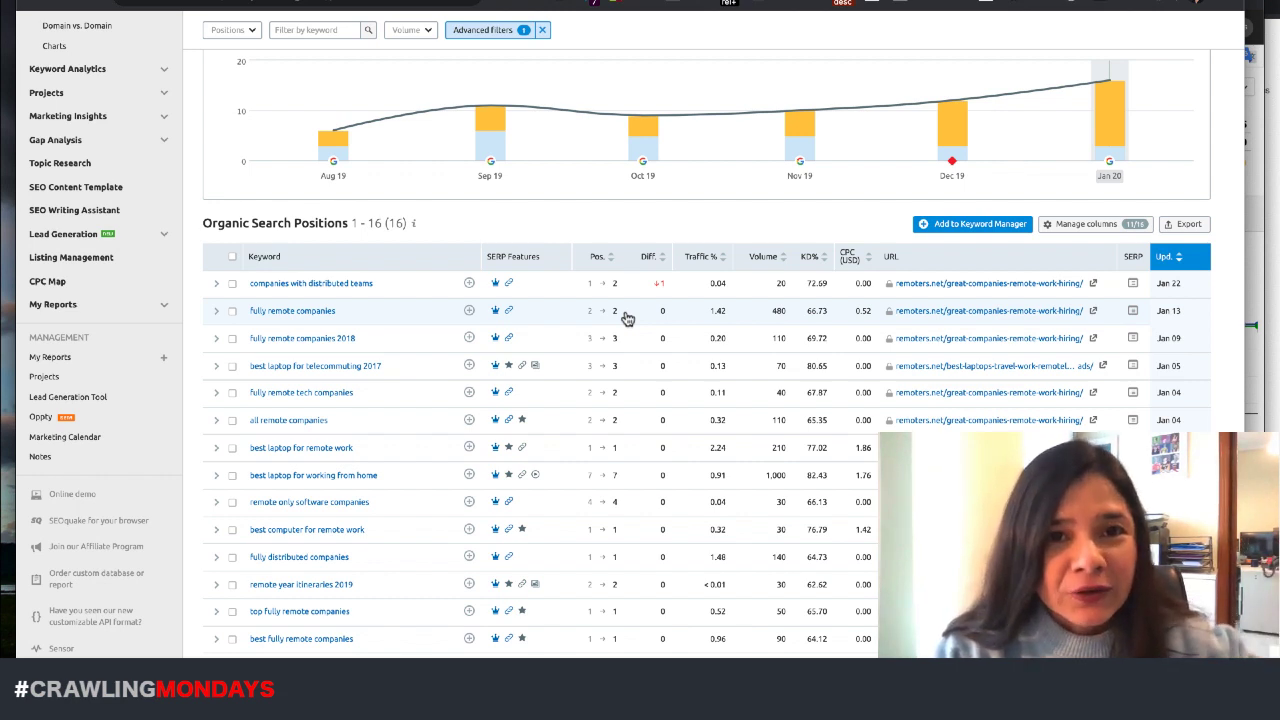
{"action": "mouse_move", "coordinate": [332, 130]}
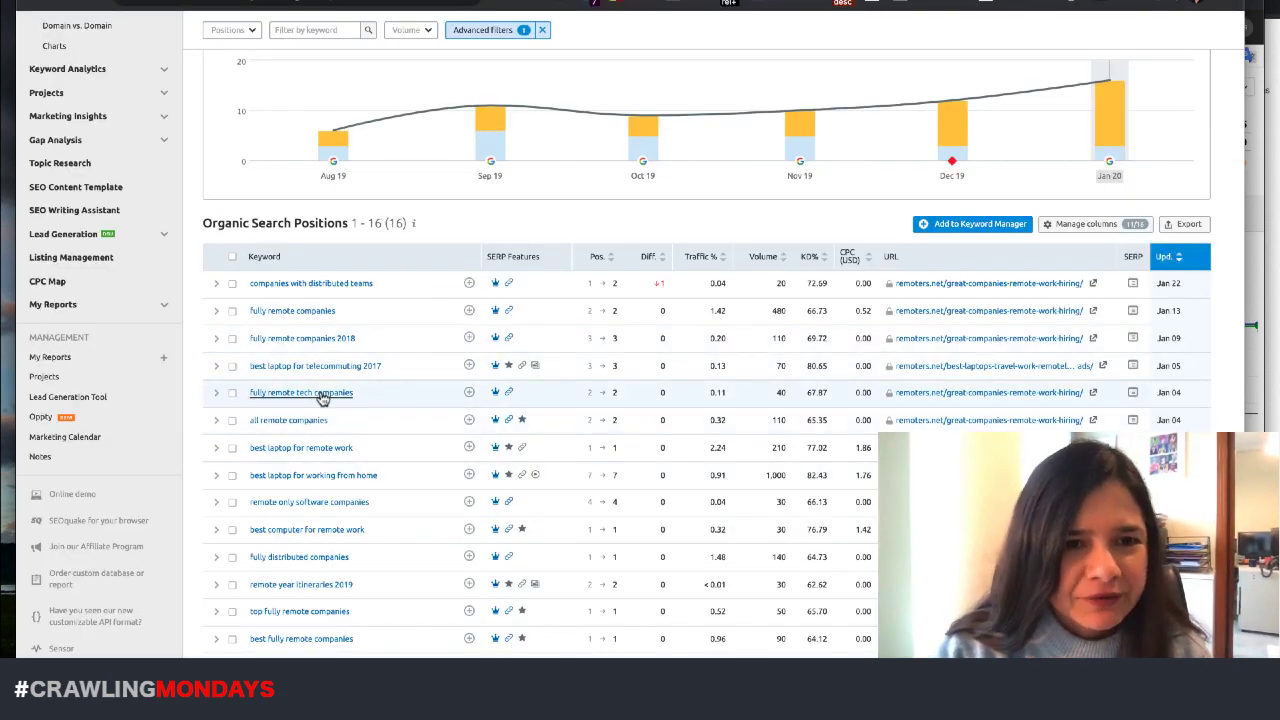
{"action": "mouse_move", "coordinate": [620, 472]}
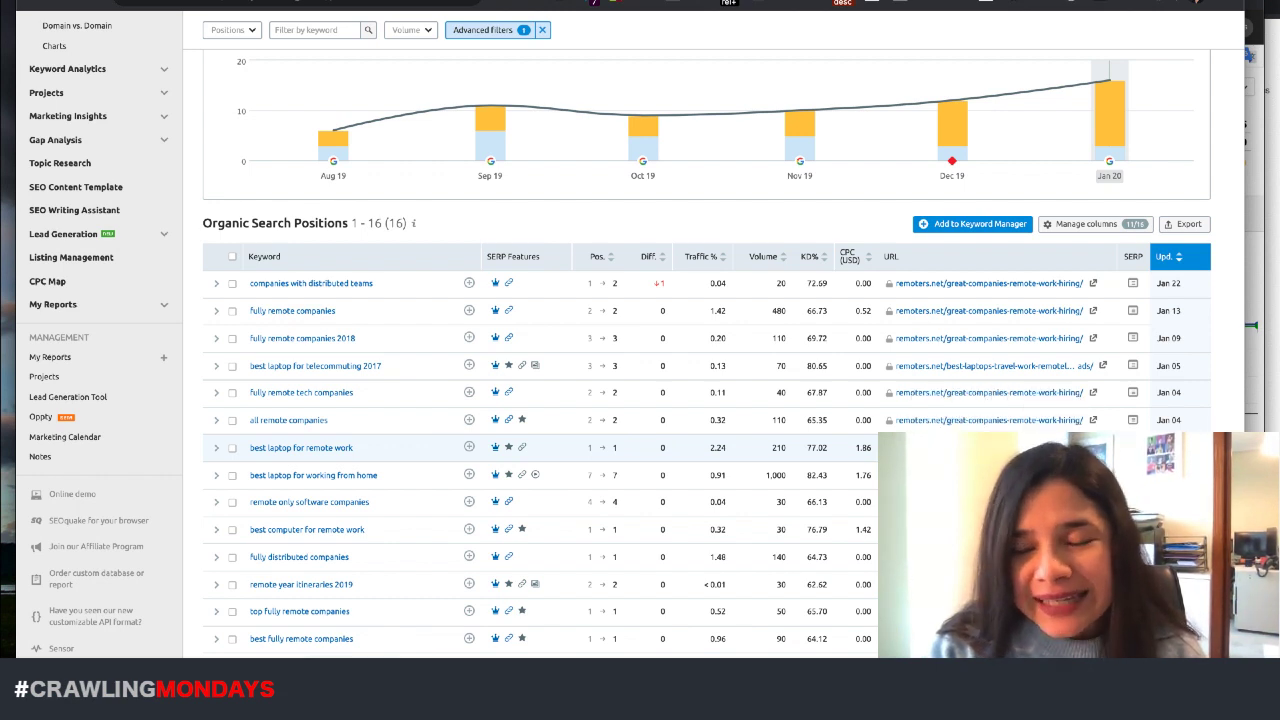
Step: Open the SERP snapshot for 'best laptop for remote work' and review the results under remoters.net's snippet
{"action": "left_click", "coordinate": [1132, 448]}
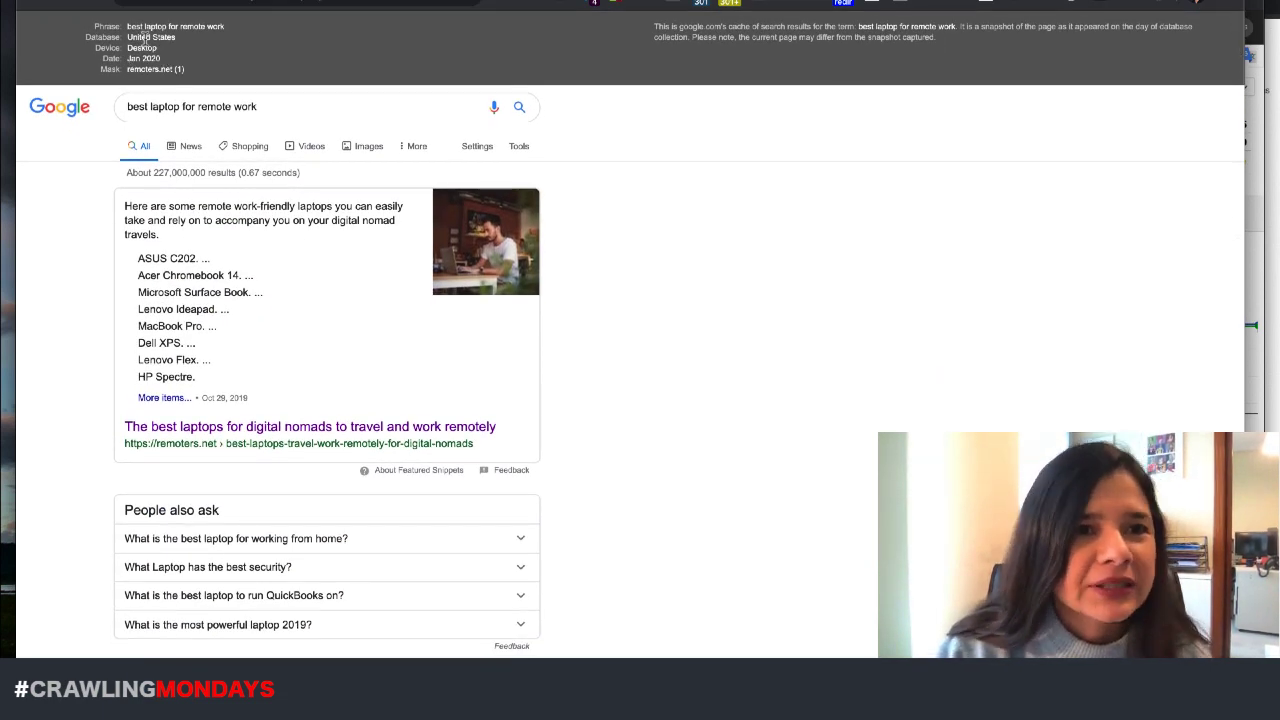
{"action": "mouse_move", "coordinate": [116, 404]}
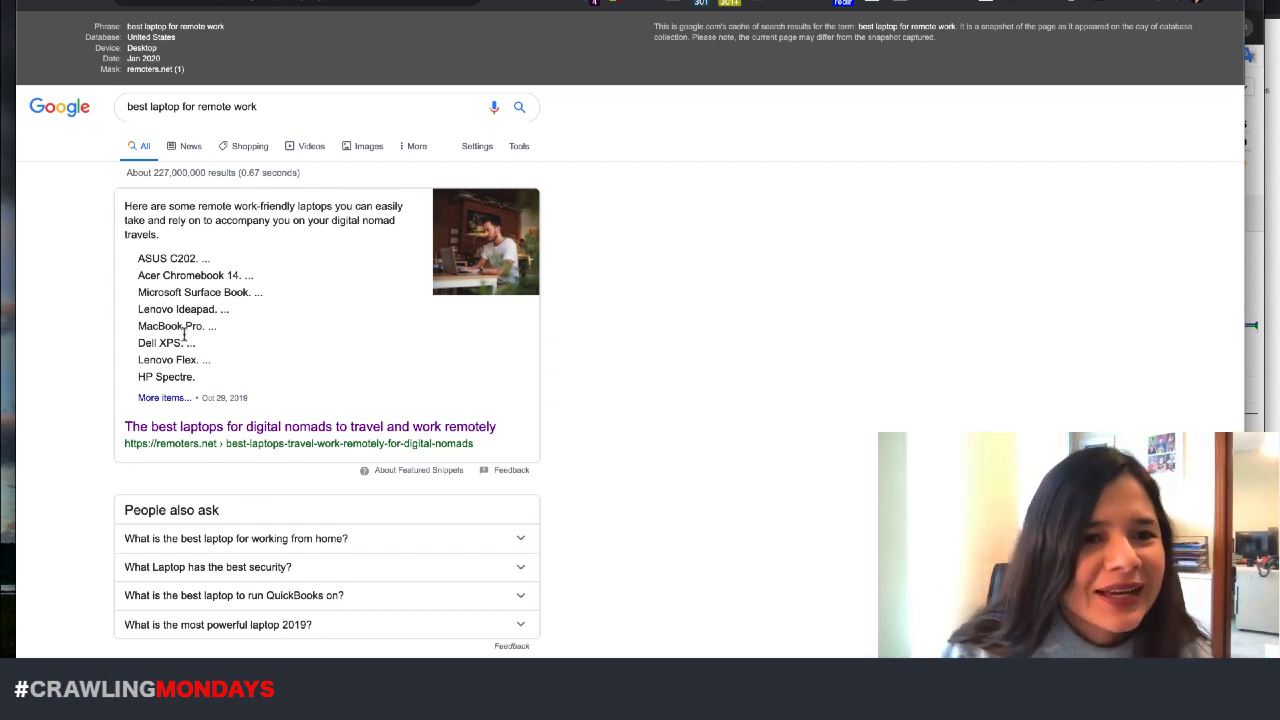
{"action": "scroll", "scroll_direction": "down", "scroll_amount": 3}
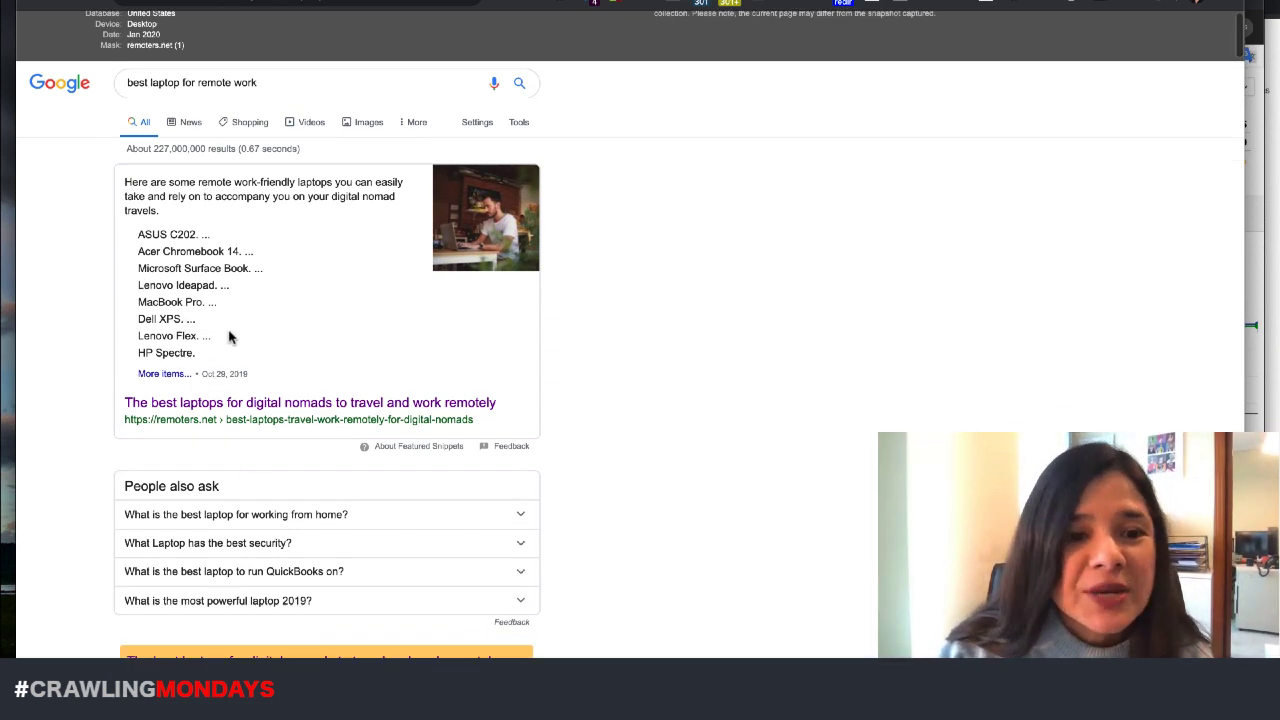
{"action": "scroll", "scroll_direction": "down", "scroll_amount": 3}
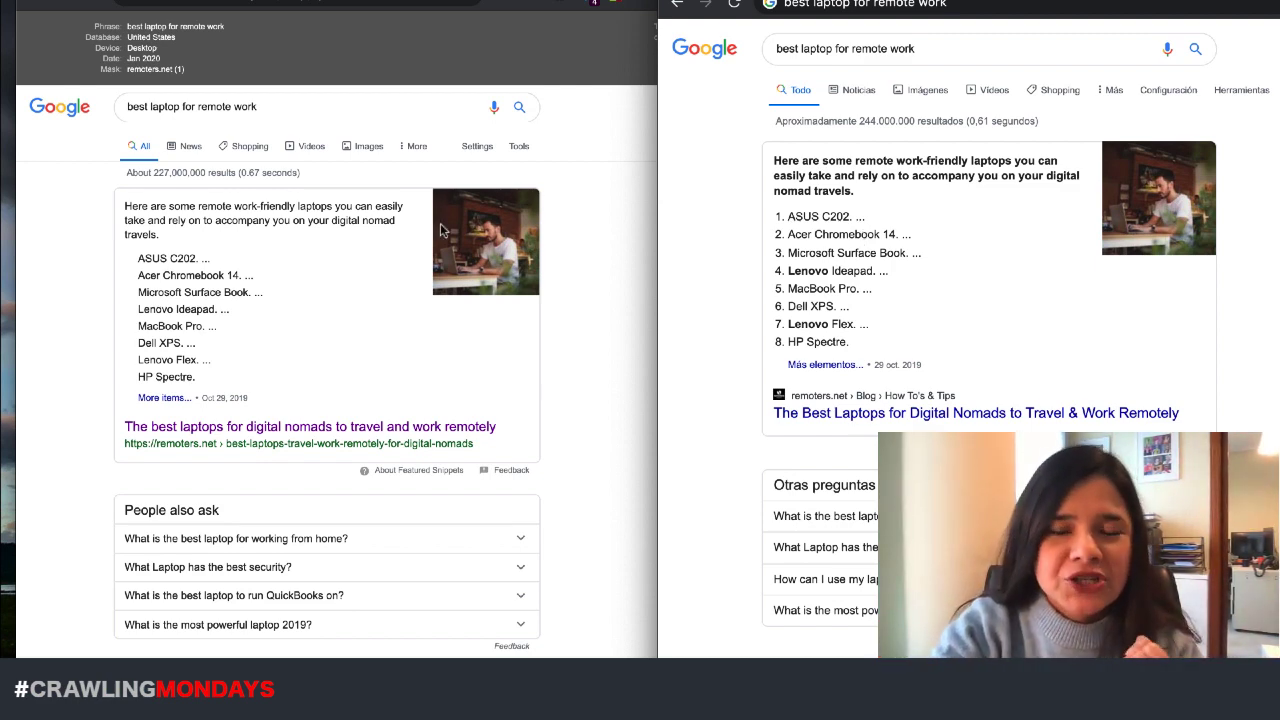
Step: Scroll the live results to the highlighted remoters.net listing beside the snapshot
{"action": "scroll", "scroll_direction": "down", "scroll_amount": 3}
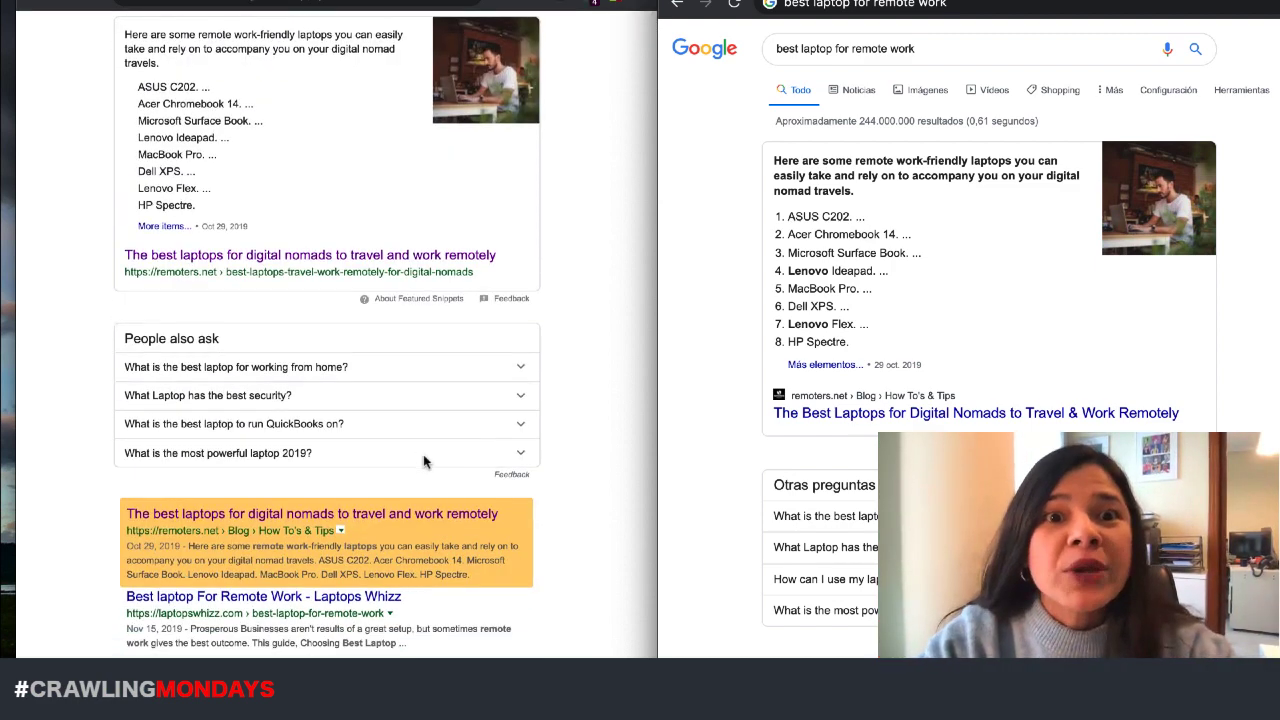
{"action": "scroll", "scroll_direction": "down", "scroll_amount": 3}
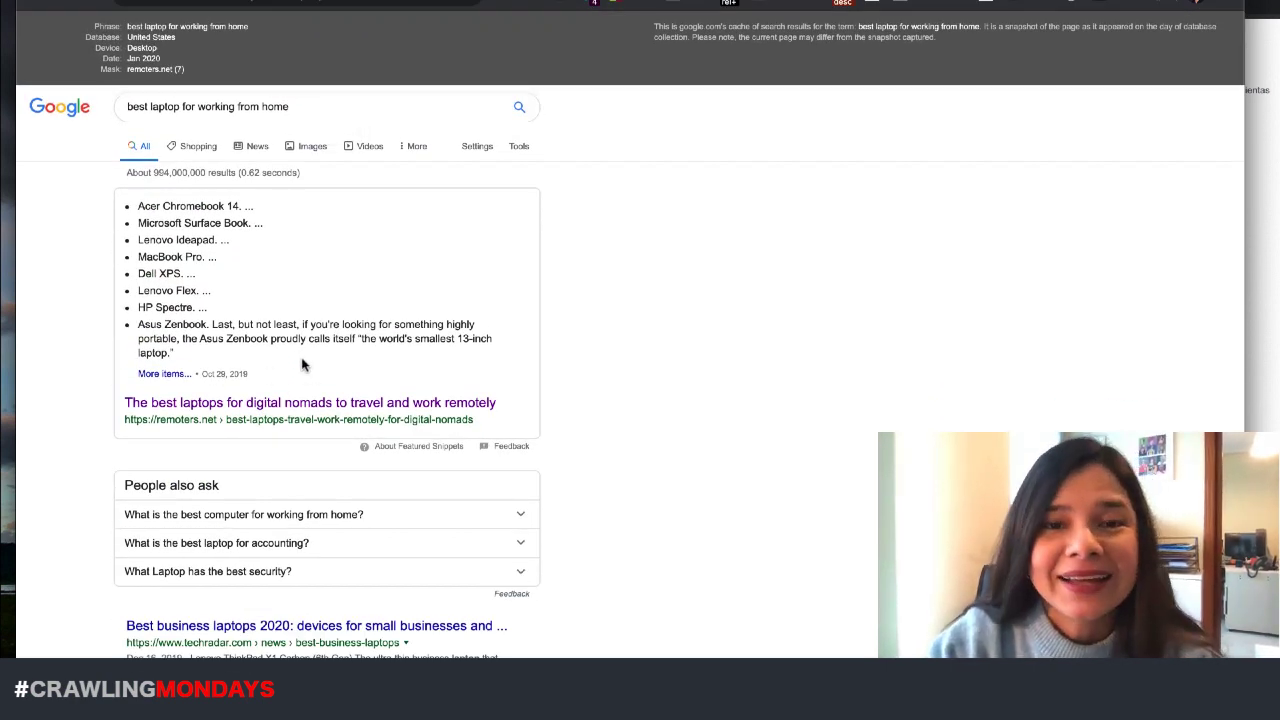
Step: Scroll through the saved 'best laptop for working from home' results below remoters.net's featured snippet
{"action": "scroll", "scroll_direction": "down", "scroll_amount": 3}
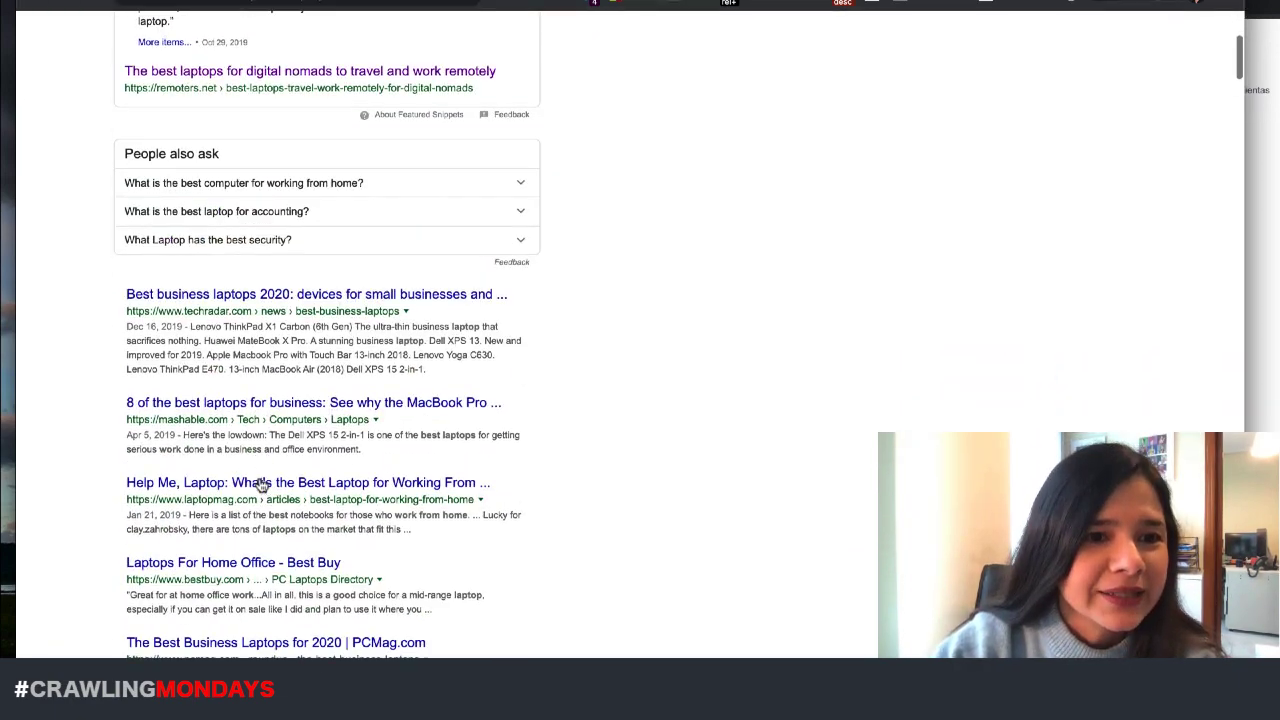
{"action": "scroll", "scroll_direction": "down", "scroll_amount": 3}
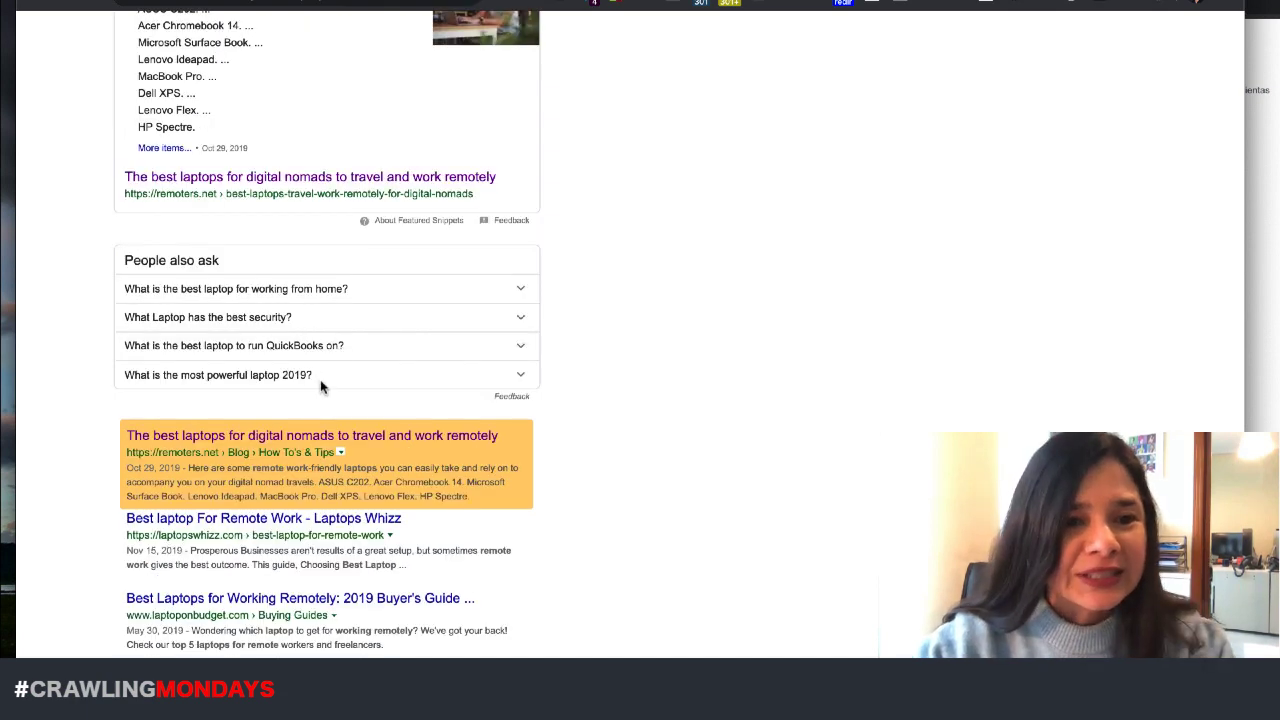
{"action": "scroll", "scroll_direction": "down", "scroll_amount": 3}
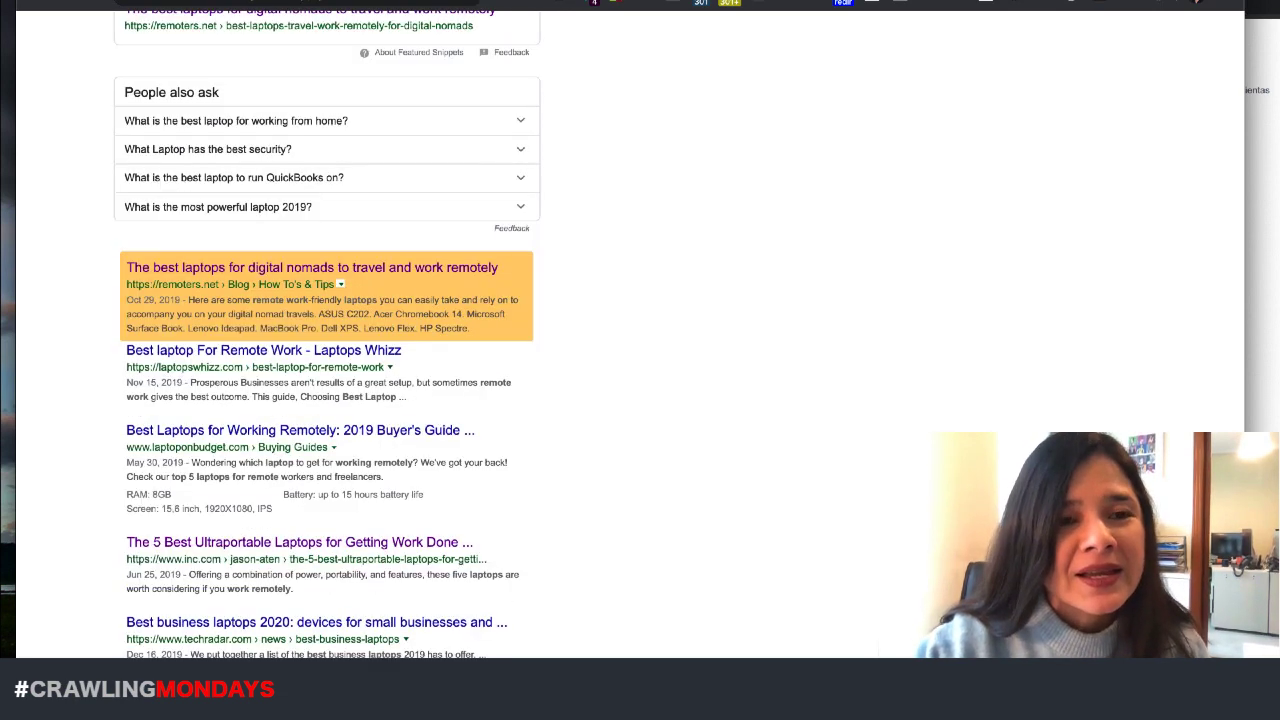
{"action": "scroll", "scroll_direction": "up", "scroll_amount": 3}
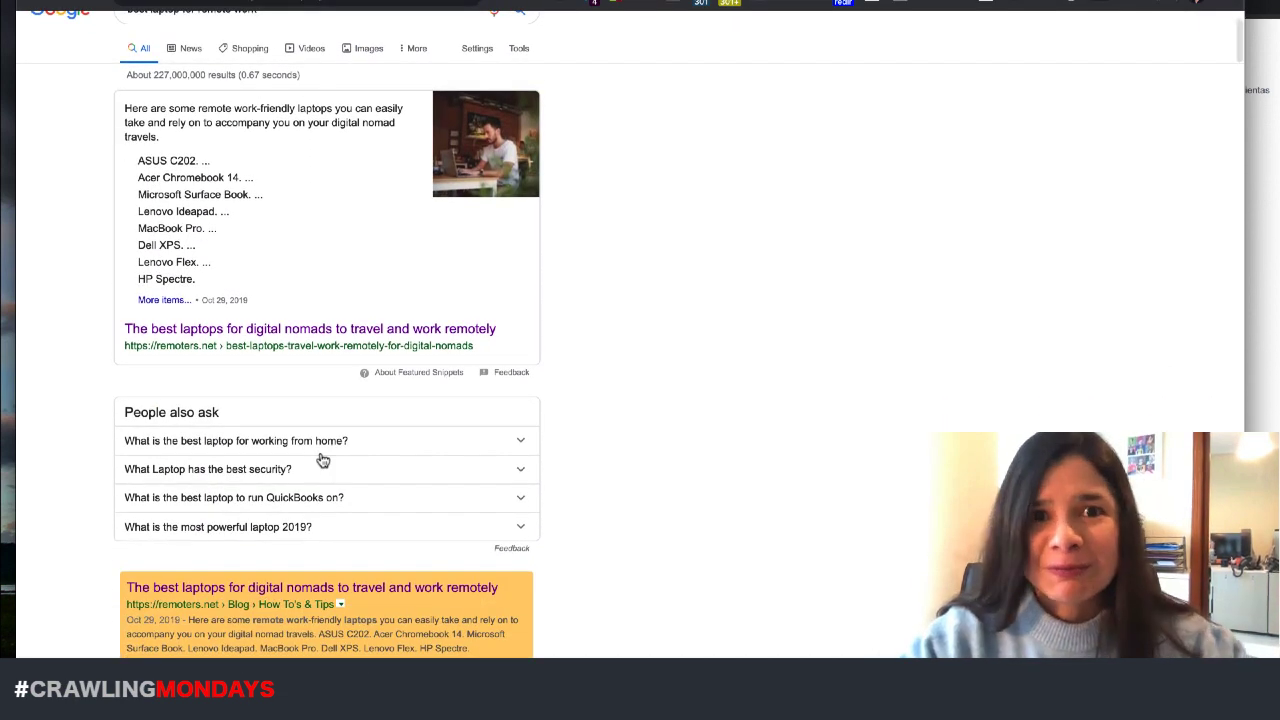
{"action": "mouse_move", "coordinate": [350, 542]}
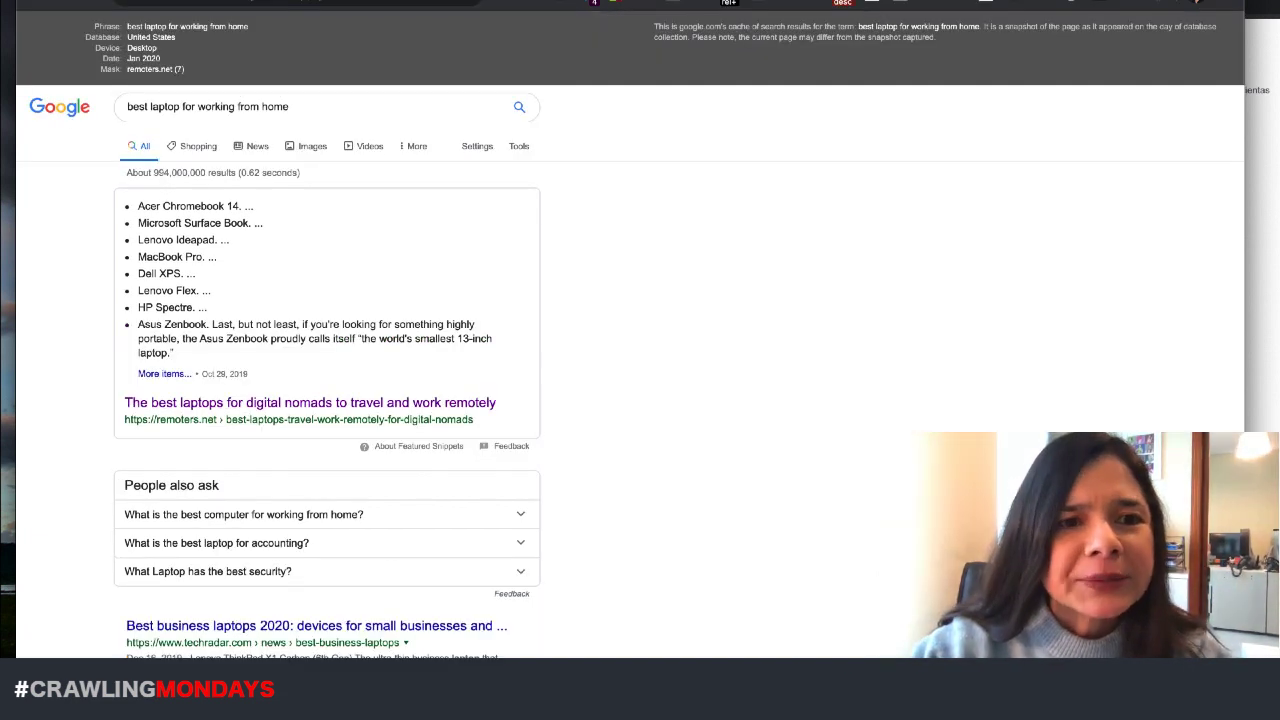
{"action": "scroll", "scroll_direction": "down", "scroll_amount": 3}
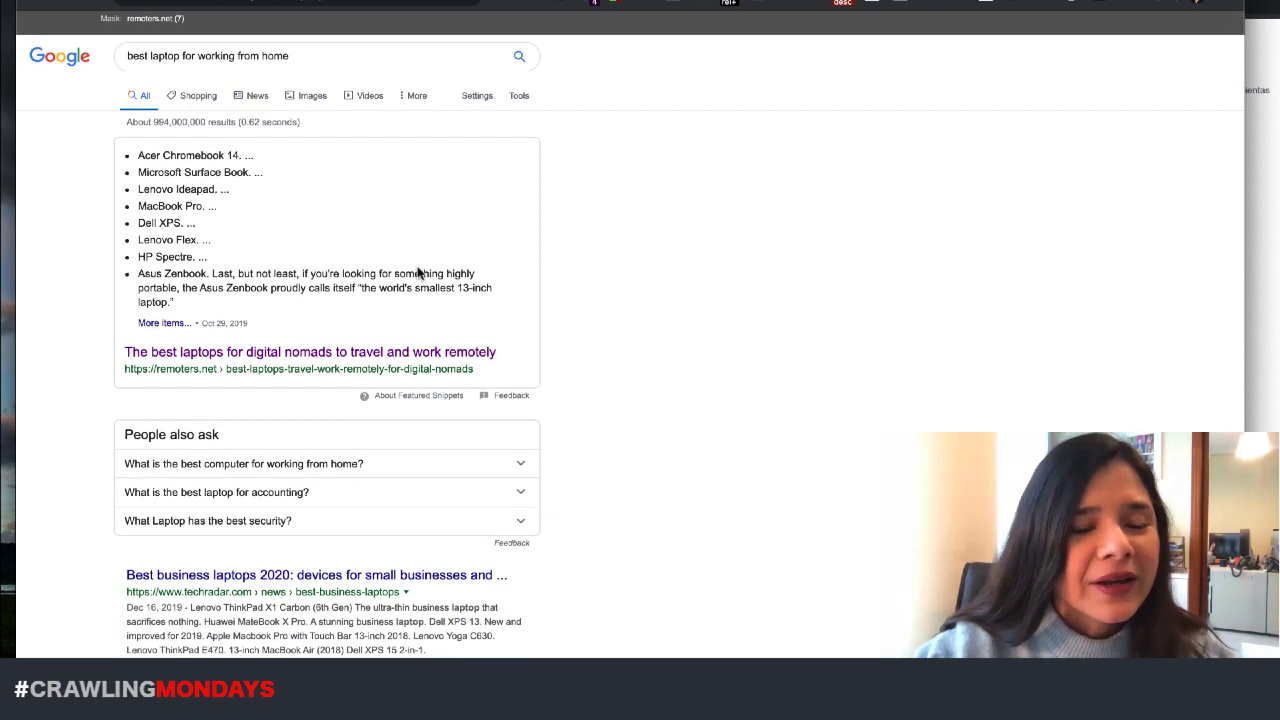
{"action": "mouse_move", "coordinate": [330, 212]}
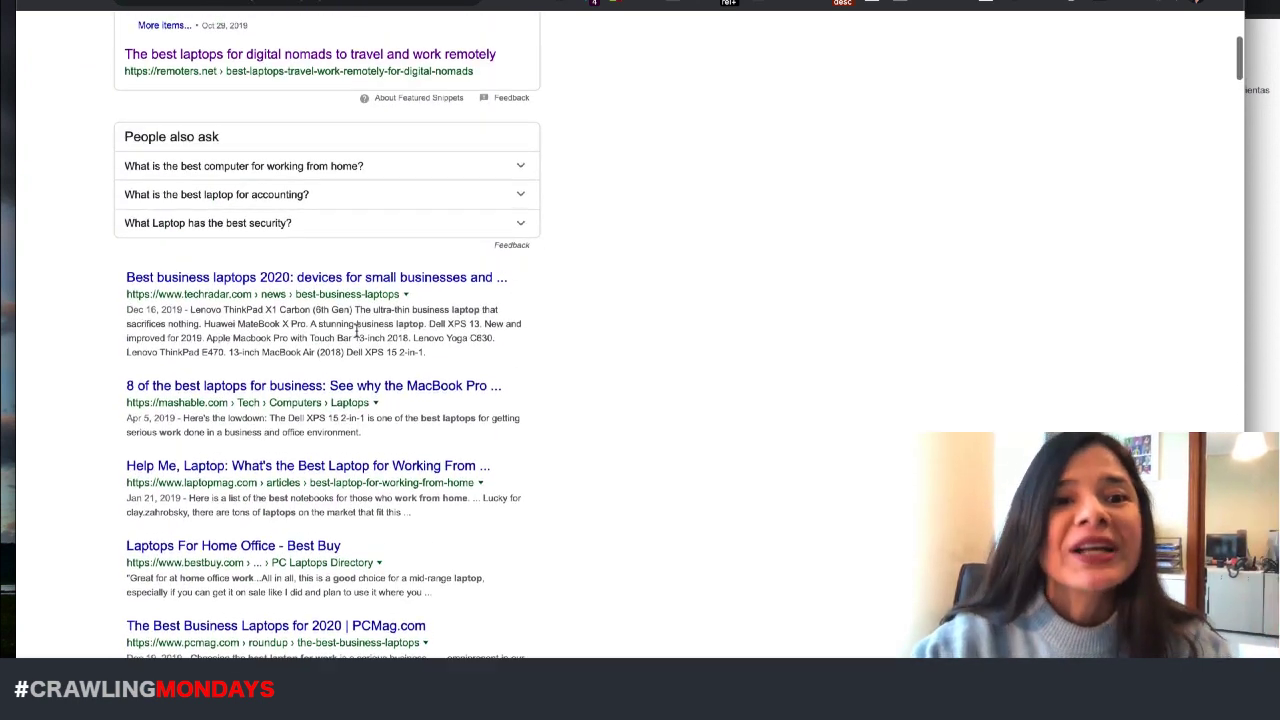
{"action": "scroll", "scroll_direction": "down", "scroll_amount": 3}
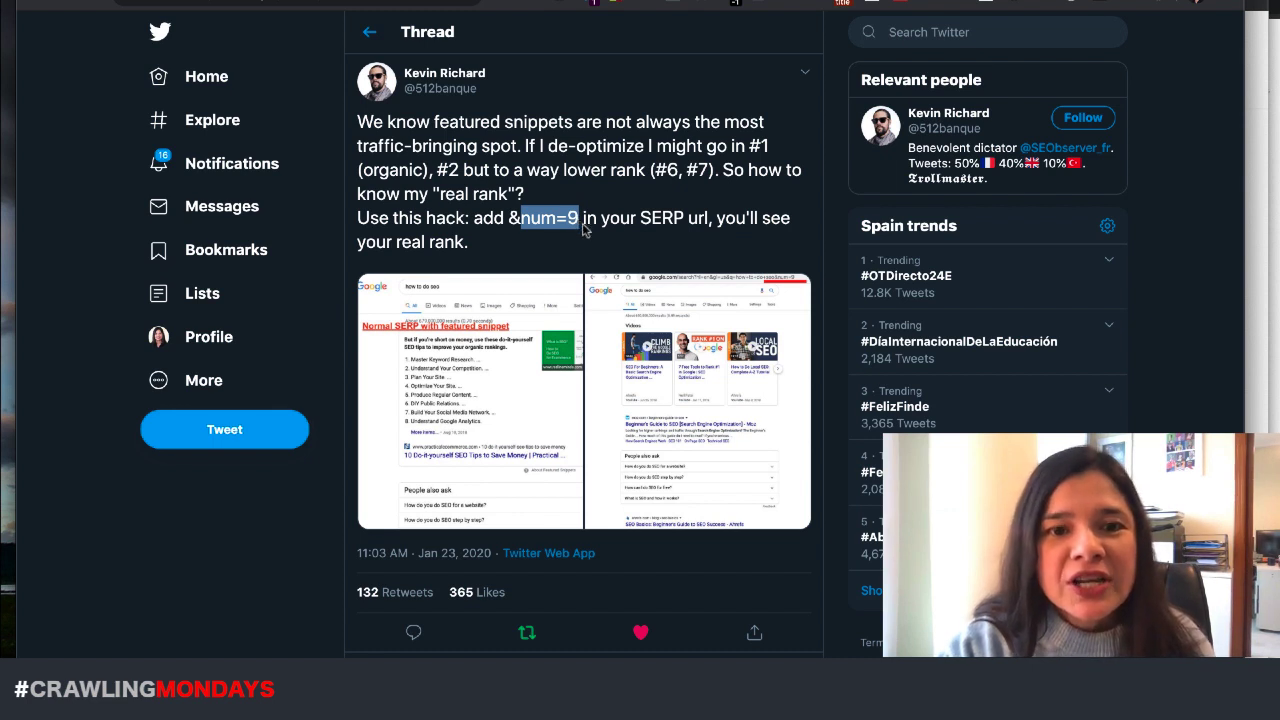
{"action": "mouse_move", "coordinate": [574, 192]}
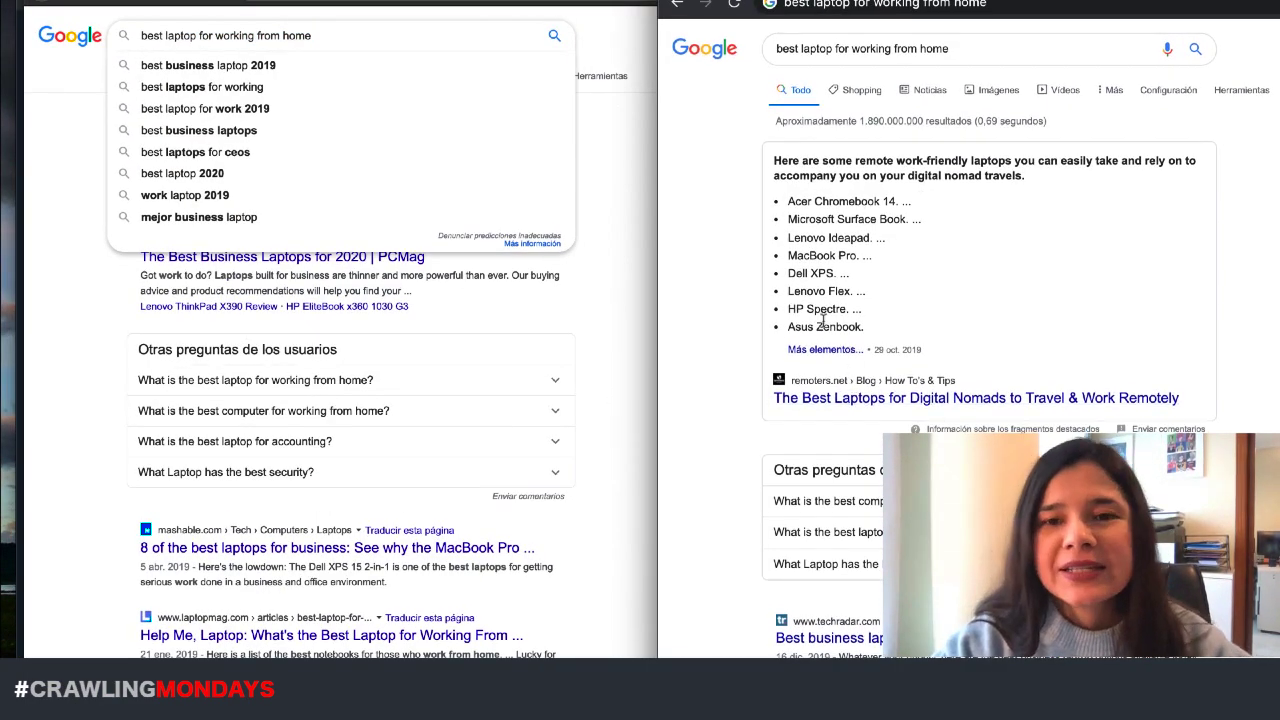
Step: Review the num=9 results for 'best laptop for working from home', now topped by techradar.com without a snippet
{"action": "scroll", "scroll_direction": "down", "scroll_amount": 3}
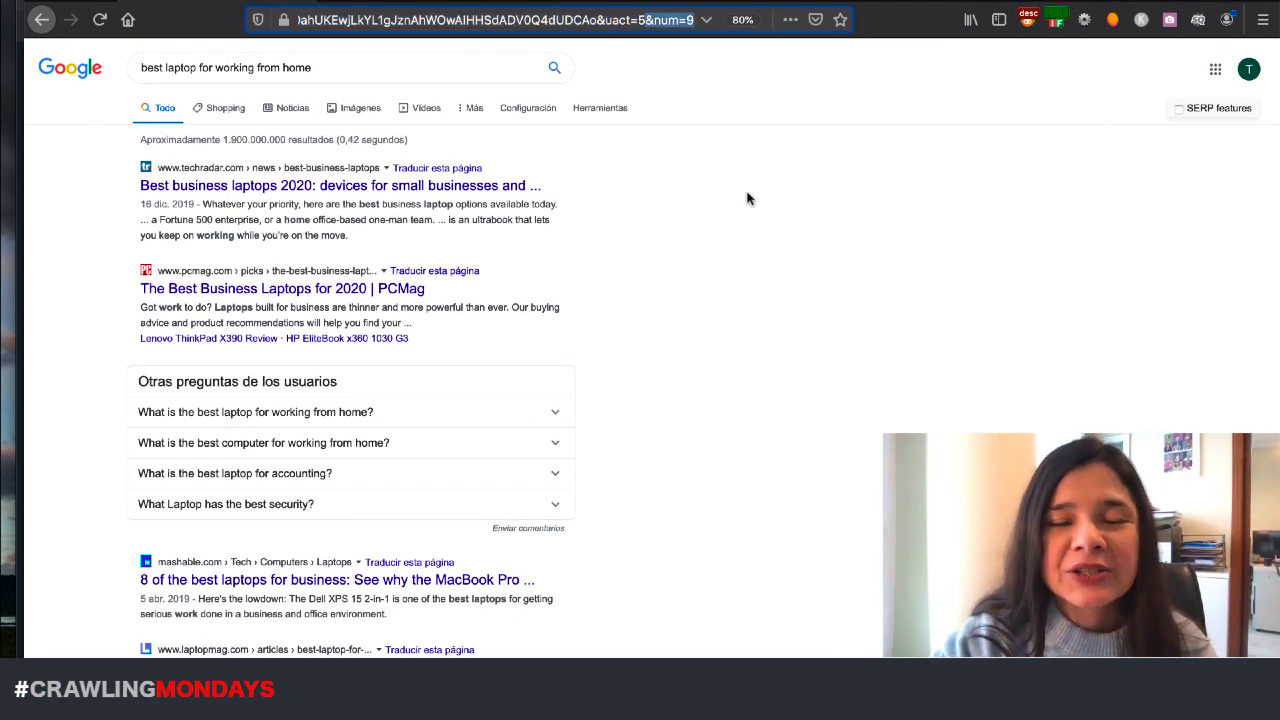
Step: Compare the Spanish and English 'fully remote companies' SERPs side by side, scrolling the right-hand one
{"action": "left_click", "coordinate": [292, 108]}
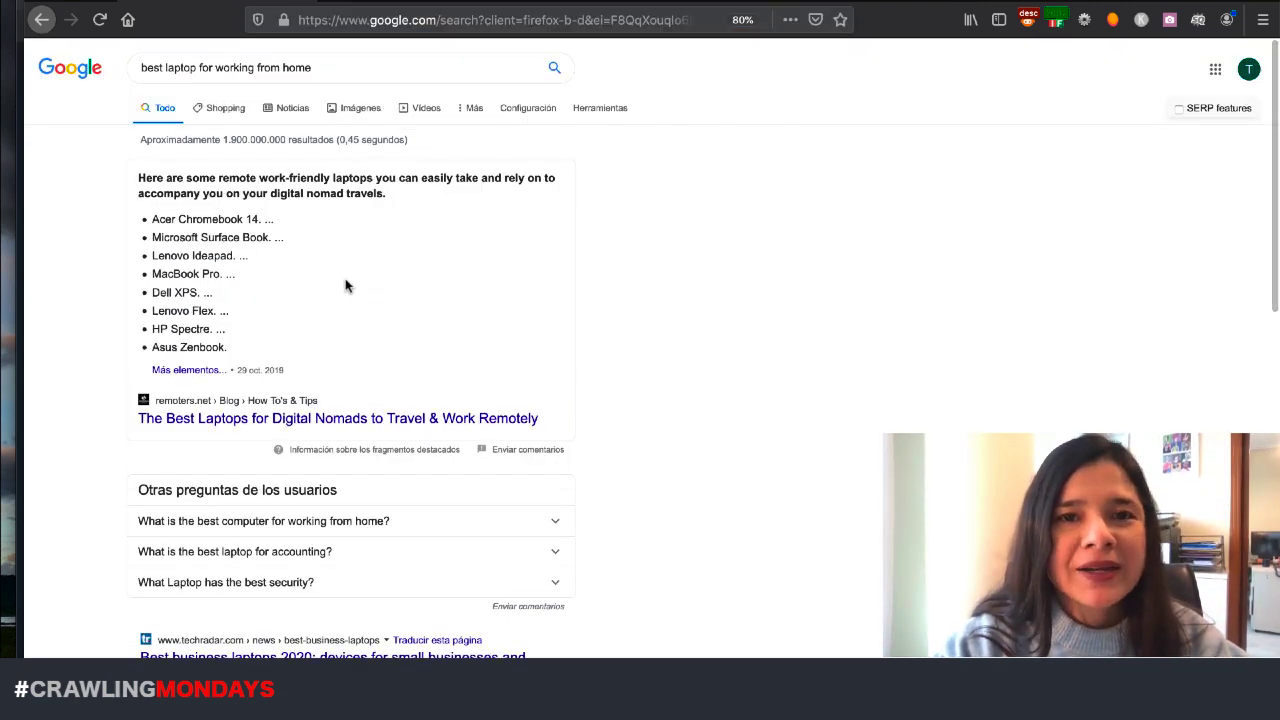
{"action": "scroll", "scroll_direction": "down", "scroll_amount": 3}
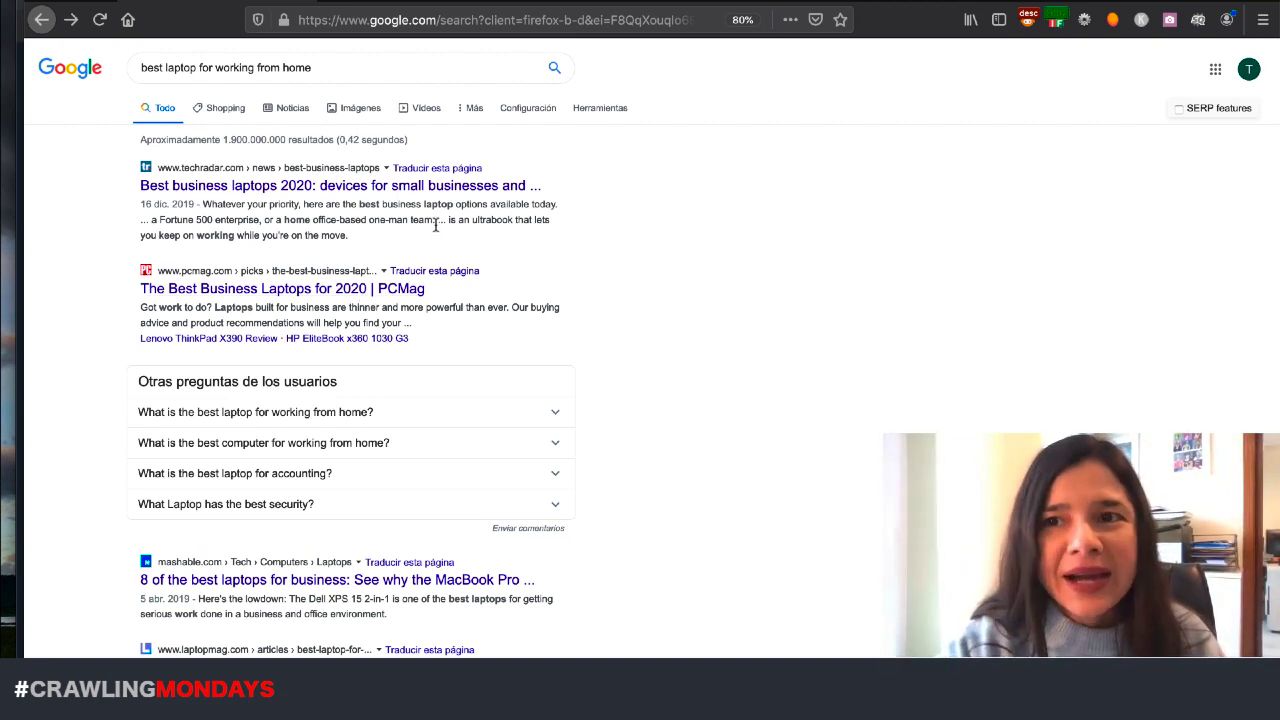
{"action": "scroll", "scroll_direction": "down", "scroll_amount": 3}
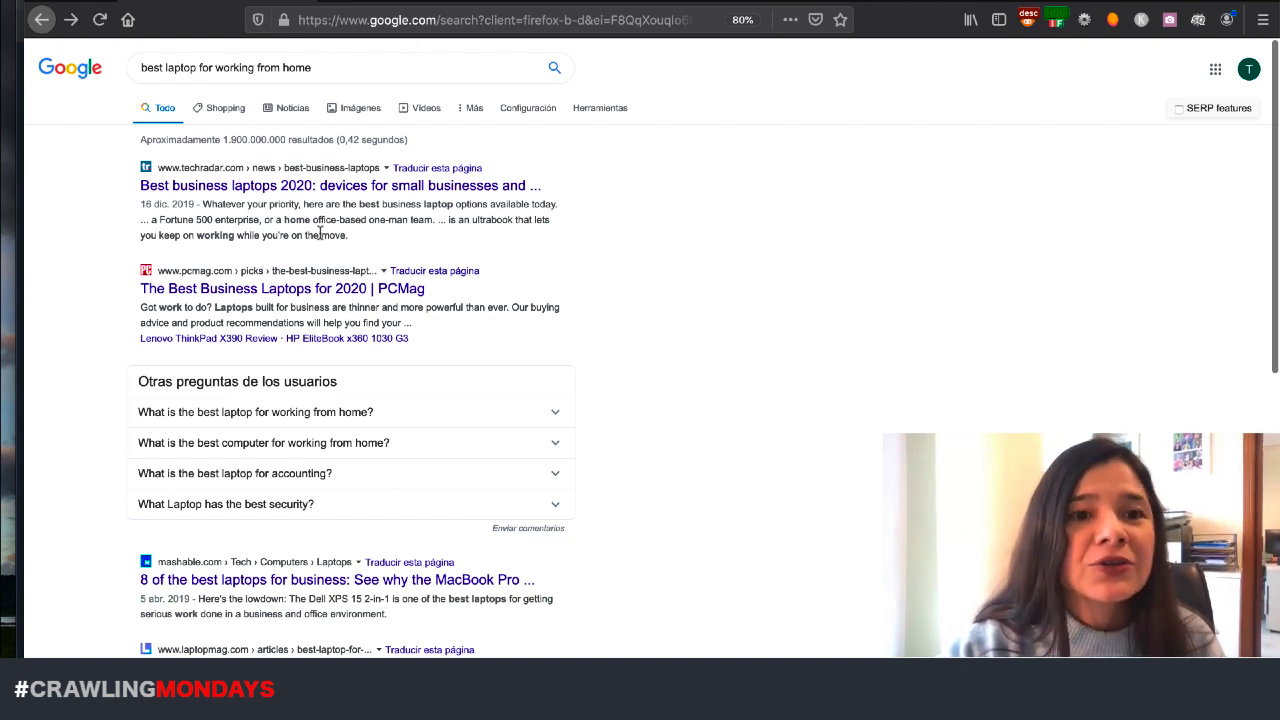
{"action": "mouse_move", "coordinate": [300, 288]}
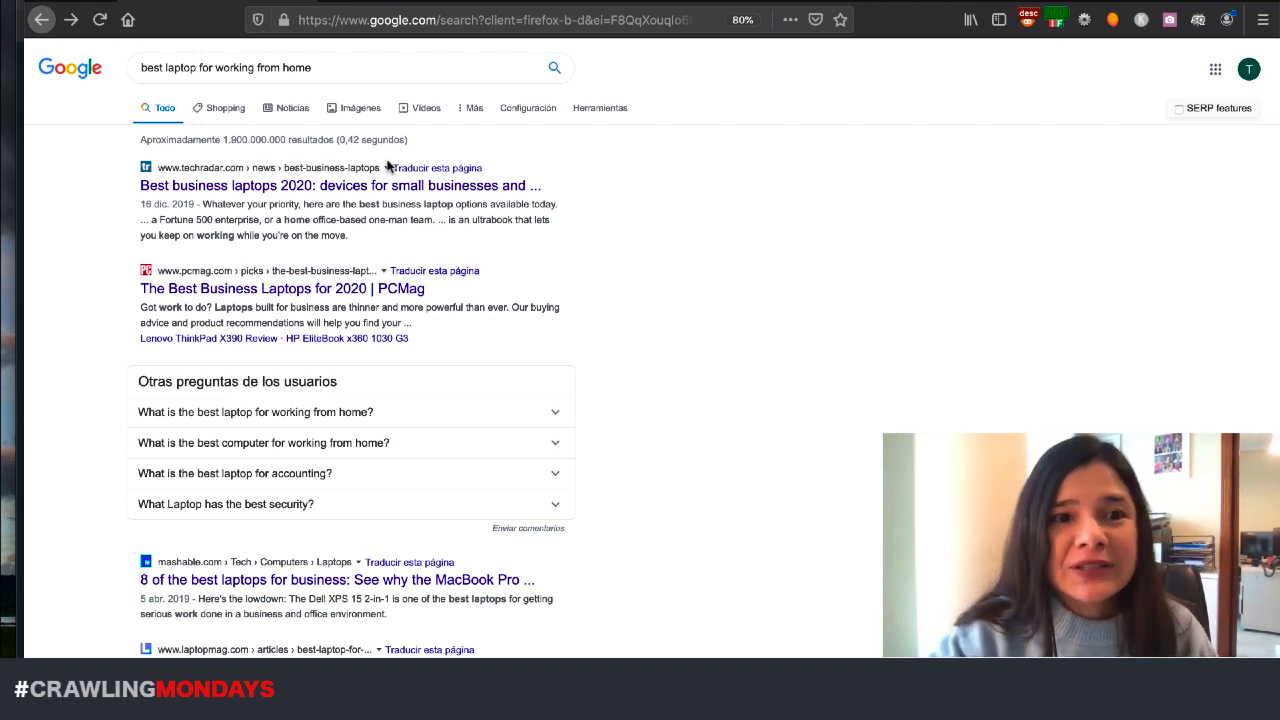
{"action": "mouse_move", "coordinate": [422, 186]}
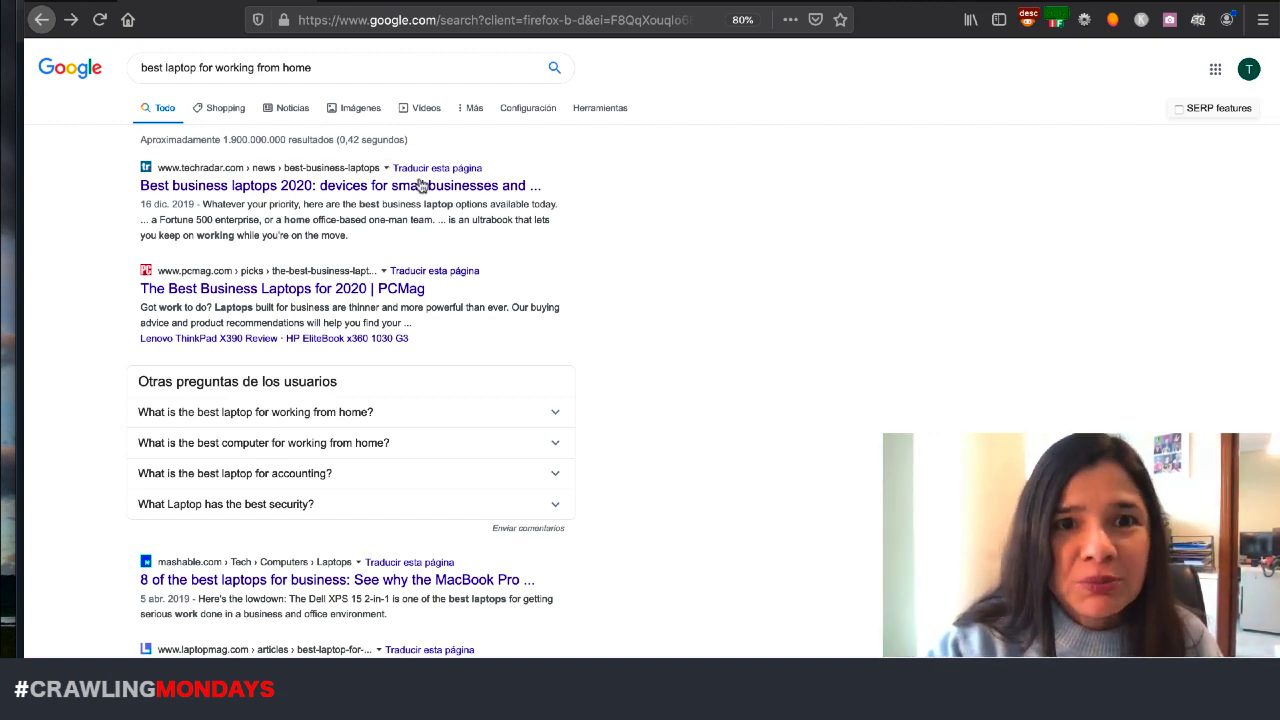
{"action": "mouse_move", "coordinate": [536, 152]}
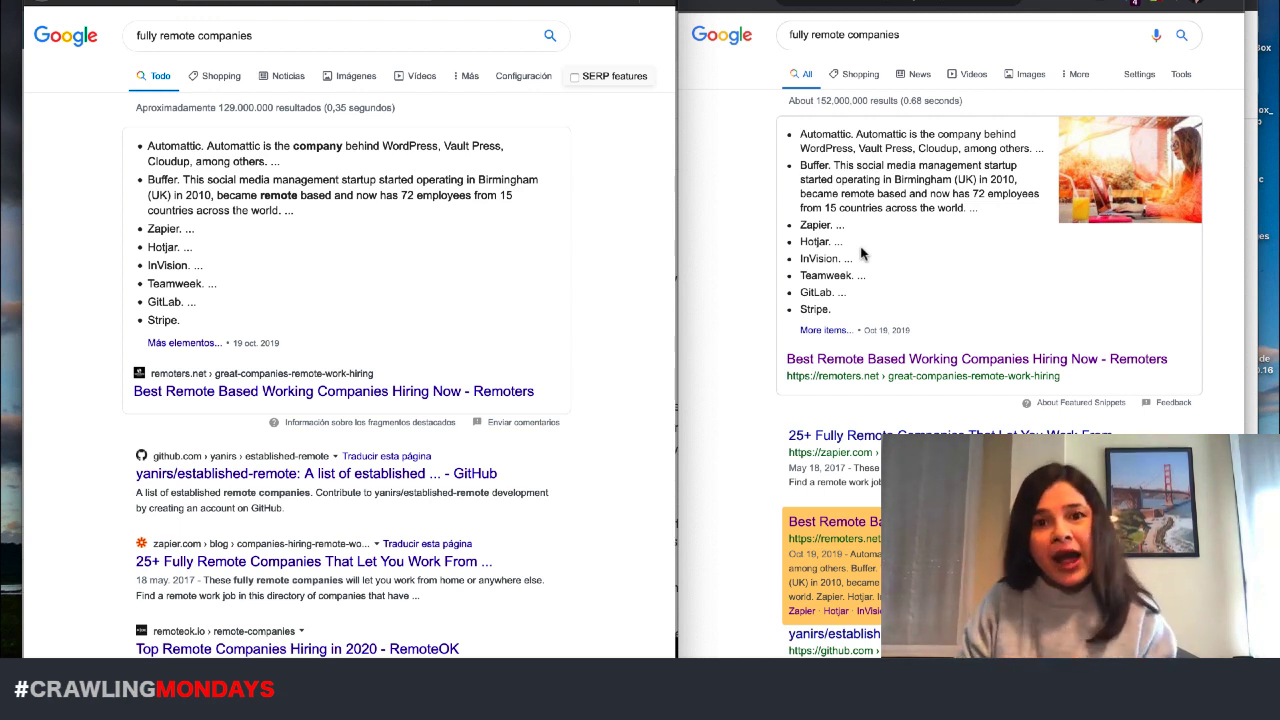
{"action": "mouse_move", "coordinate": [288, 168]}
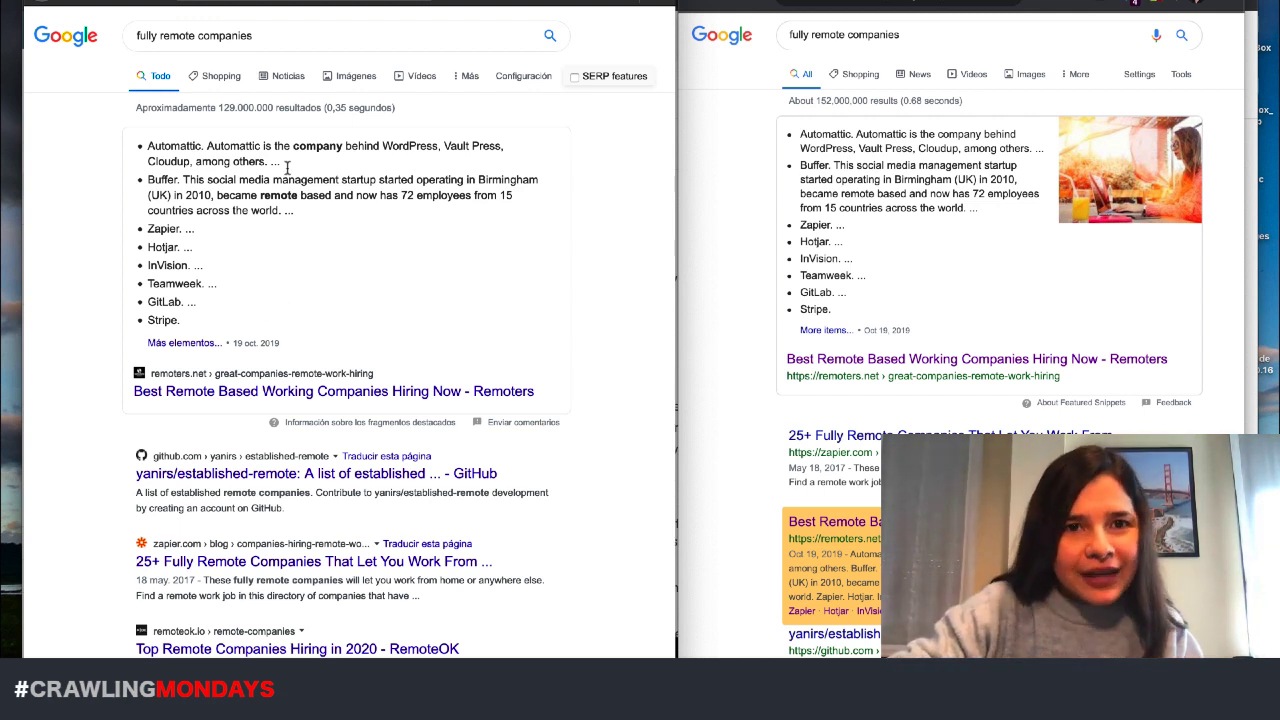
{"action": "mouse_move", "coordinate": [236, 244]}
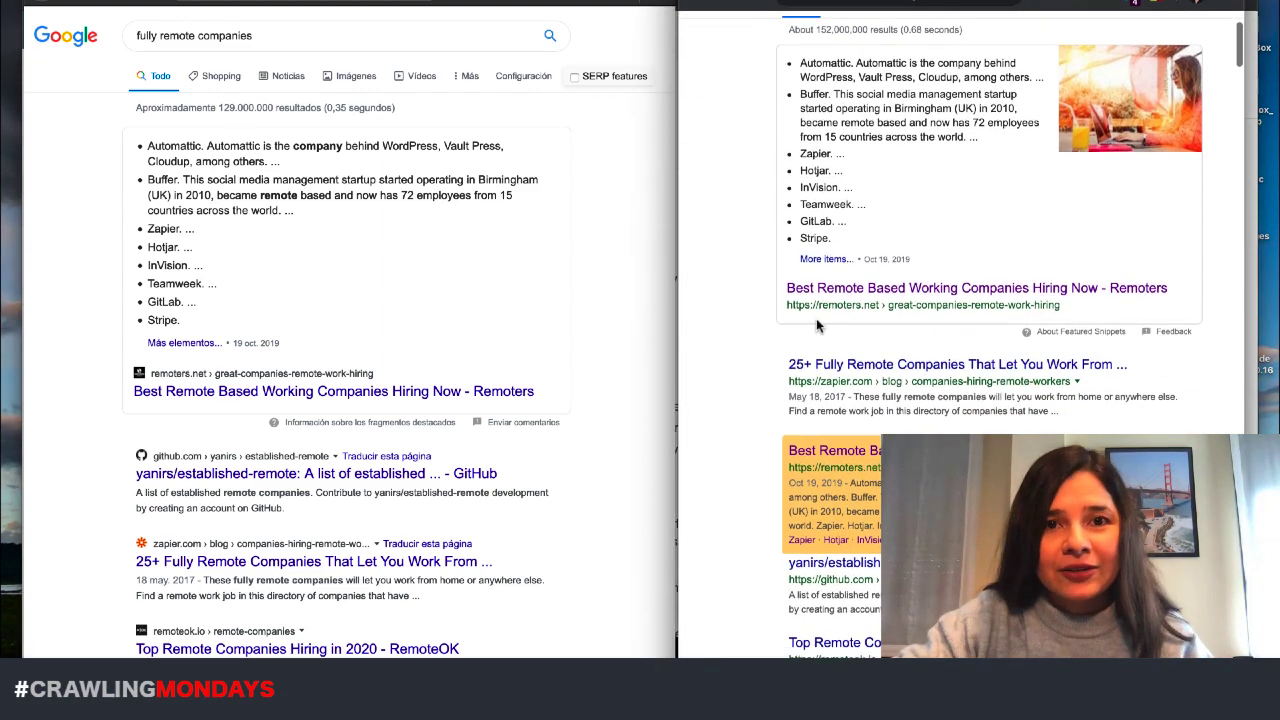
{"action": "mouse_move", "coordinate": [890, 424]}
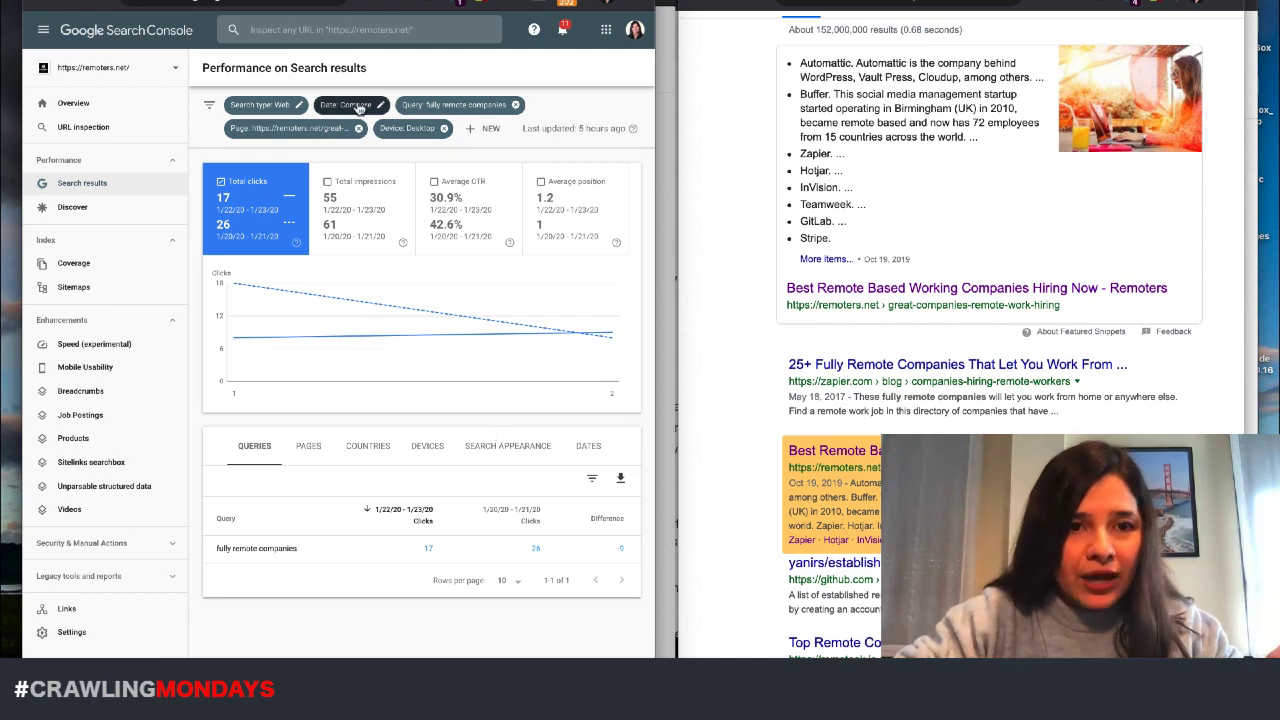
{"action": "left_click", "coordinate": [346, 104]}
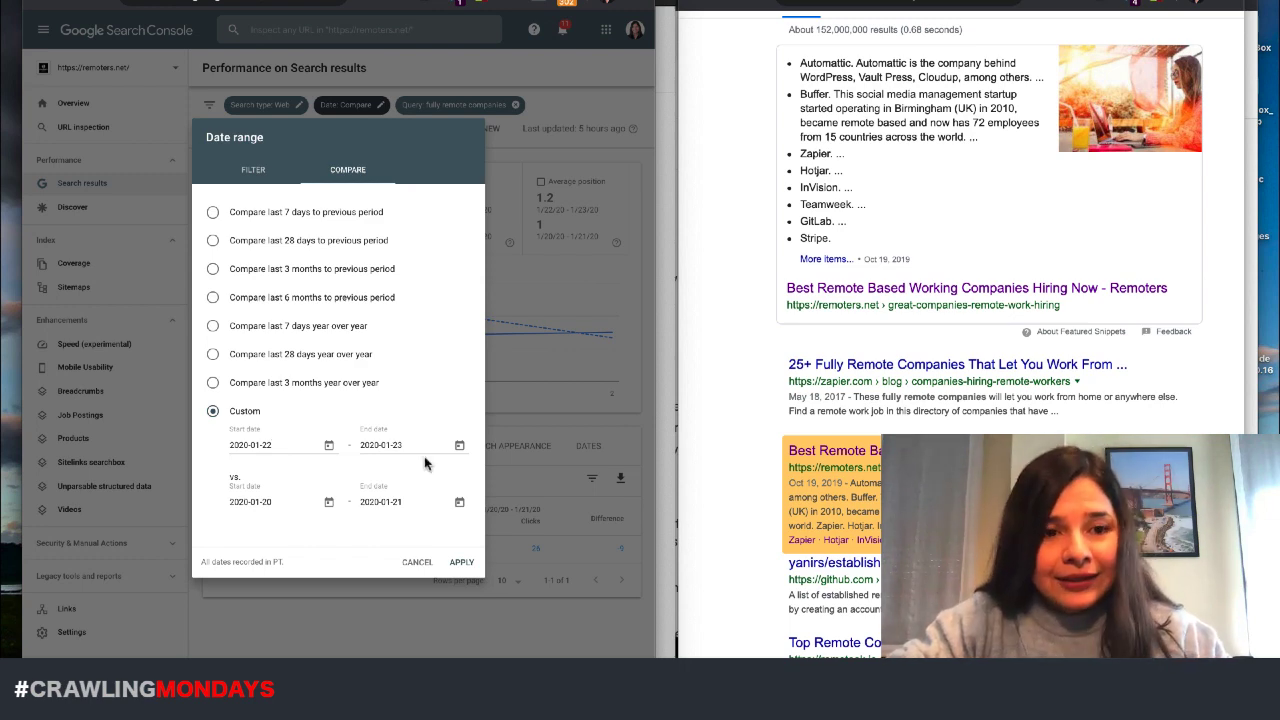
{"action": "mouse_move", "coordinate": [384, 576]}
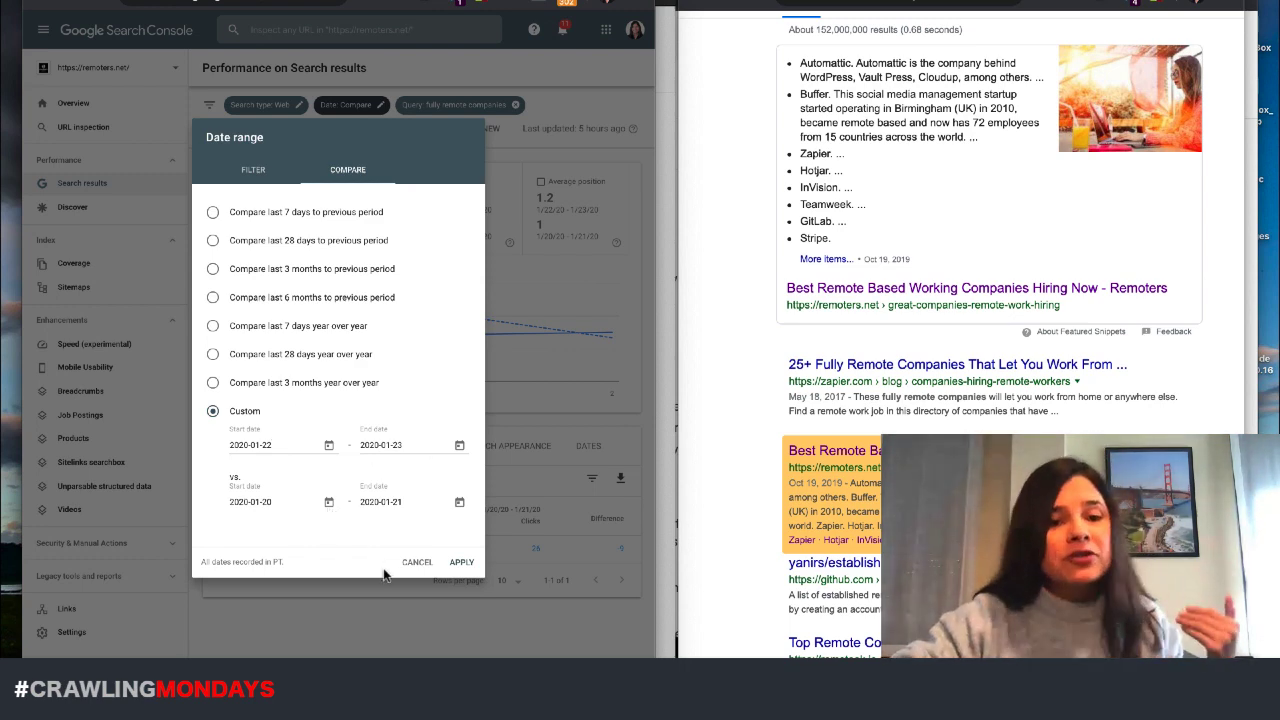
{"action": "left_click", "coordinate": [460, 560]}
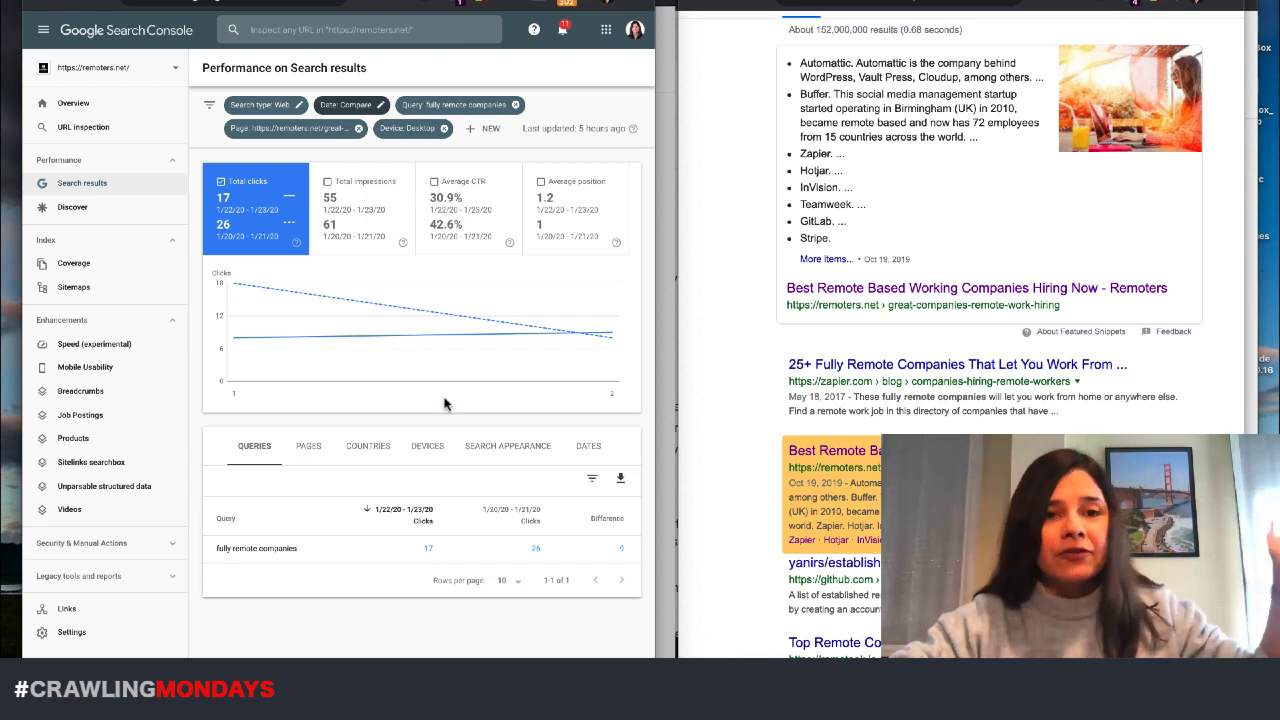
{"action": "mouse_move", "coordinate": [610, 336]}
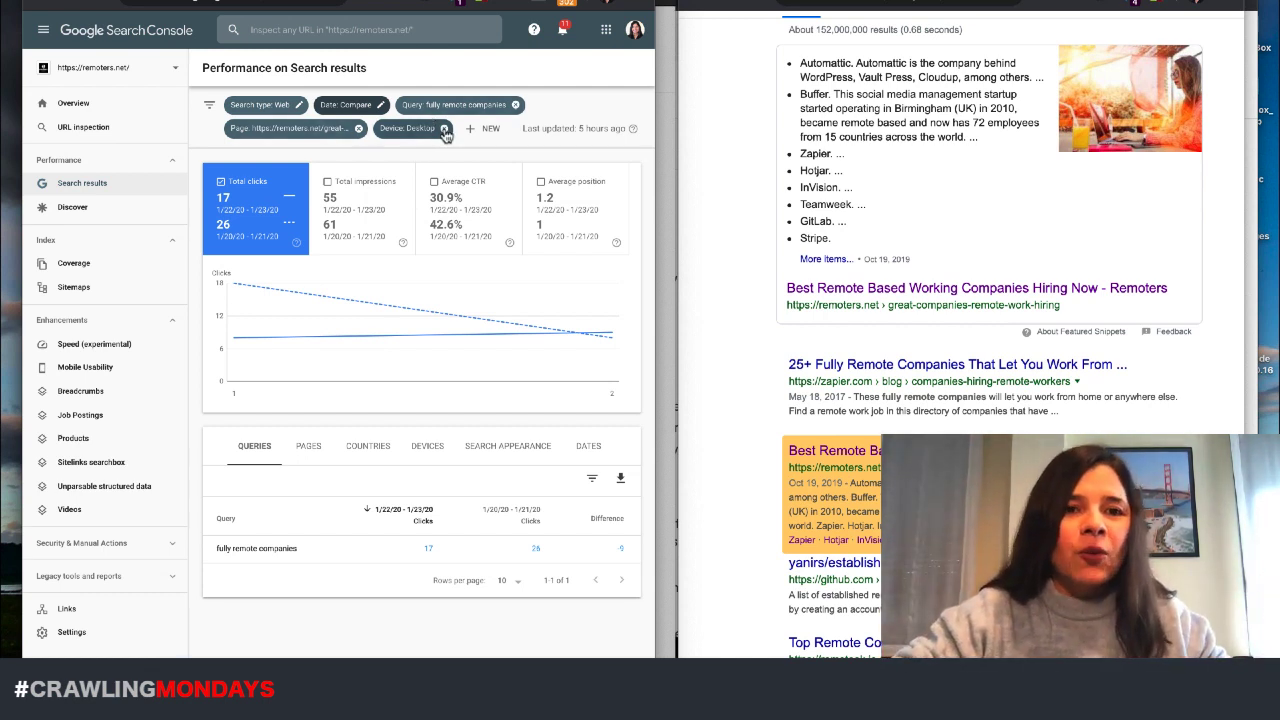
{"action": "mouse_move", "coordinate": [528, 168]}
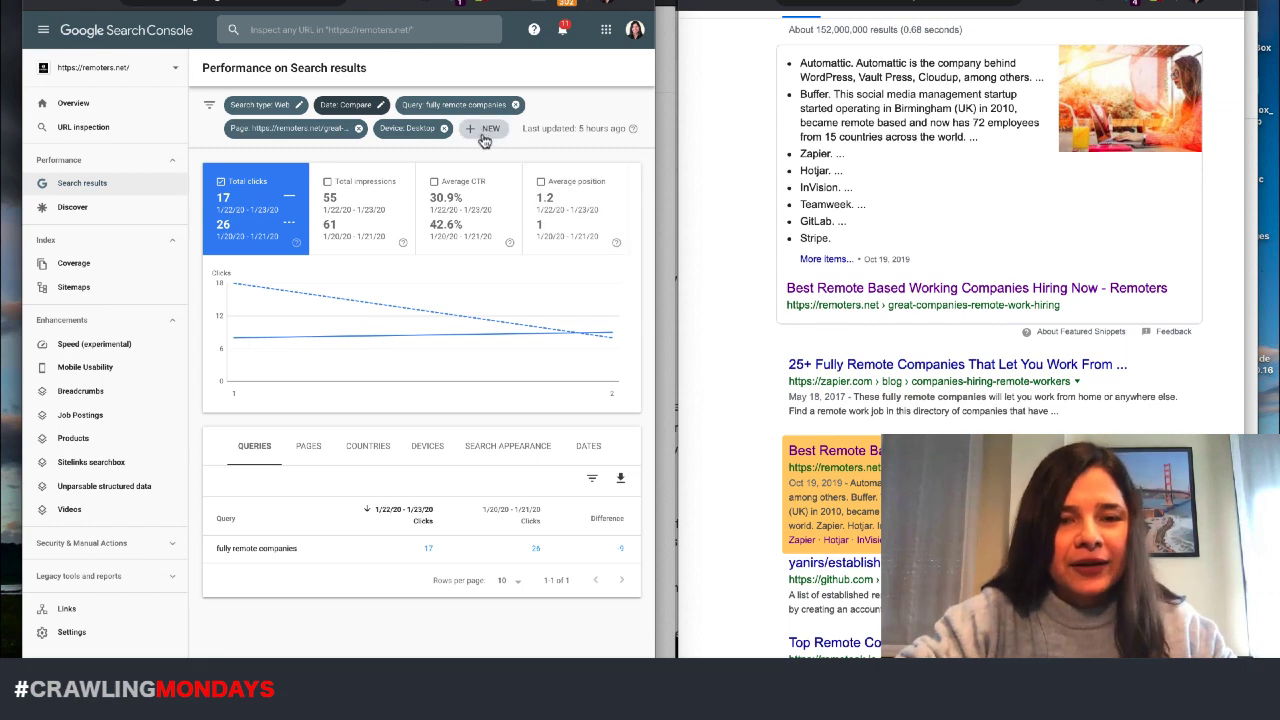
Step: Add a Country filter set to United States to the 'fully remote companies' click comparison
{"action": "left_click", "coordinate": [484, 128]}
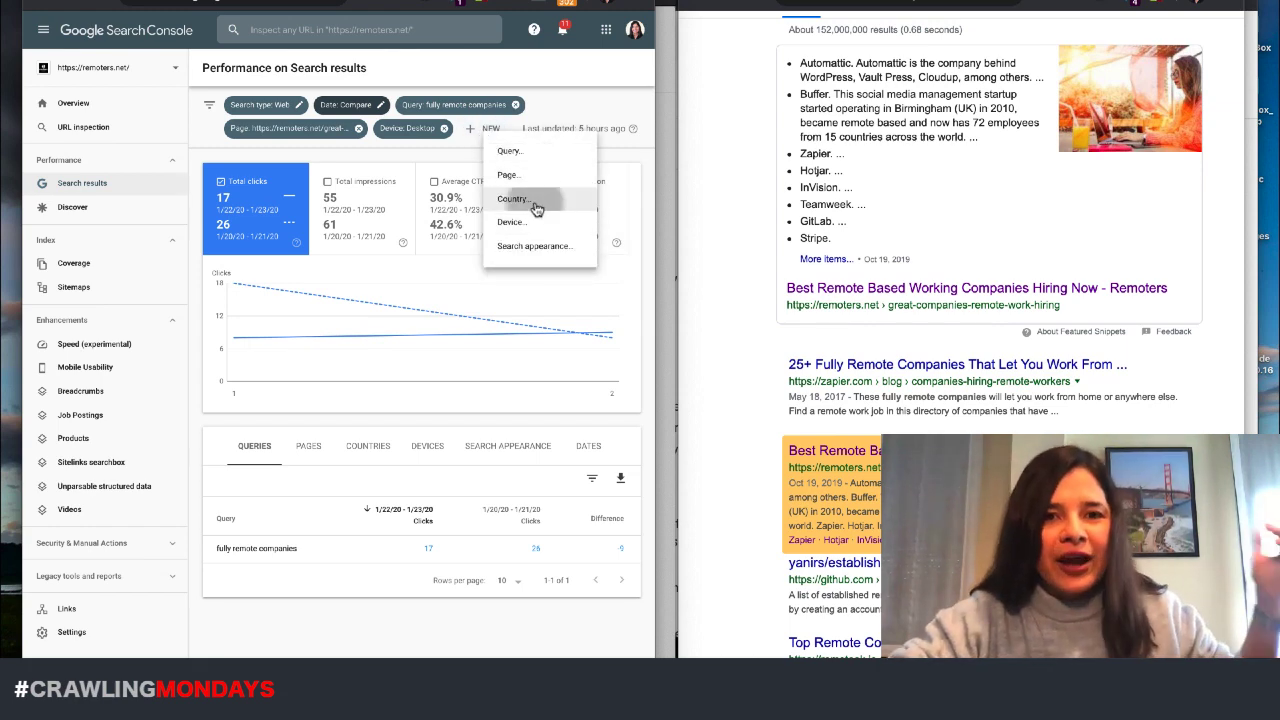
{"action": "left_click", "coordinate": [512, 198]}
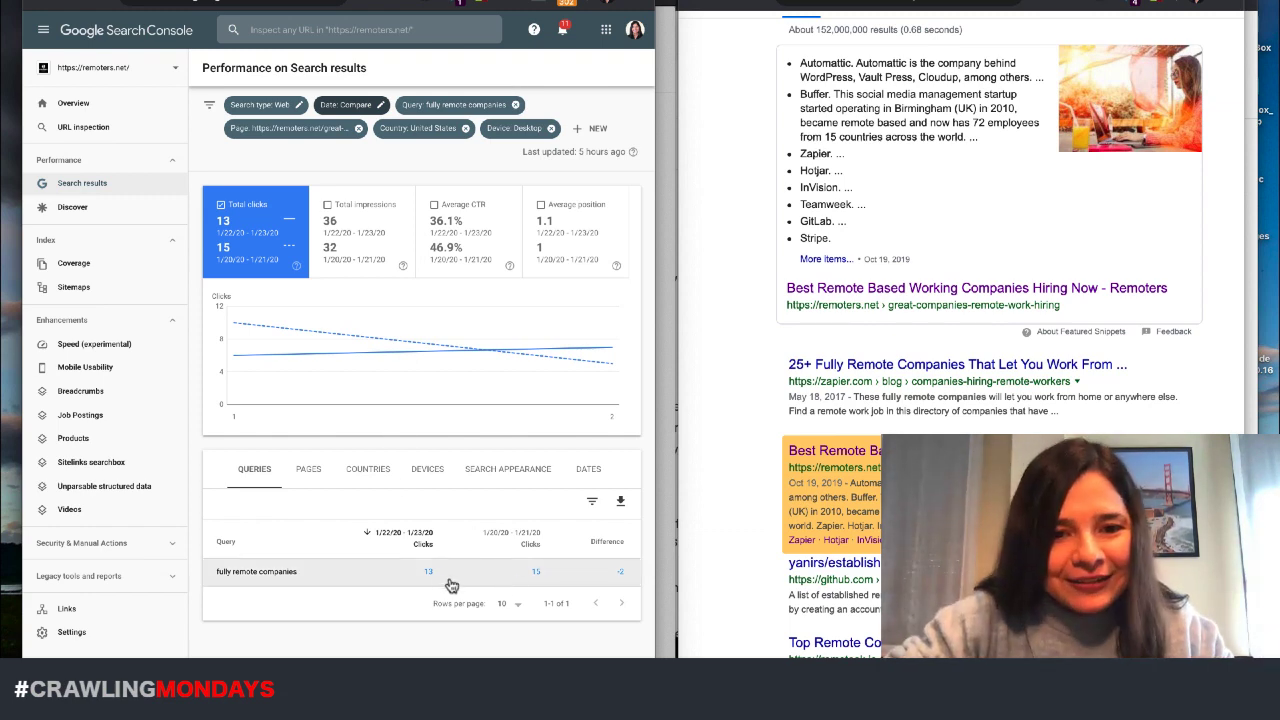
{"action": "mouse_move", "coordinate": [554, 572]}
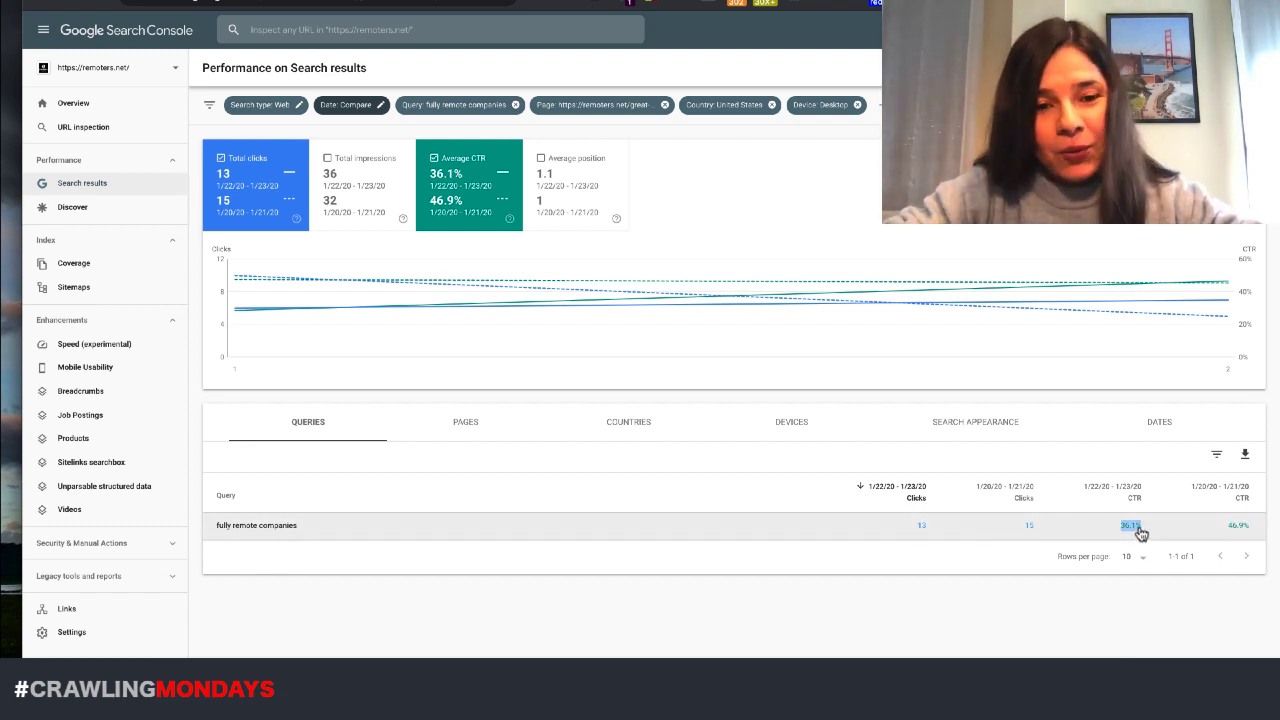
{"action": "mouse_move", "coordinate": [804, 530]}
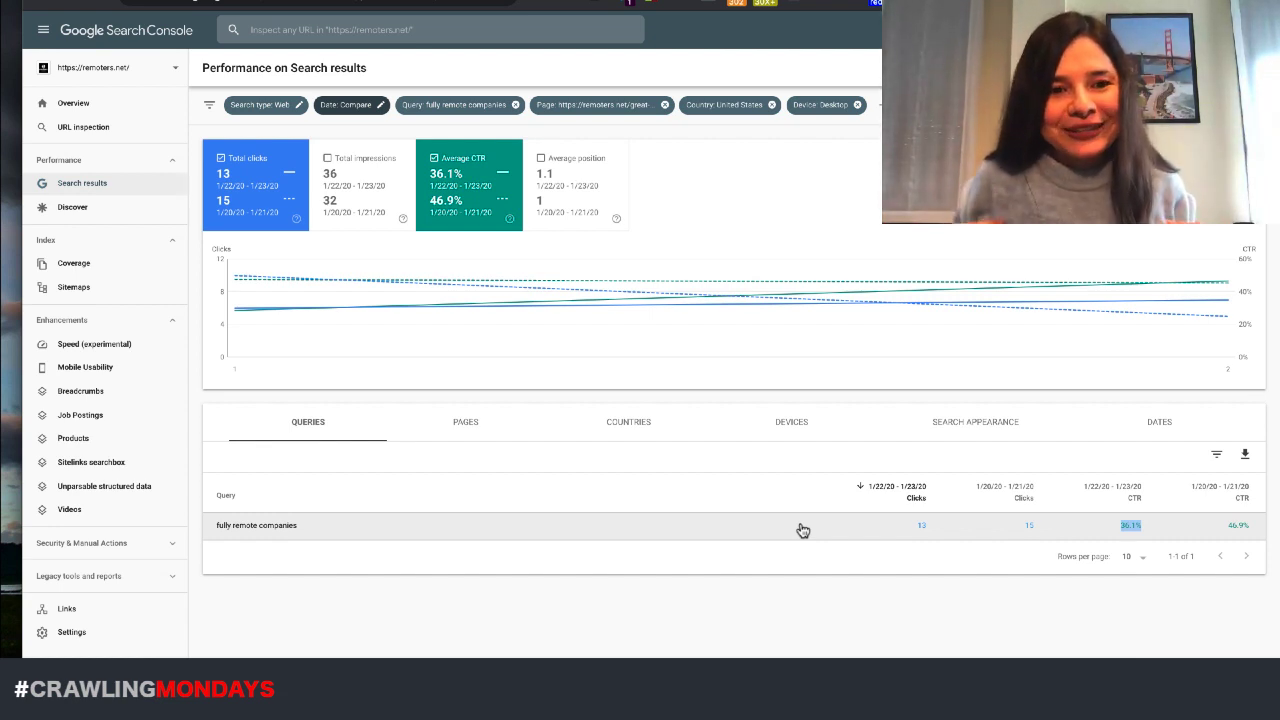
{"action": "mouse_move", "coordinate": [916, 548]}
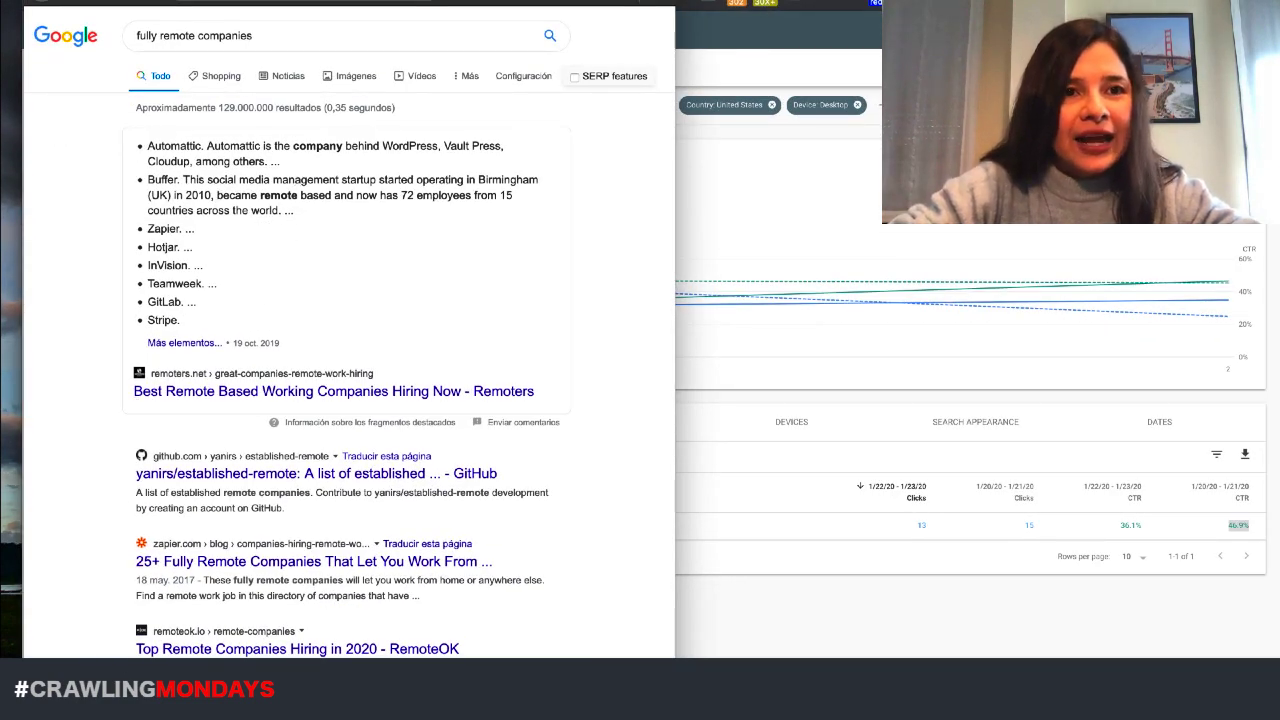
{"action": "scroll", "scroll_direction": "down", "scroll_amount": 3}
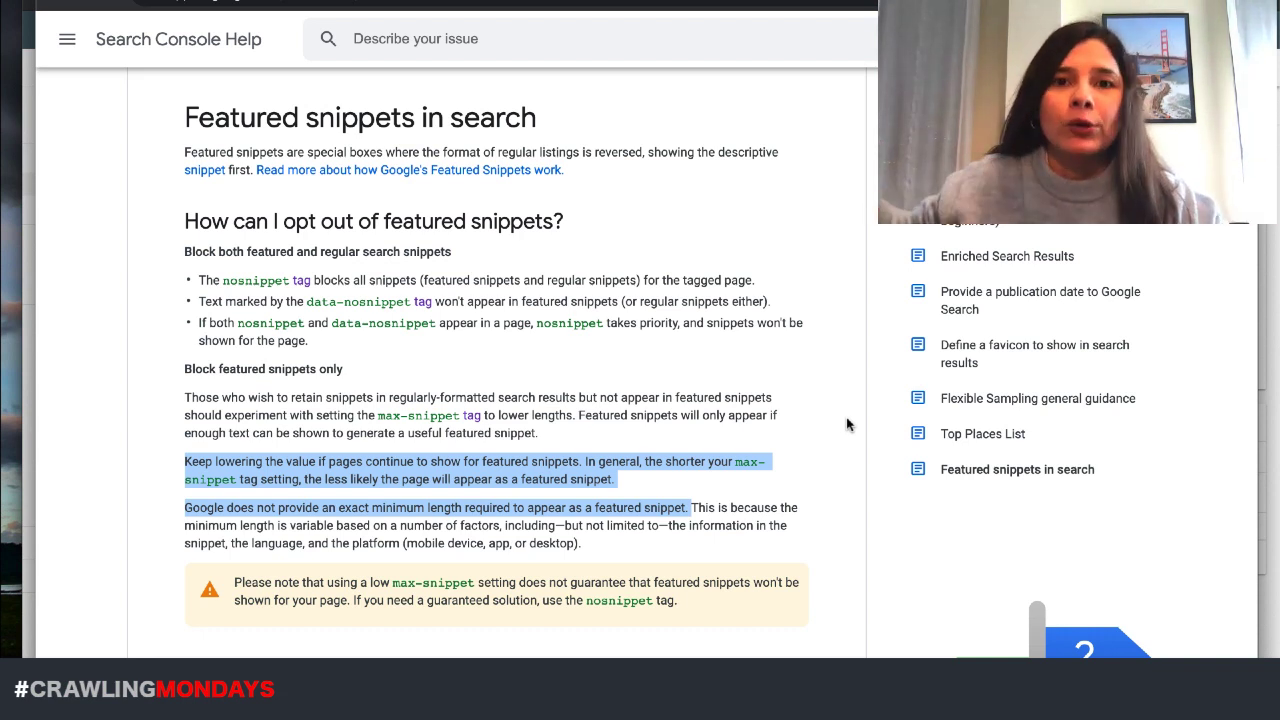
{"action": "mouse_move", "coordinate": [248, 300]}
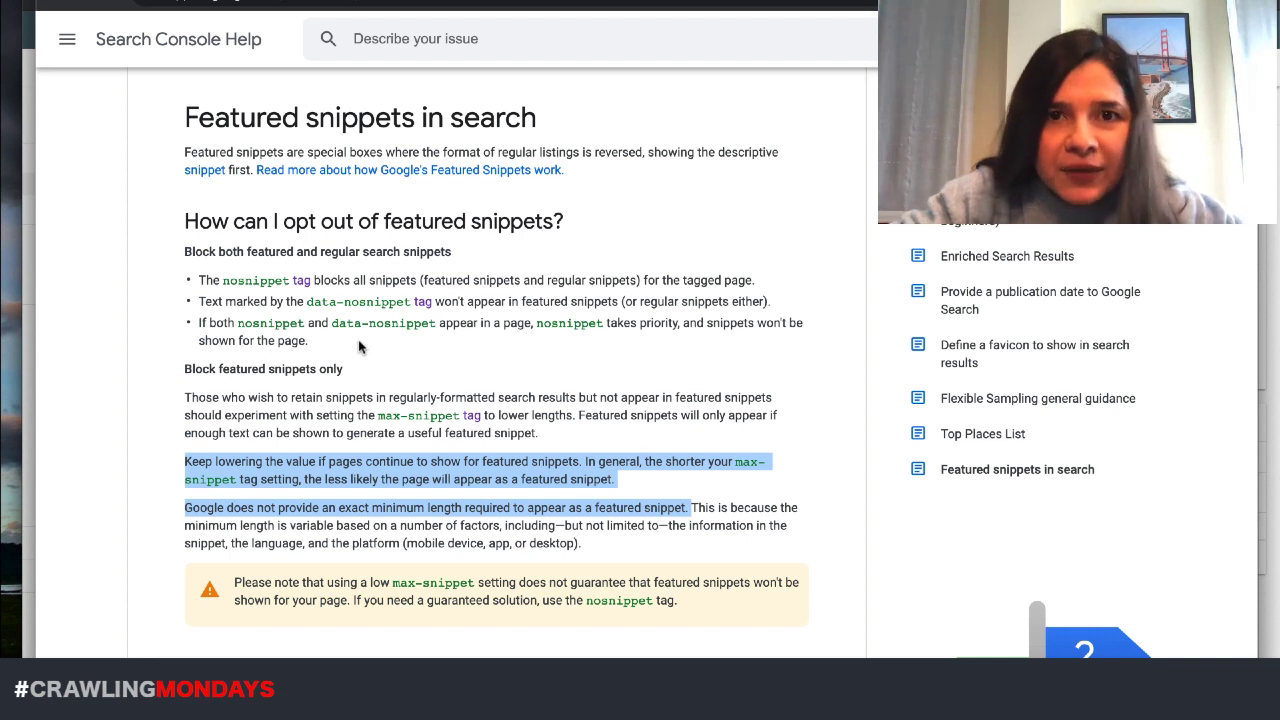
{"action": "mouse_move", "coordinate": [224, 418]}
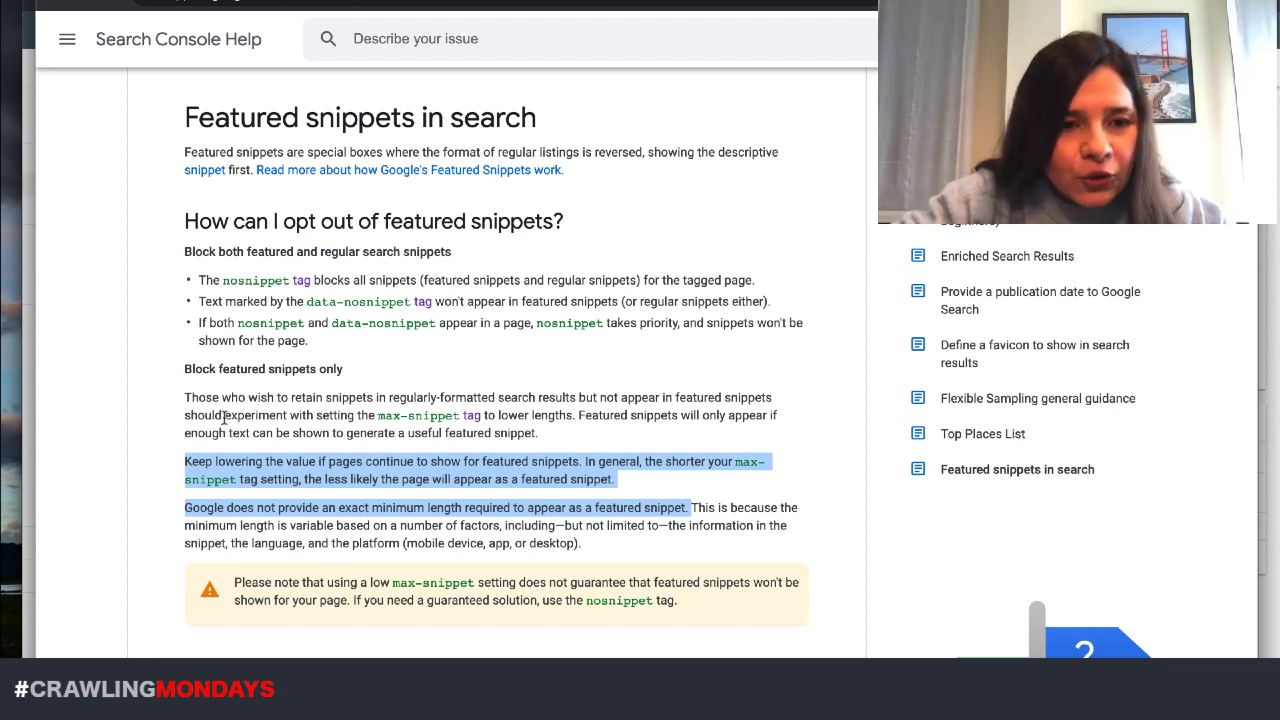
{"action": "mouse_move", "coordinate": [240, 260]}
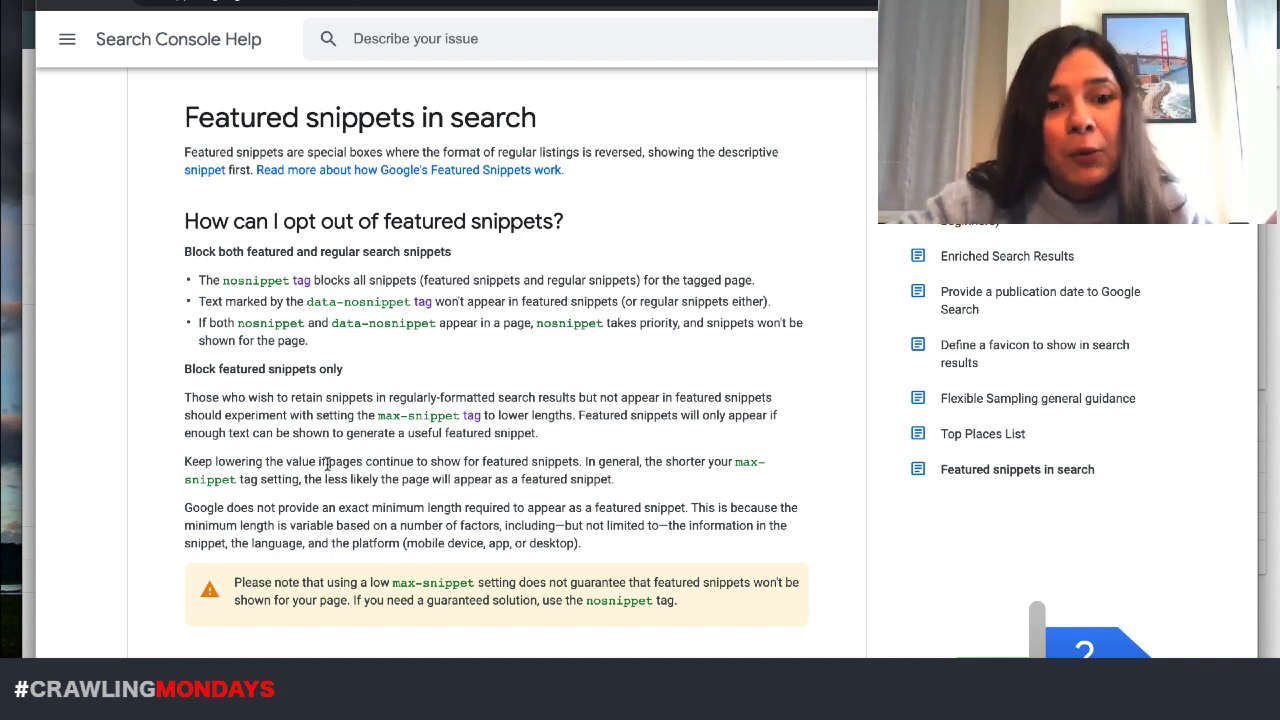
{"action": "mouse_move", "coordinate": [548, 464]}
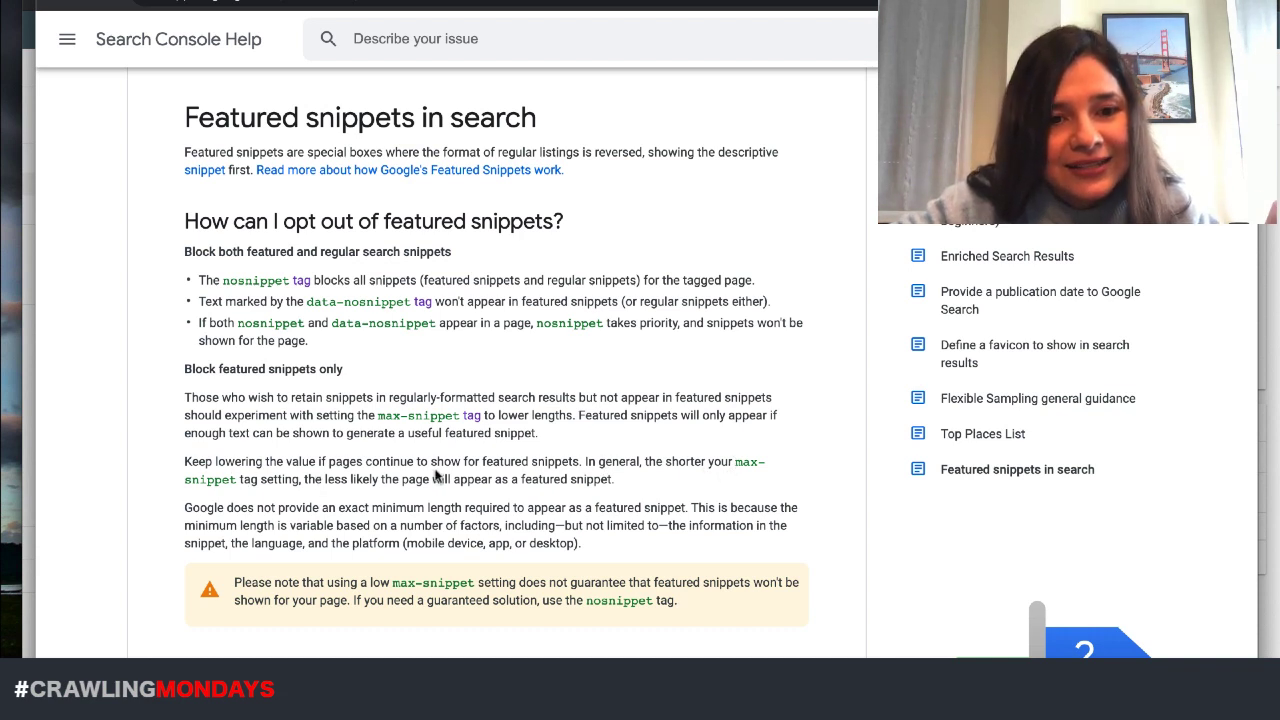
{"action": "mouse_move", "coordinate": [620, 488]}
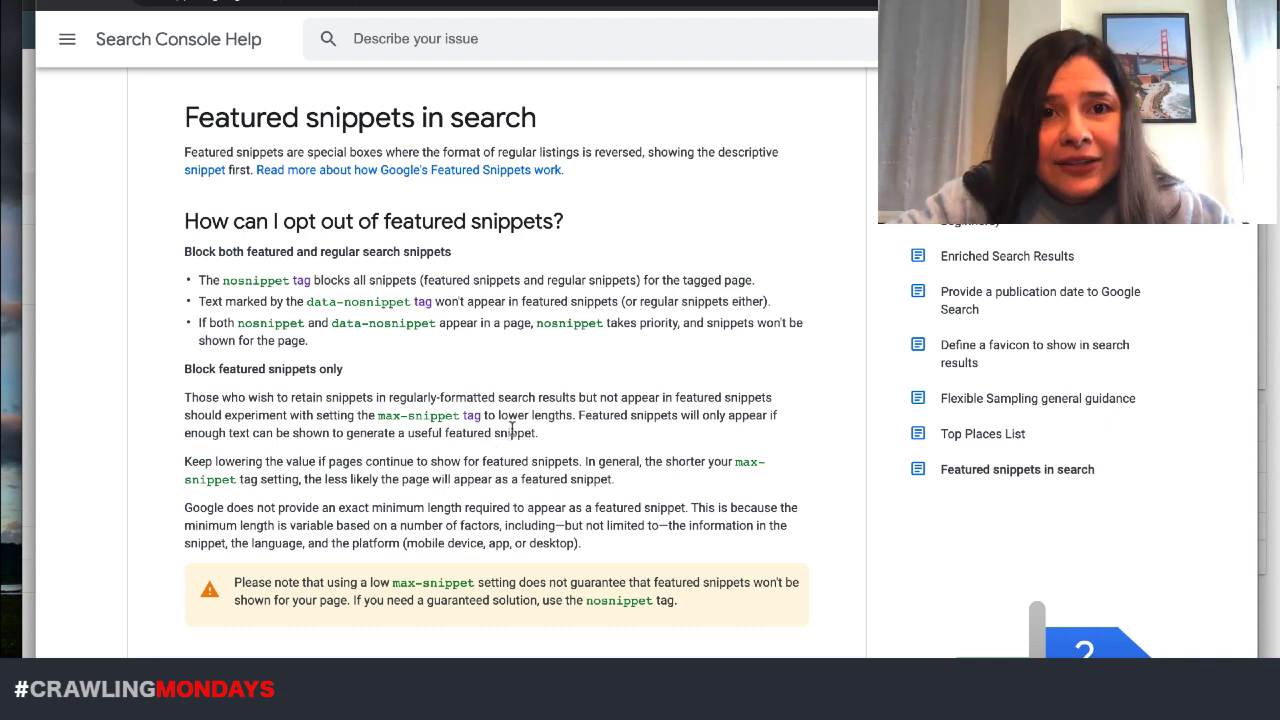
{"action": "mouse_move", "coordinate": [404, 420]}
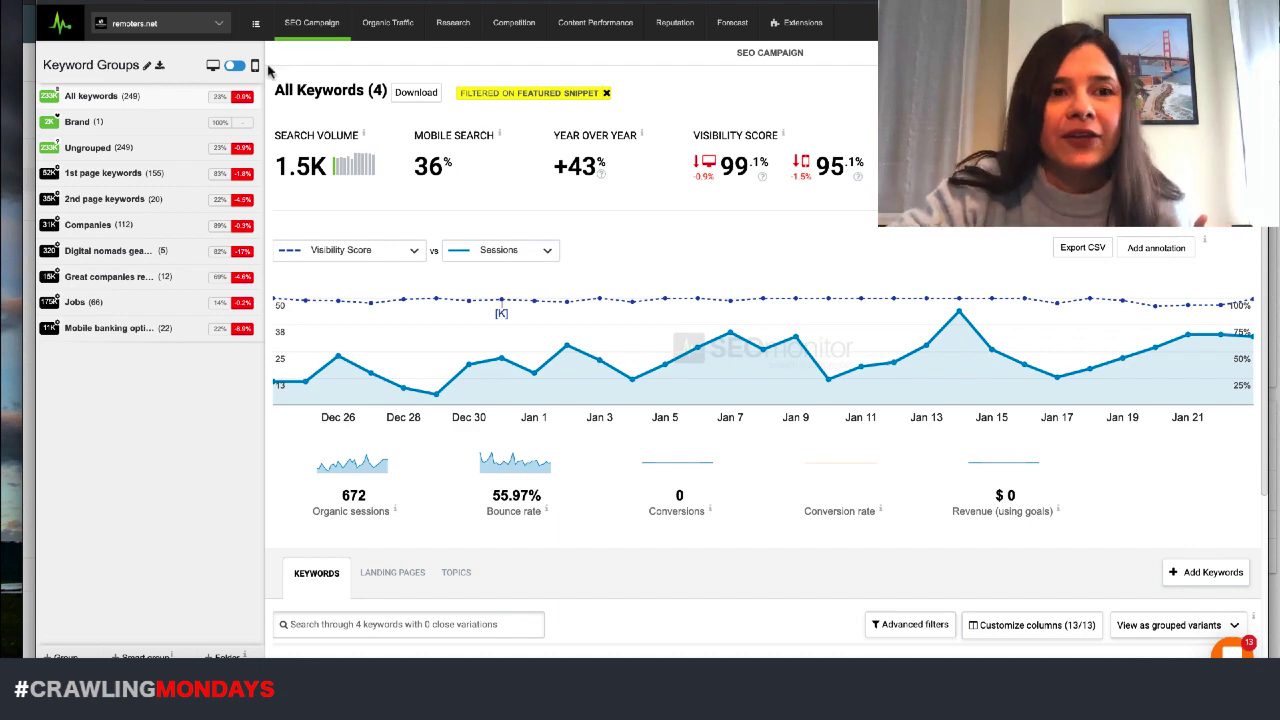
{"action": "mouse_move", "coordinate": [630, 492]}
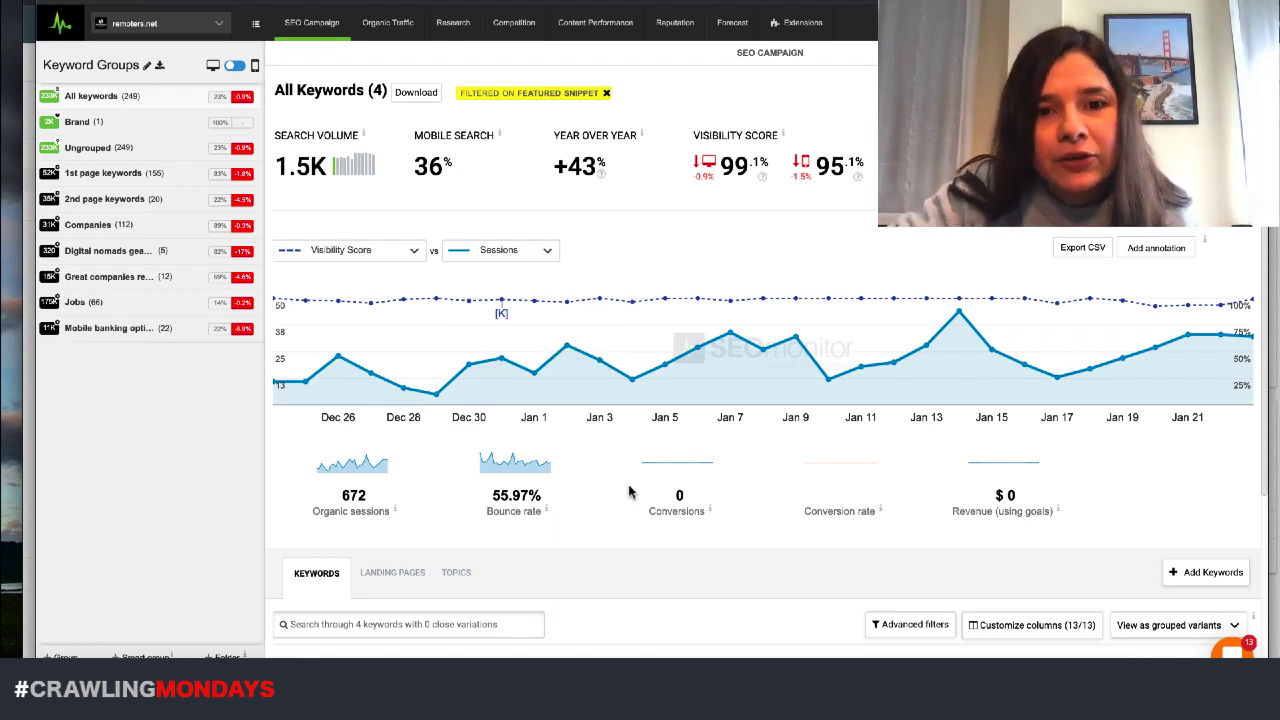
Step: Show the Keywords table's SERP features filter with Featured Snippet (4) ticked
{"action": "scroll", "scroll_direction": "down", "scroll_amount": 3}
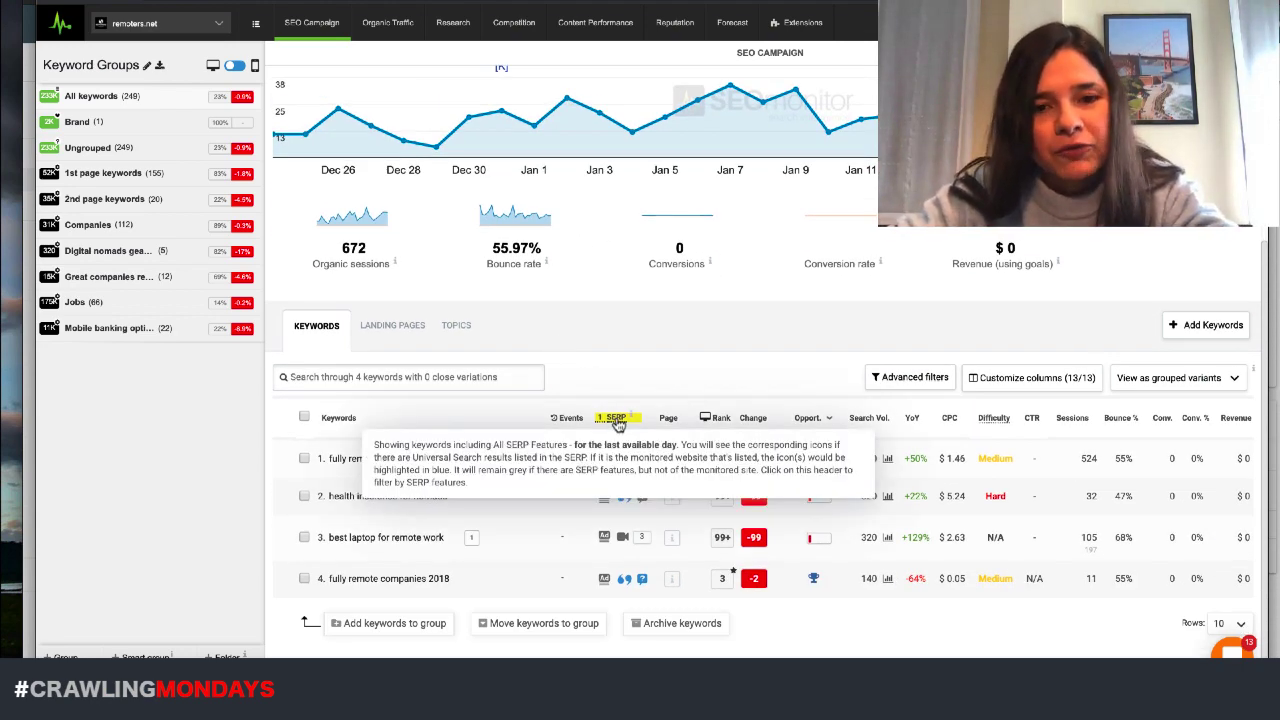
{"action": "left_click", "coordinate": [616, 418]}
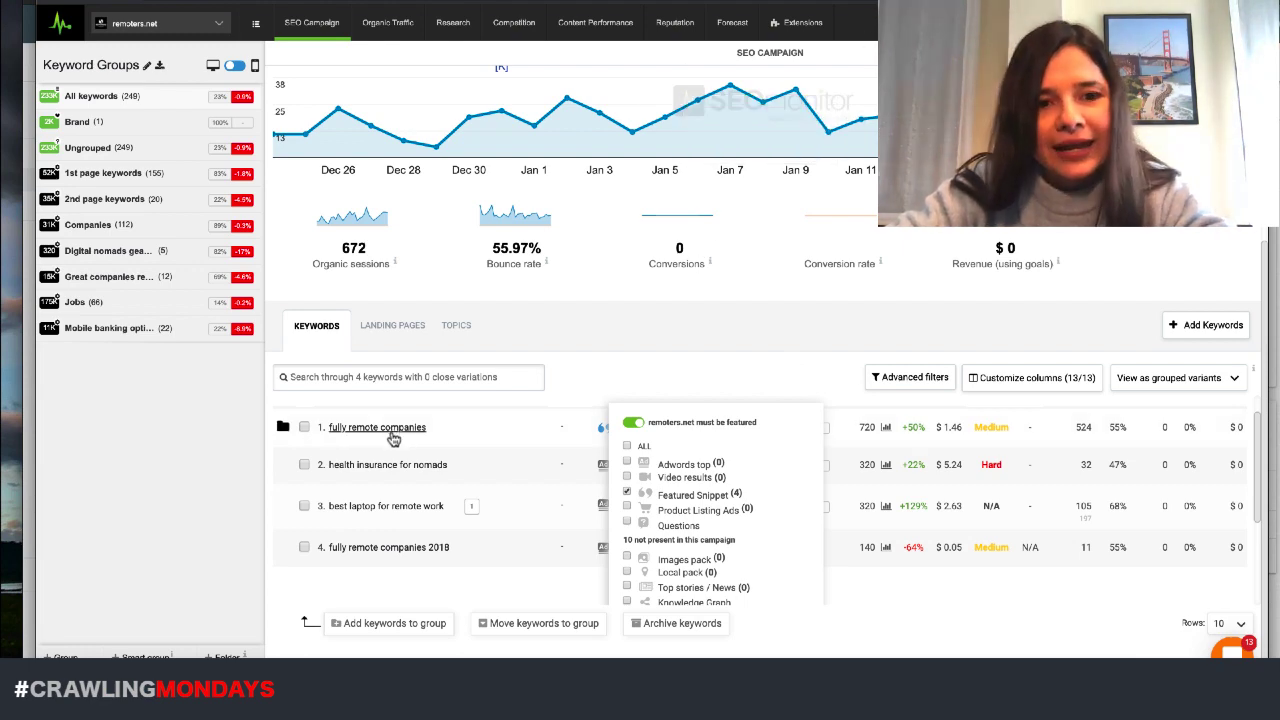
Step: Open the 'fully remote companies' keyword detail page with its desktop and mobile rank history
{"action": "left_click", "coordinate": [376, 428]}
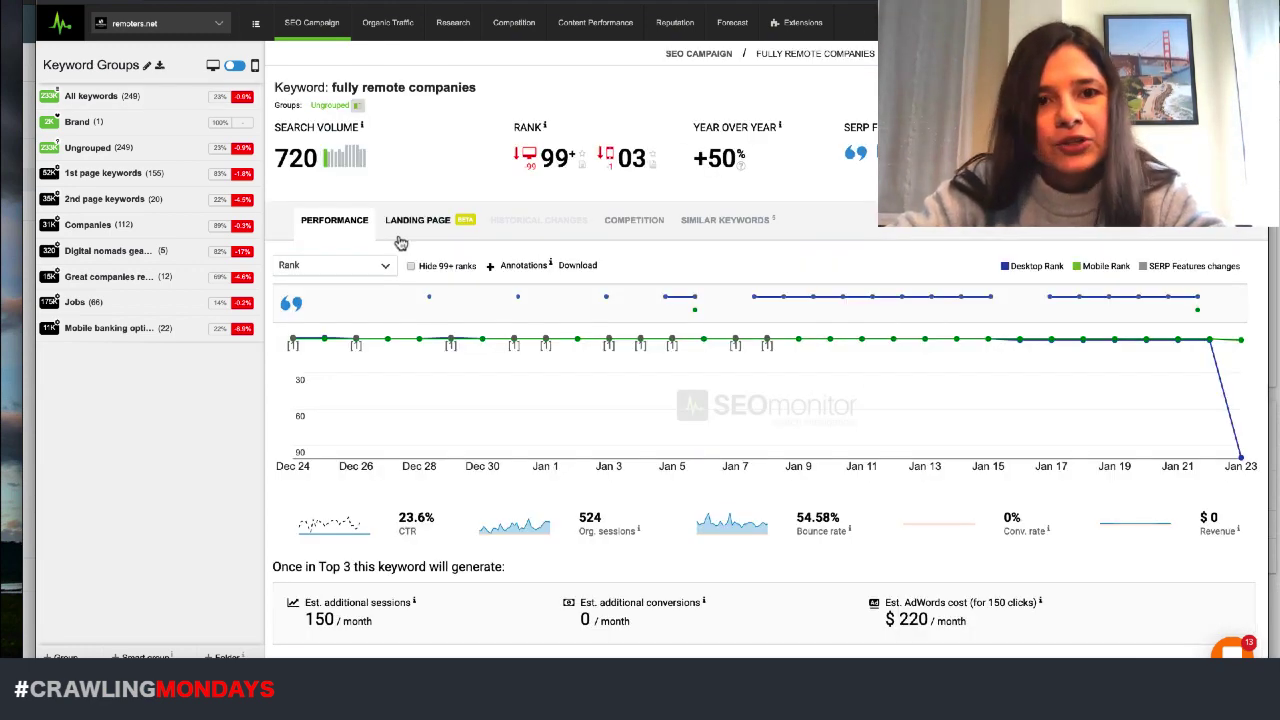
{"action": "mouse_move", "coordinate": [698, 312]}
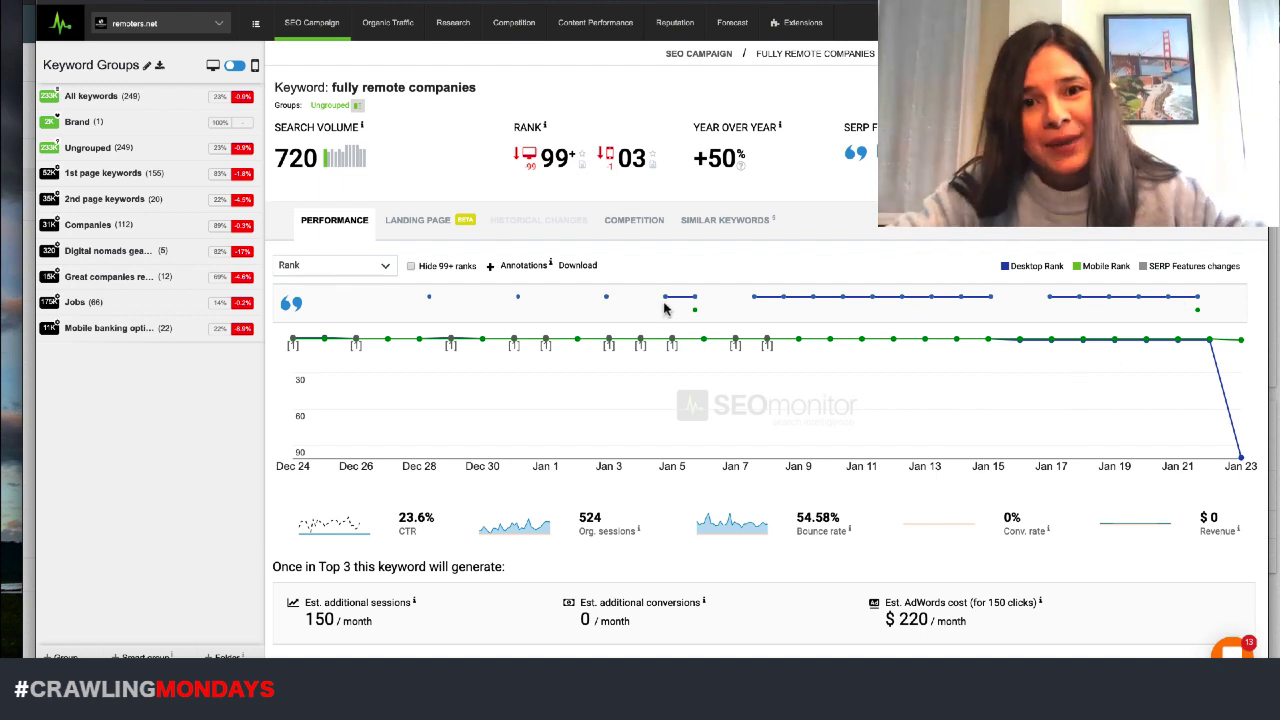
{"action": "mouse_move", "coordinate": [704, 344]}
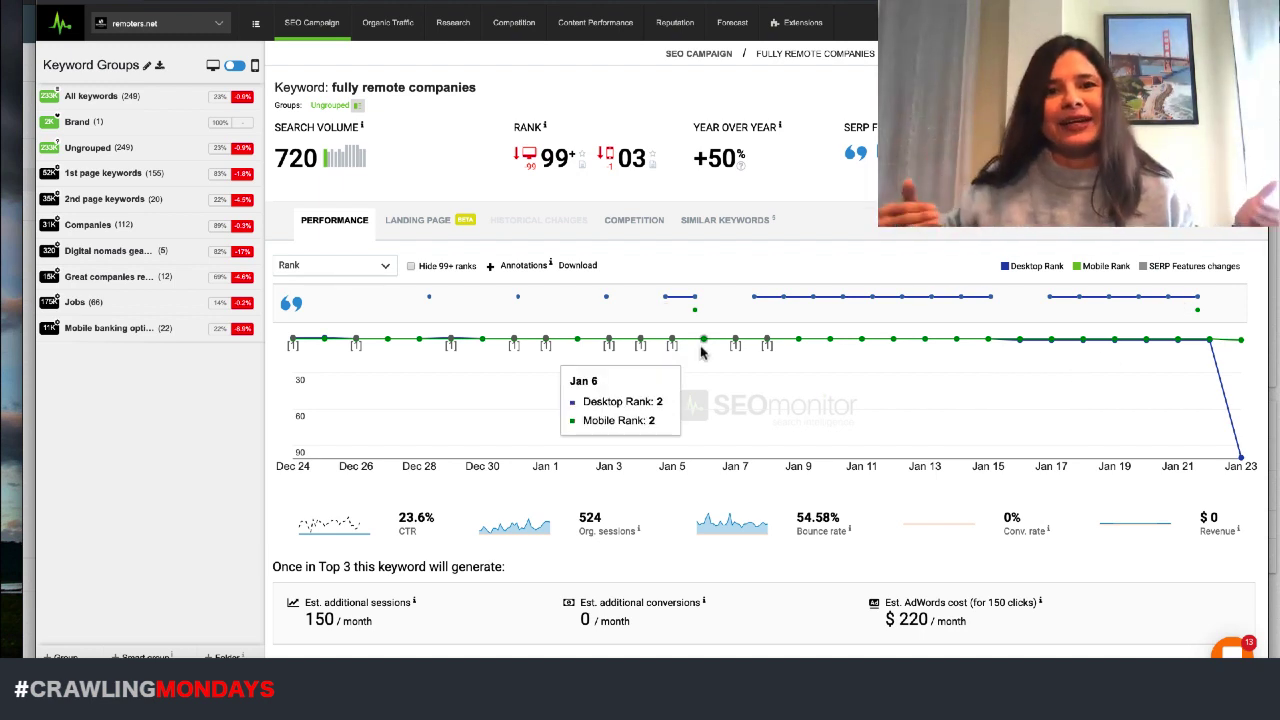